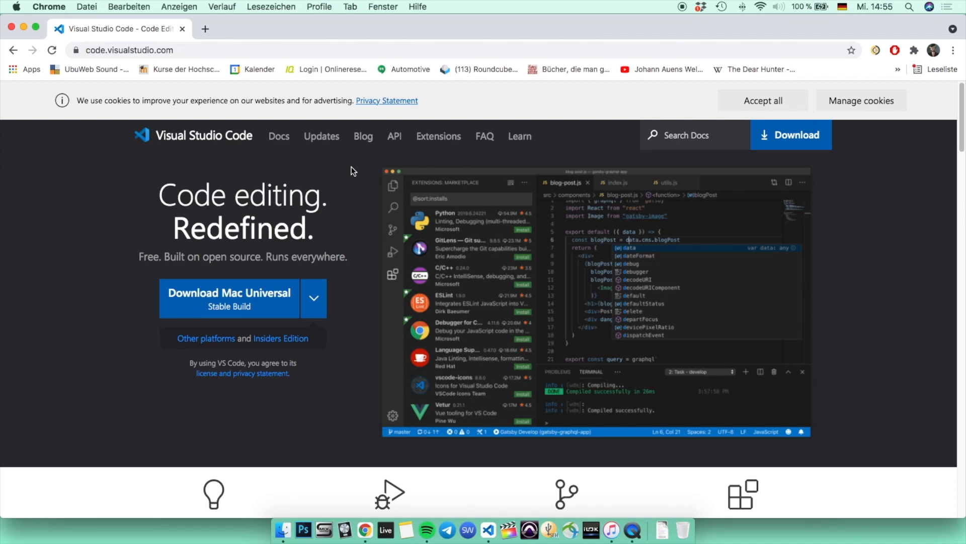
{"action": "mouse_move", "coordinate": [351, 175]}
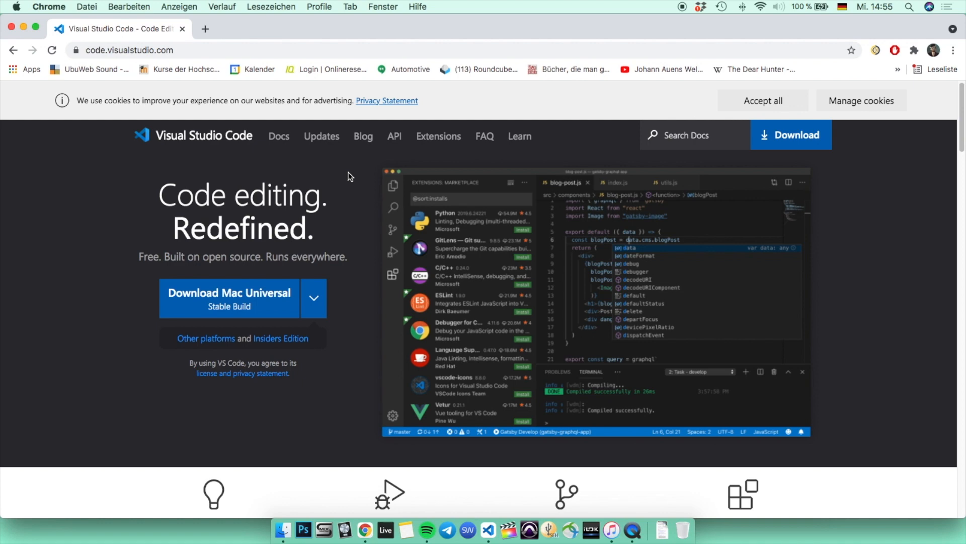
Launch the Visual Studio Code application from the browser page
{"action": "left_click", "coordinate": [130, 50]}
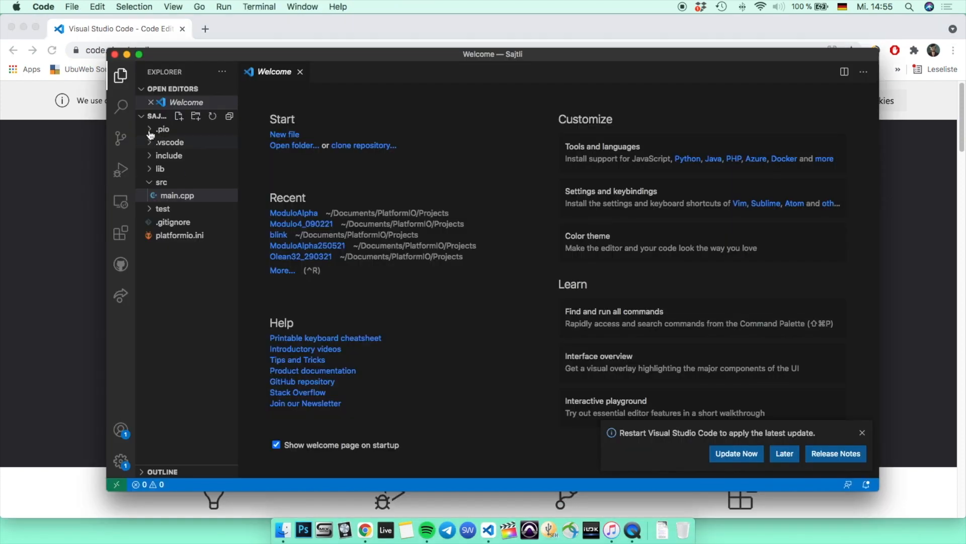
{"action": "mouse_move", "coordinate": [121, 235]}
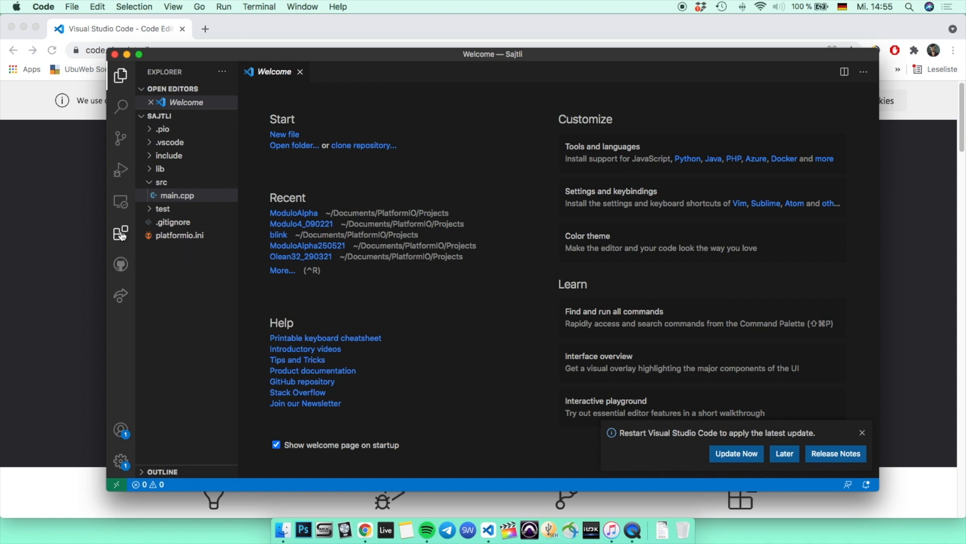
{"action": "mouse_move", "coordinate": [124, 236]}
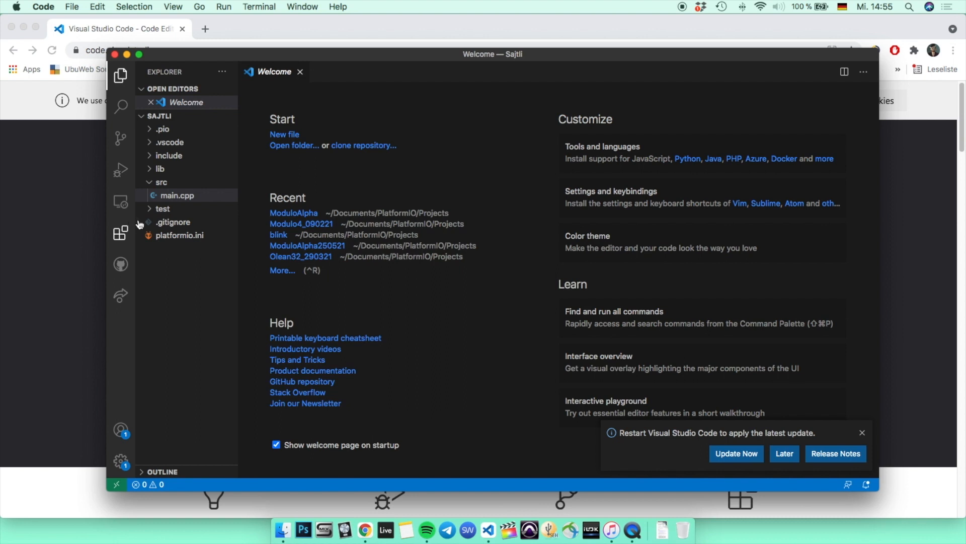
Search extensions for 'platformio' and view the installed PlatformIO IDE entry
{"action": "left_click", "coordinate": [120, 233]}
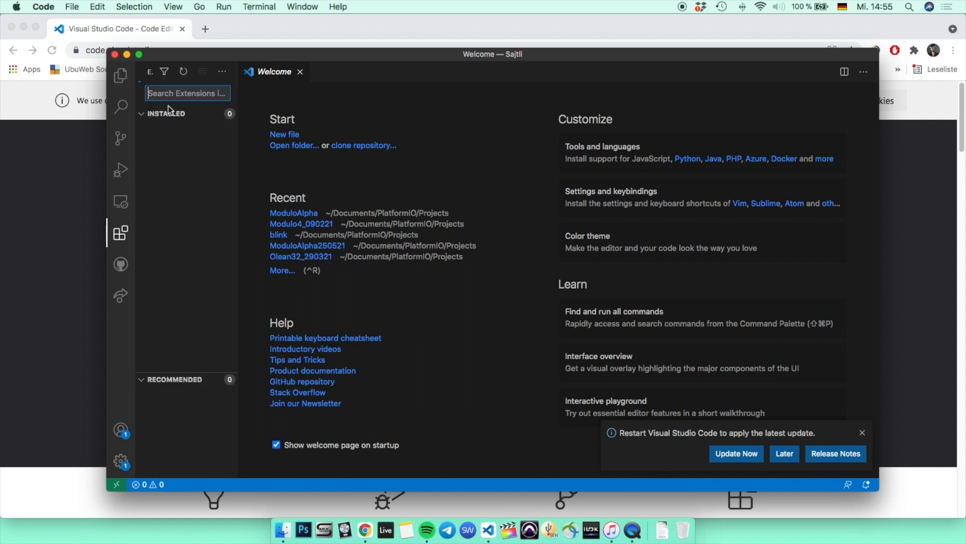
{"action": "type", "text": "platform"}
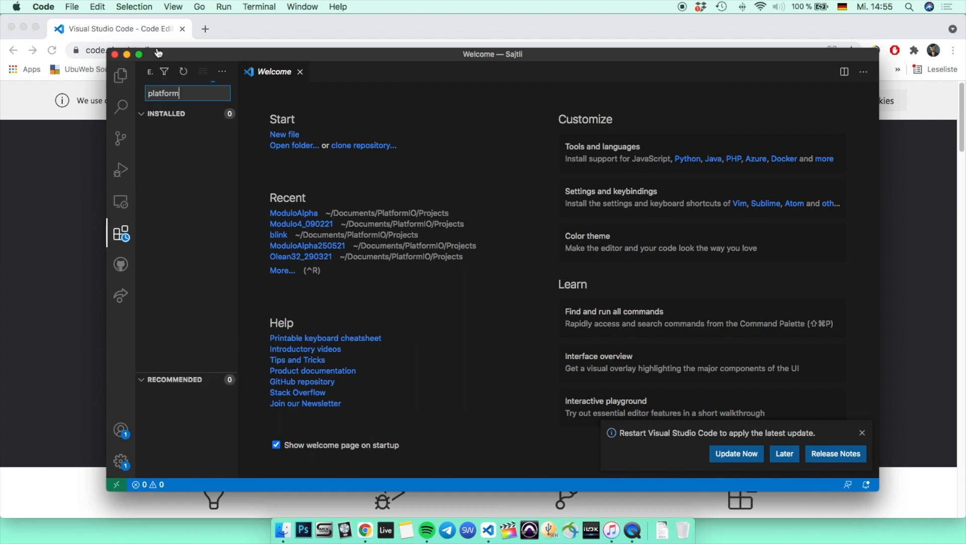
{"action": "type", "text": "io"}
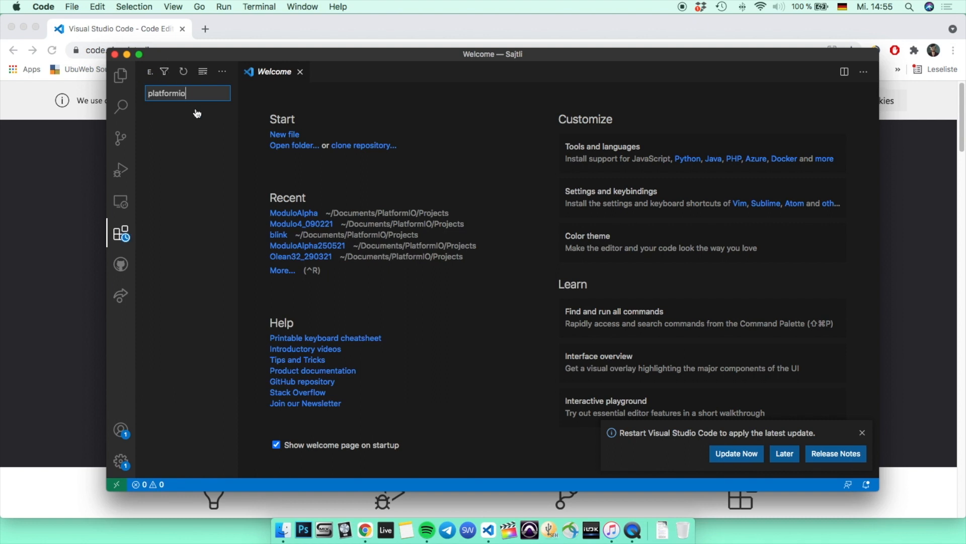
{"action": "type", "text": "platformio"}
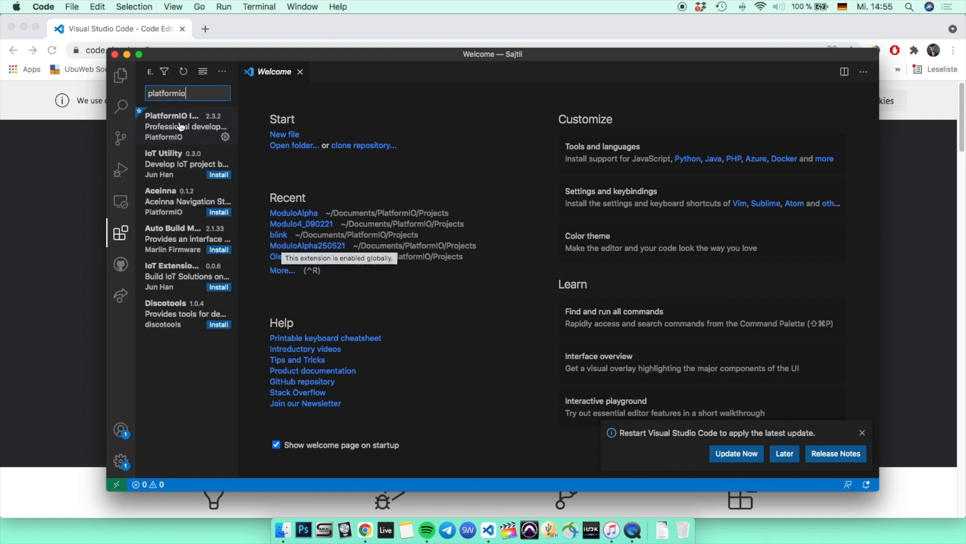
{"action": "mouse_move", "coordinate": [186, 117]}
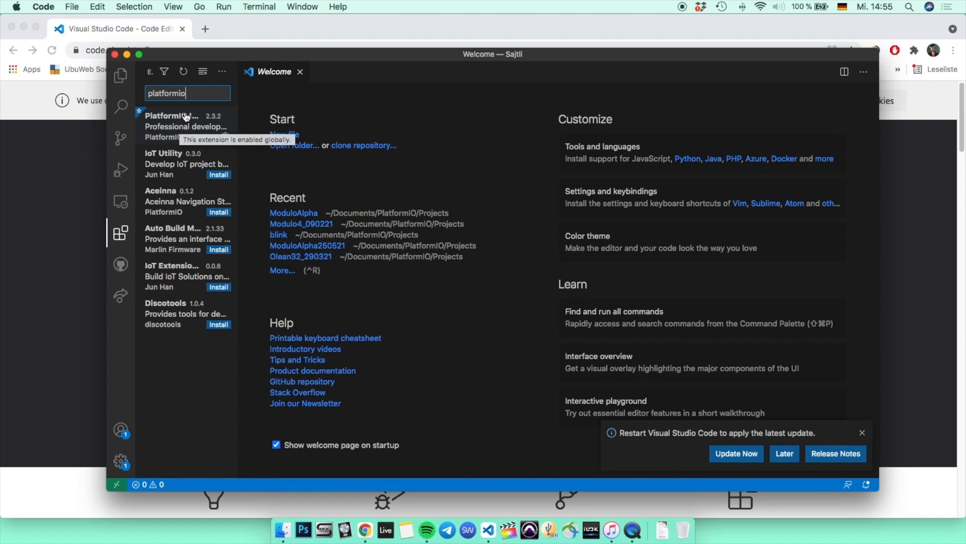
{"action": "left_click", "coordinate": [179, 127]}
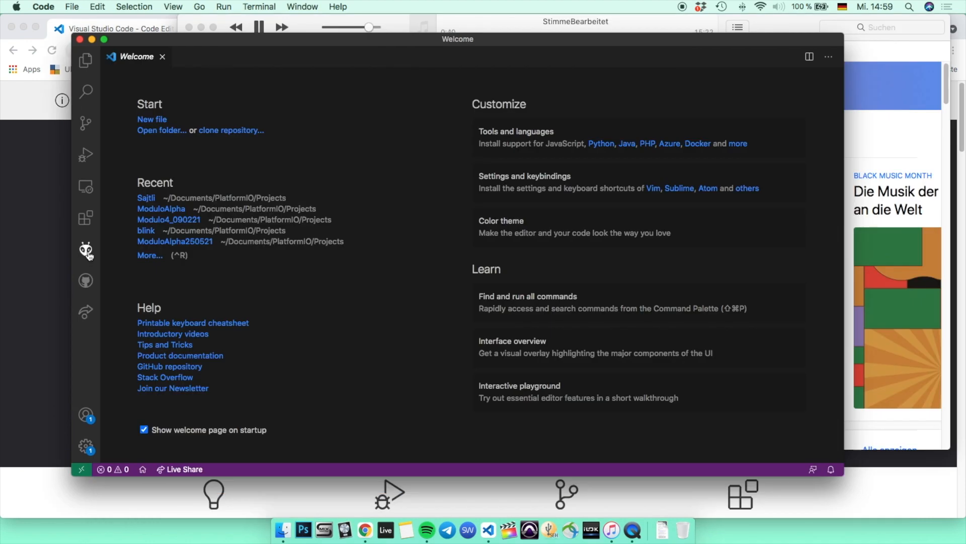
Bring up PIO Home from the PlatformIO quick actions
{"action": "left_click", "coordinate": [86, 249]}
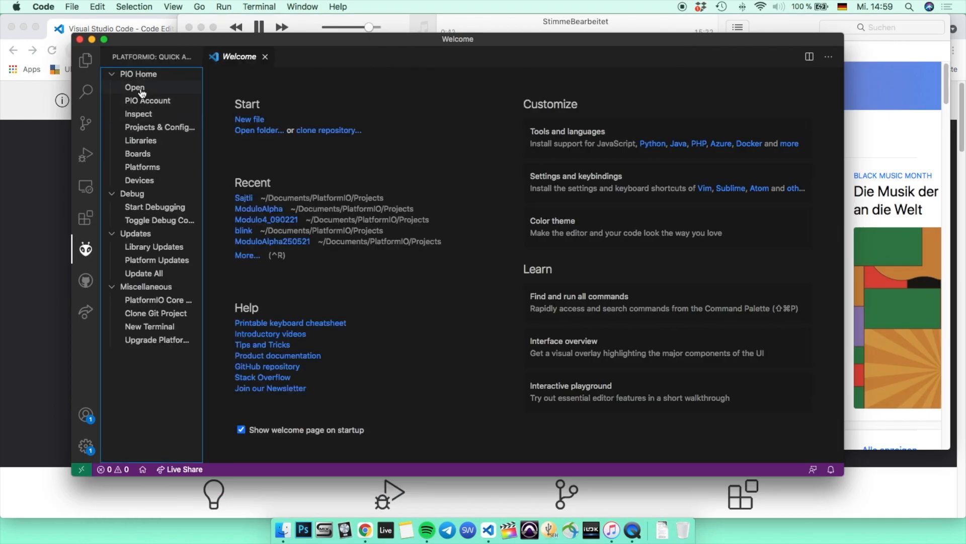
{"action": "left_click", "coordinate": [133, 87]}
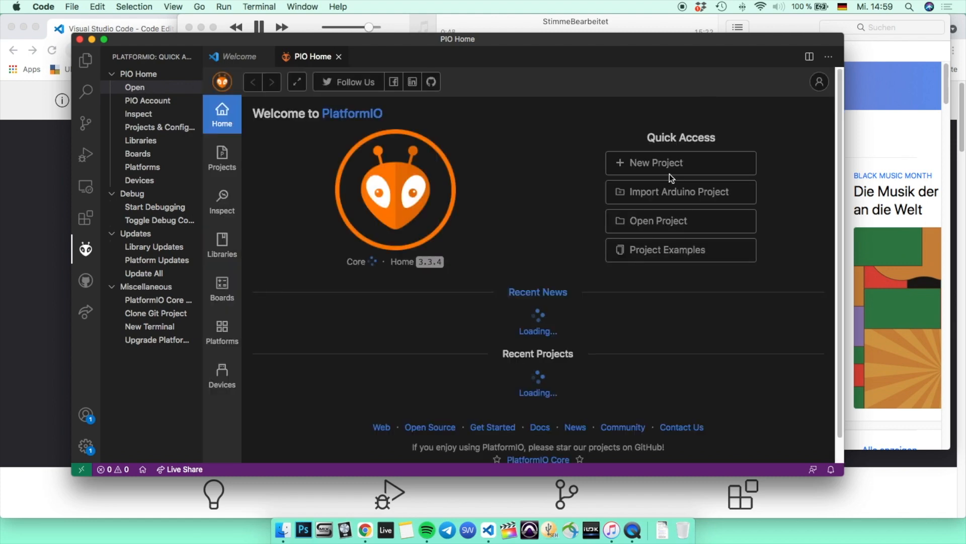
Create project 'Modulo Alpha' for the Teensy 4.1 board with the Arduino framework
{"action": "left_click", "coordinate": [680, 163]}
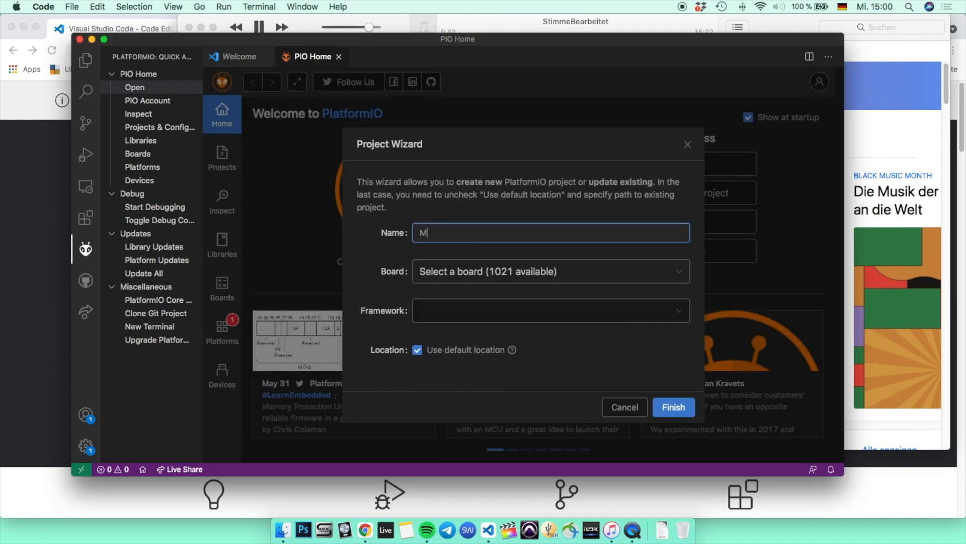
{"action": "type", "text": "odulo alpha"}
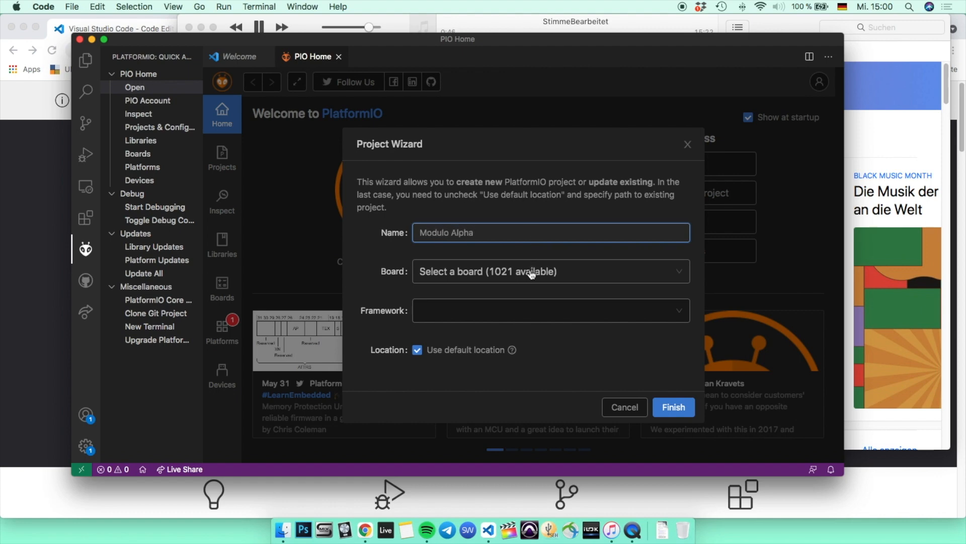
{"action": "left_click", "coordinate": [549, 271]}
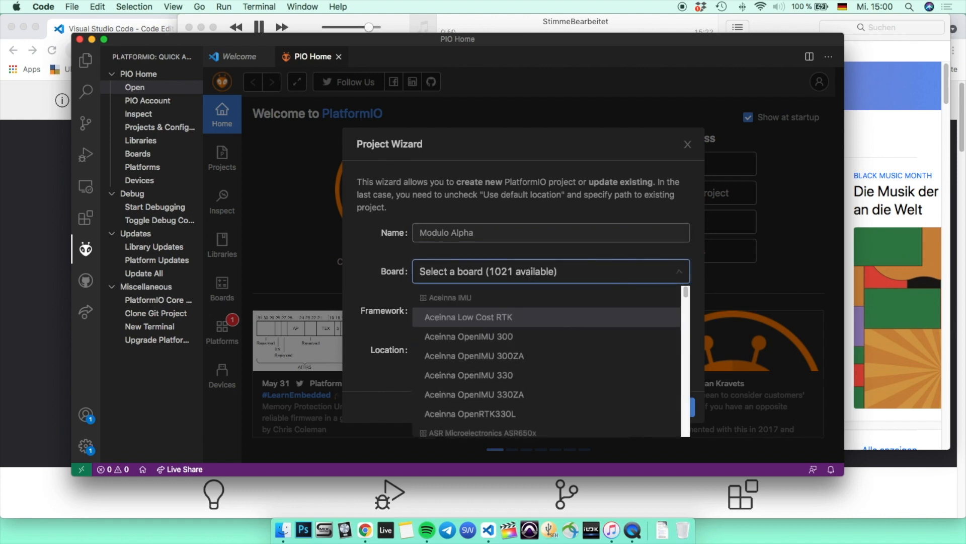
{"action": "type", "text": "Teensy 4"}
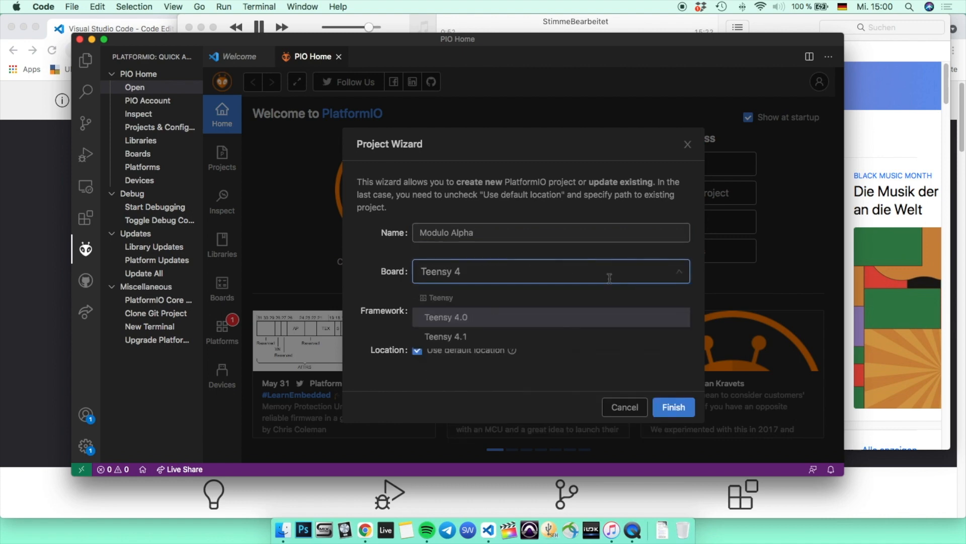
{"action": "left_click", "coordinate": [445, 336]}
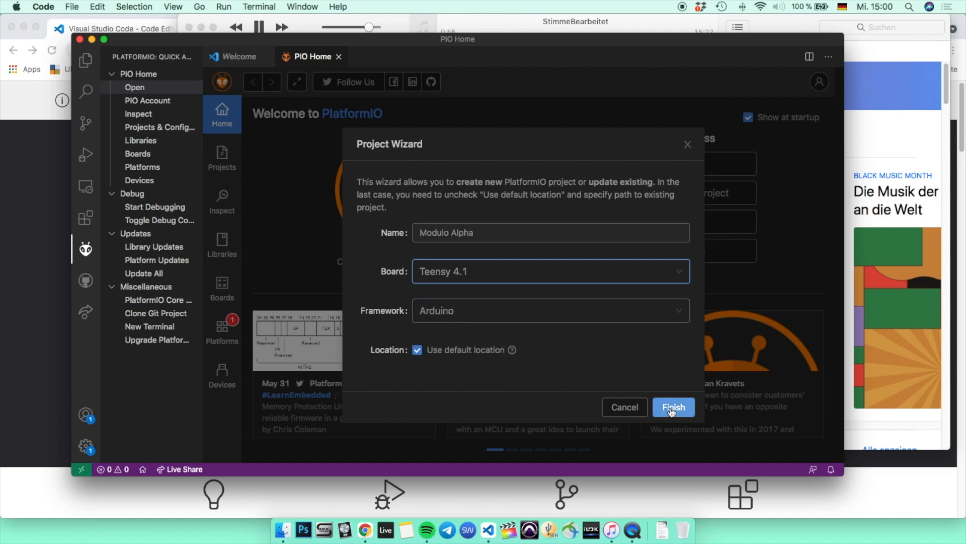
{"action": "left_click", "coordinate": [672, 406]}
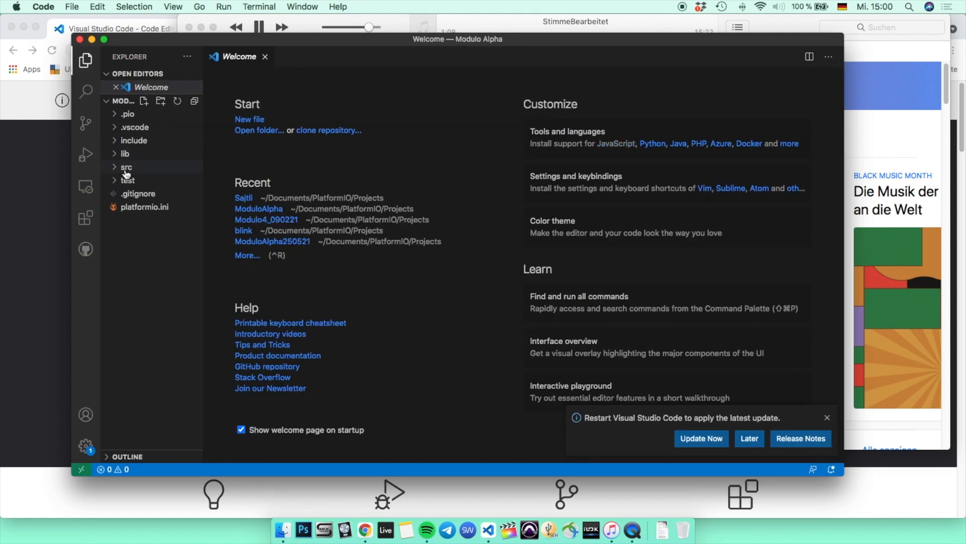
Show src/main.cpp in the editor and close the PIO Home page
{"action": "left_click", "coordinate": [127, 167]}
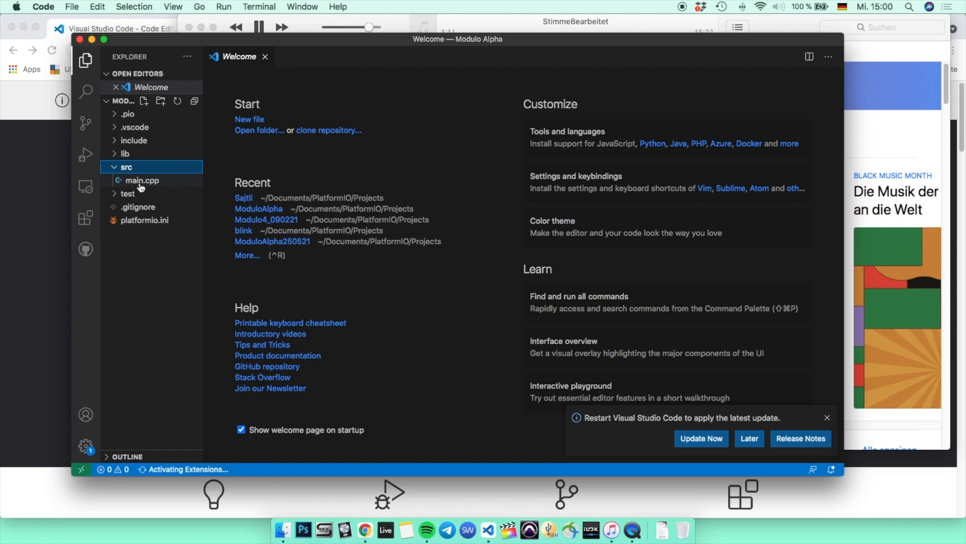
{"action": "double_click", "coordinate": [141, 180]}
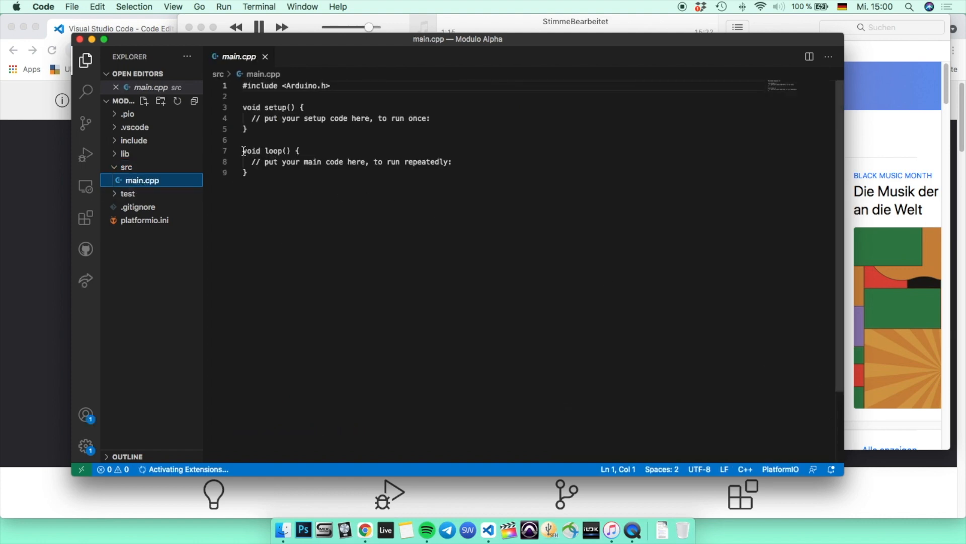
{"action": "left_click", "coordinate": [302, 108]}
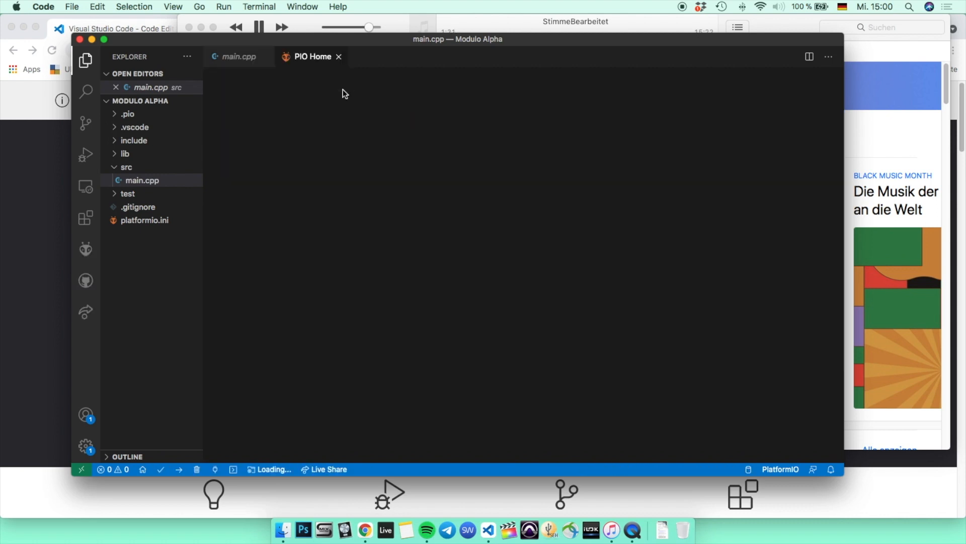
{"action": "left_click", "coordinate": [238, 57]}
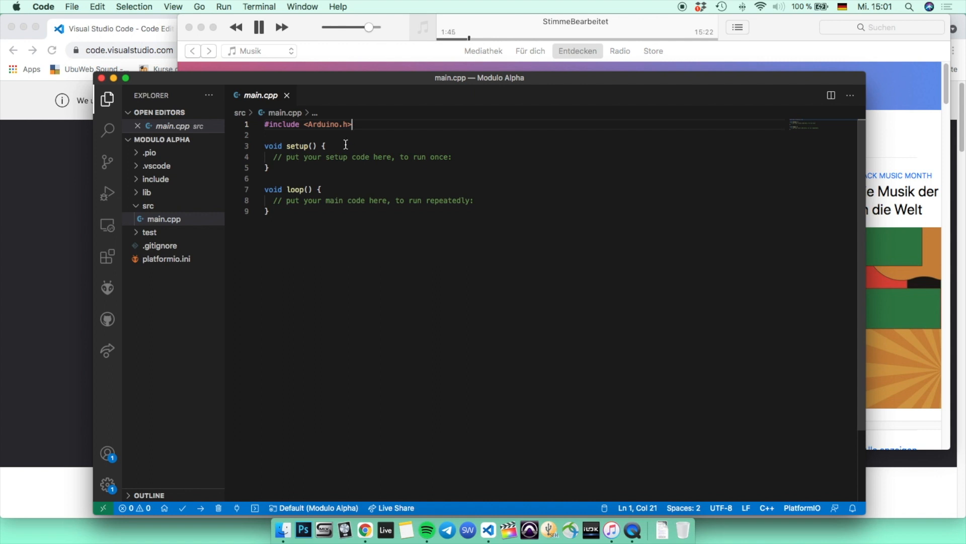
{"action": "mouse_move", "coordinate": [296, 146]}
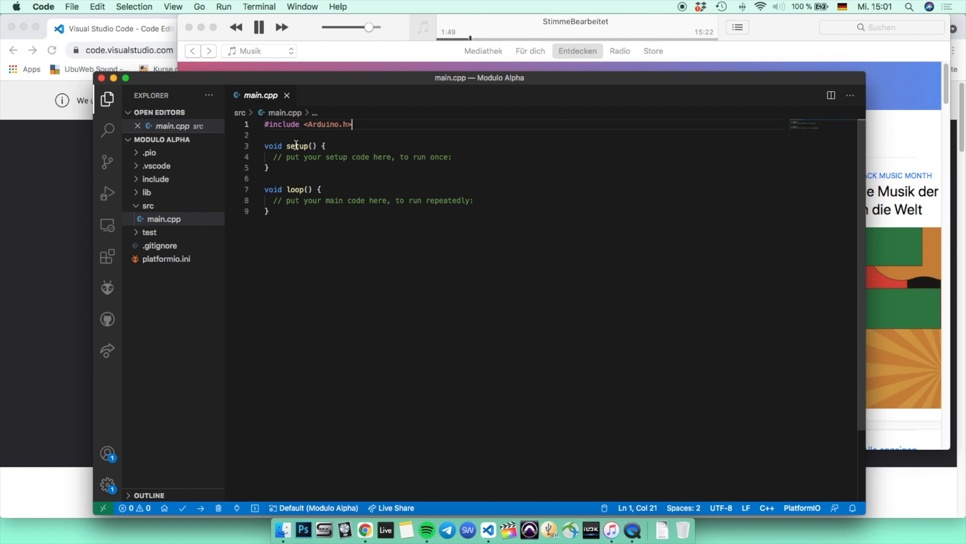
Write a temporary explanatory note below the Arduino include, leaving a blank line above setup
{"action": "double_click", "coordinate": [296, 190]}
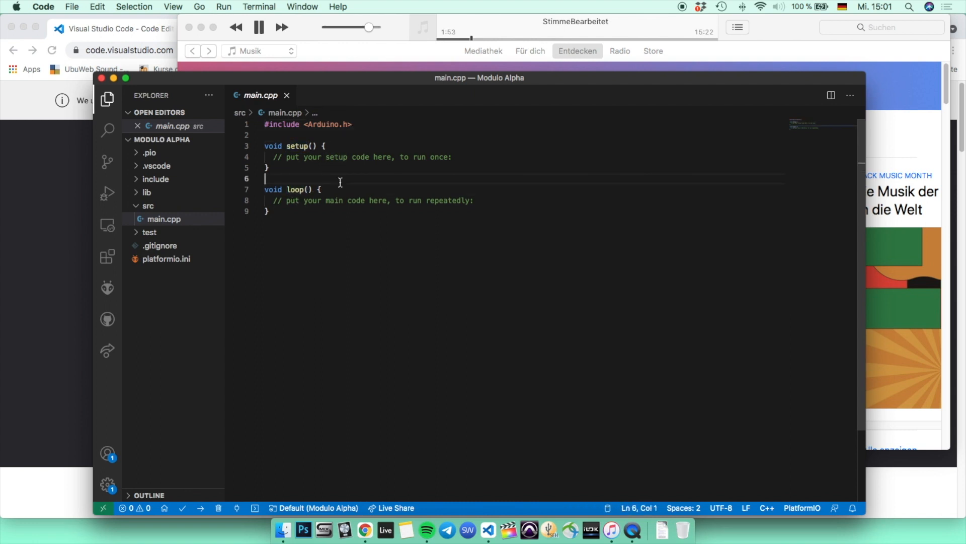
{"action": "double_click", "coordinate": [273, 146]}
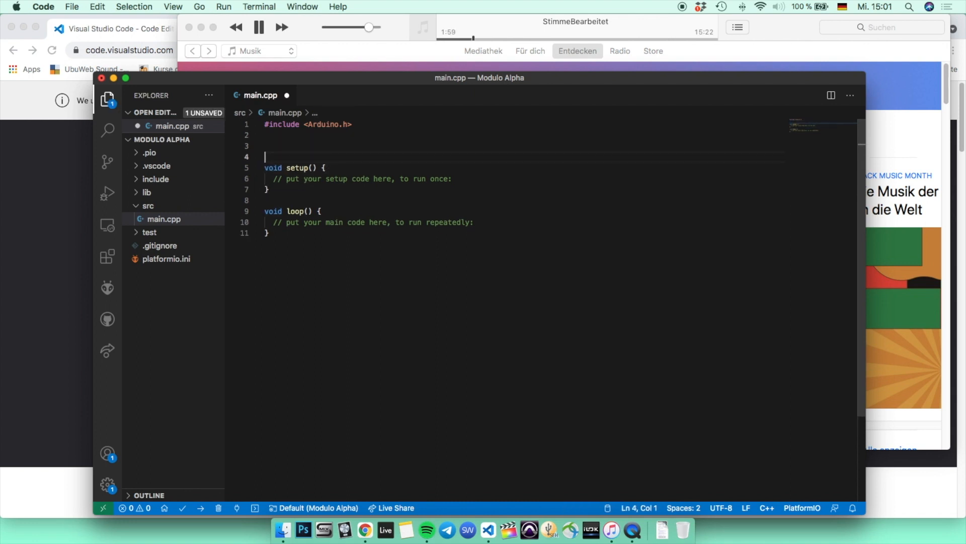
{"action": "type", "text": "int loop() --> Should return number"}
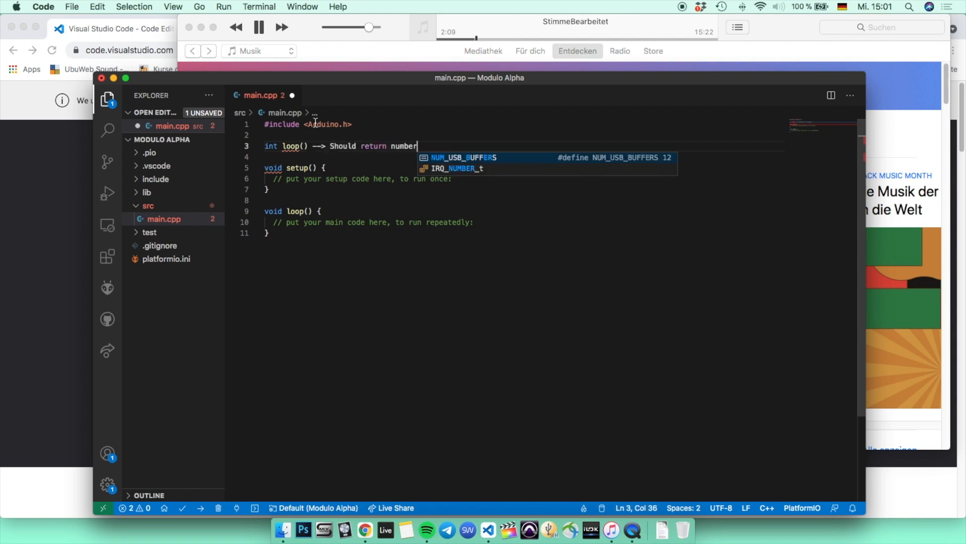
{"action": "type", "text": "without"}
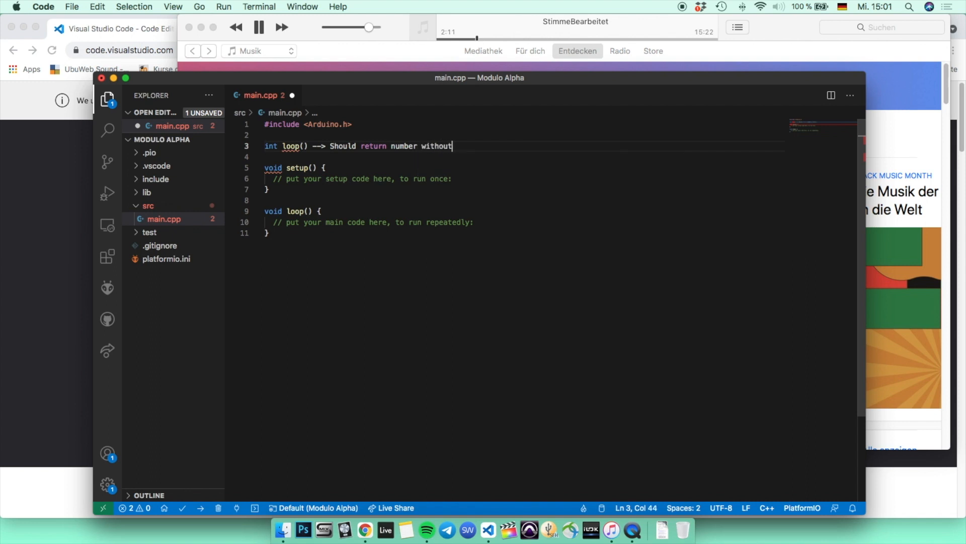
{"action": "type", "text": "fract"}
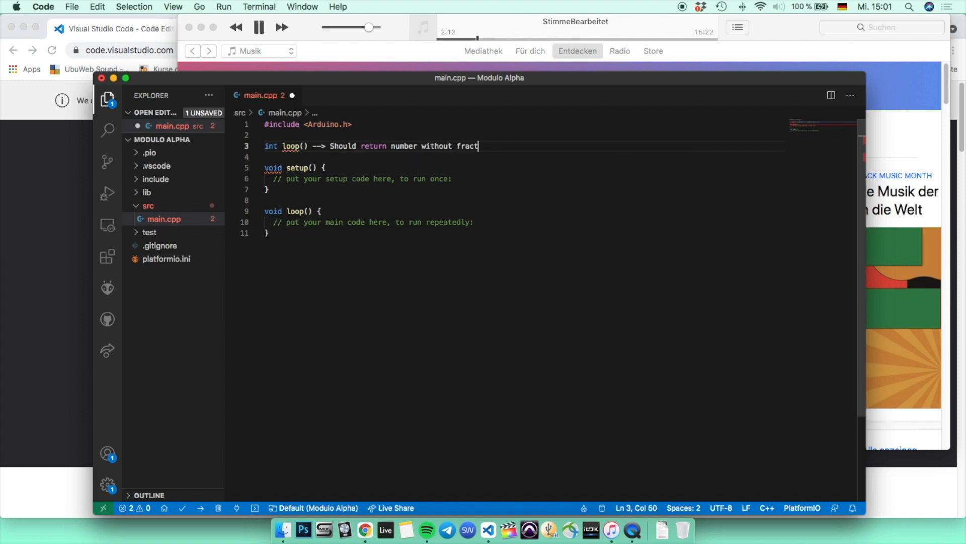
{"action": "type", "text": "ion"}
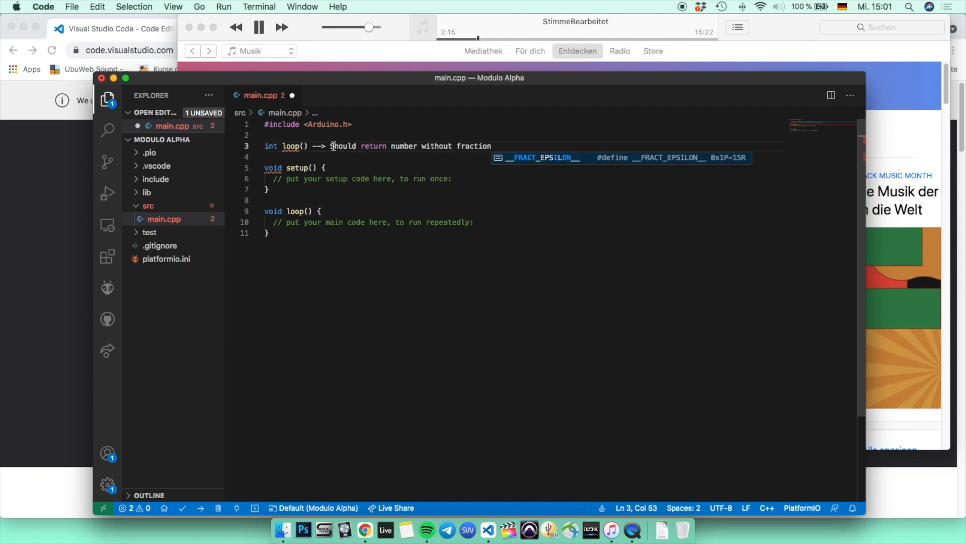
{"action": "type", "text": "//"}
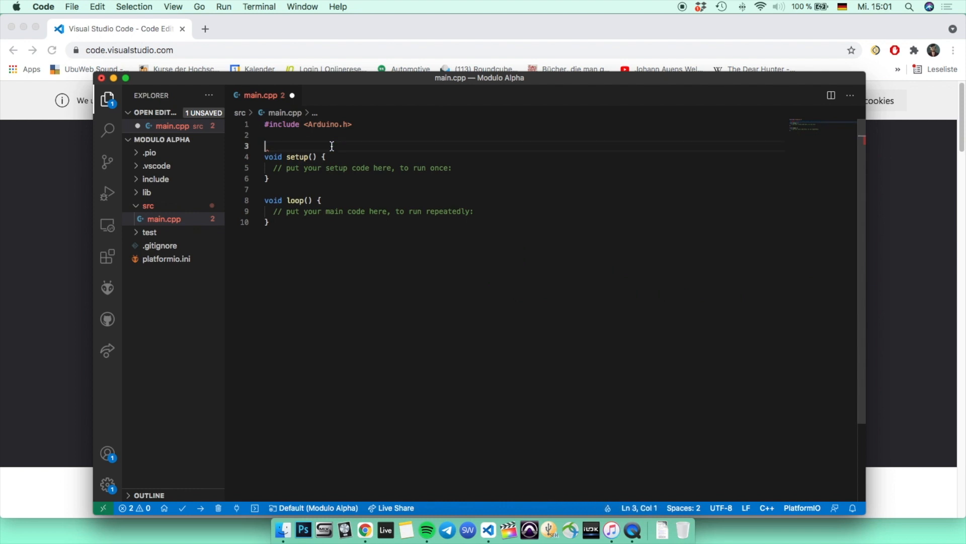
Delete the placeholder comments so setup() and loop() bodies are empty
{"action": "left_click", "coordinate": [274, 199]}
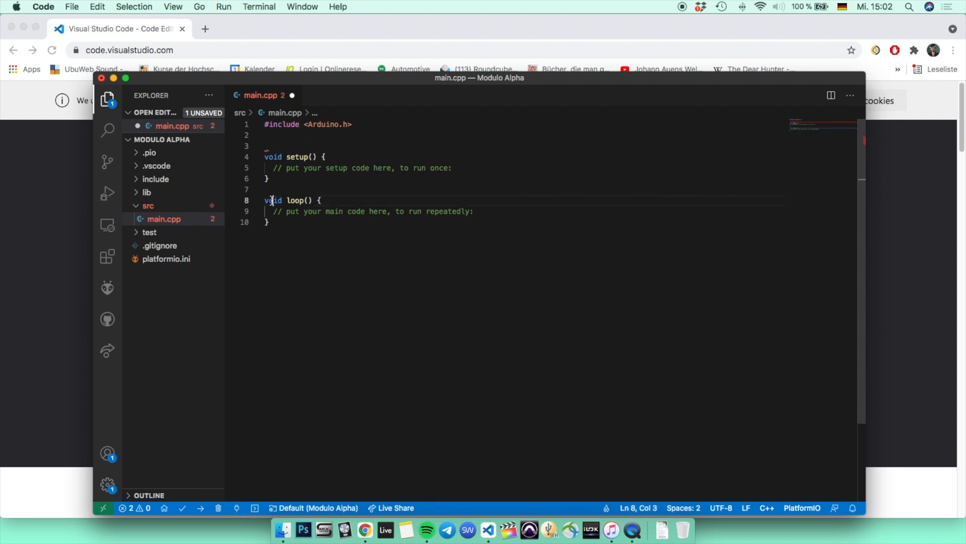
{"action": "left_click", "coordinate": [322, 157]}
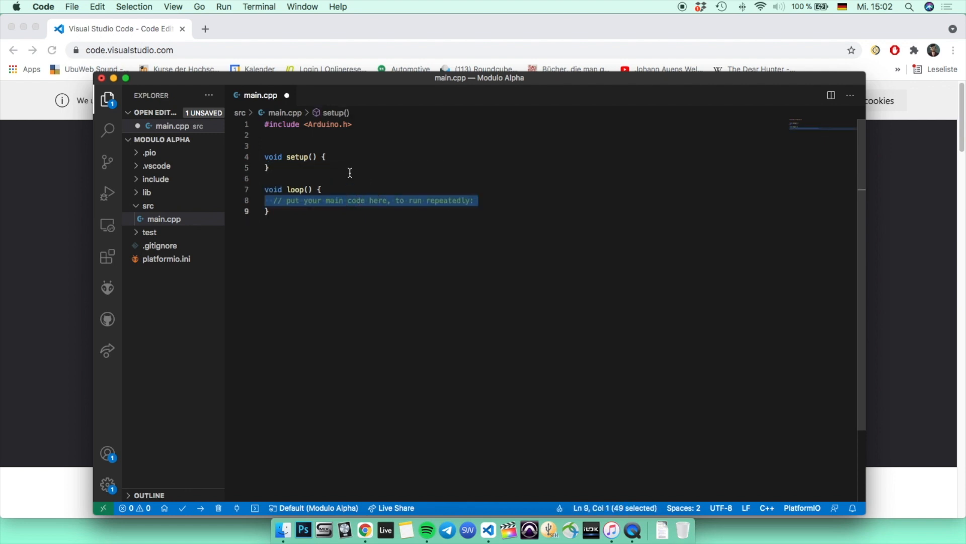
{"action": "key", "text": "Backspace"}
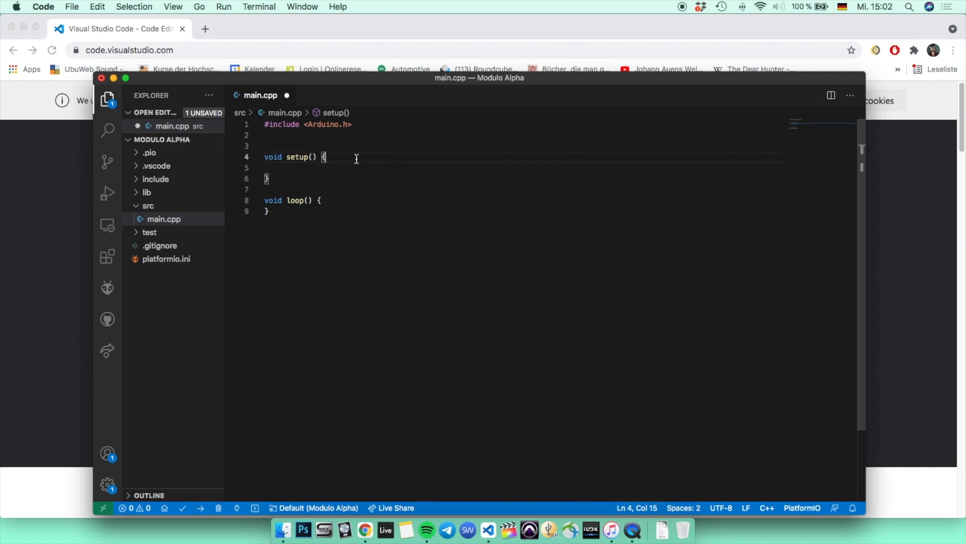
{"action": "type", "text": "//"}
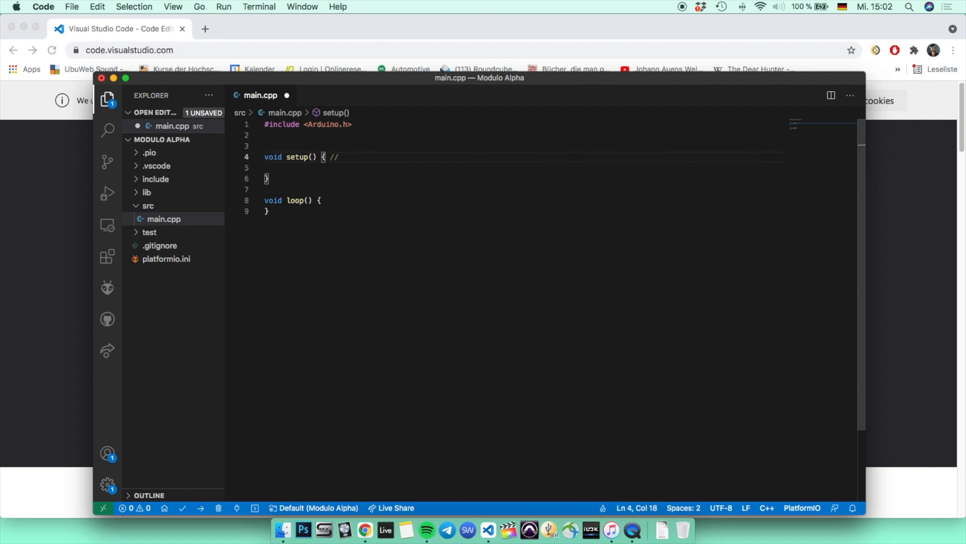
{"action": "key", "text": "Backspace"}
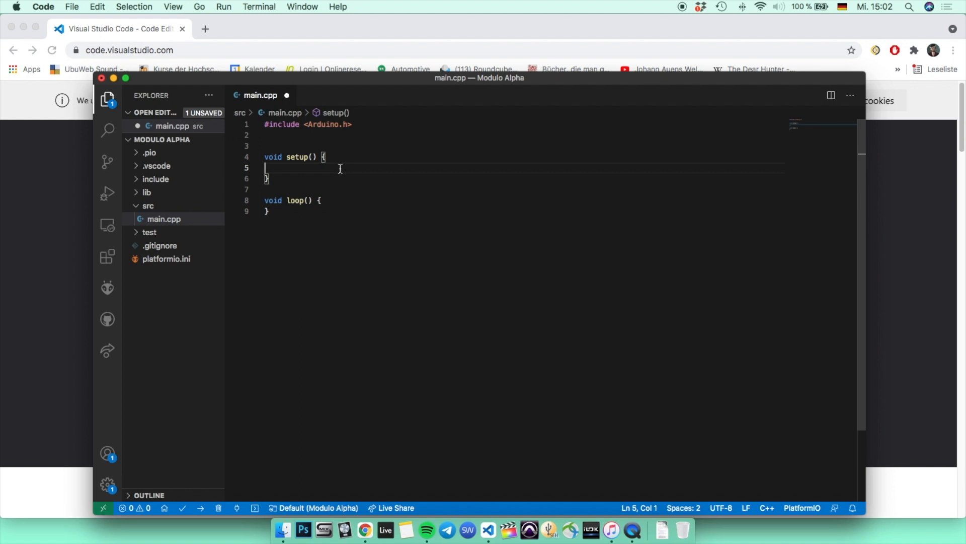
Fill setup() with car.openDoor(), sitIn() and turnOnEngine() example calls
{"action": "type", "text": "car"}
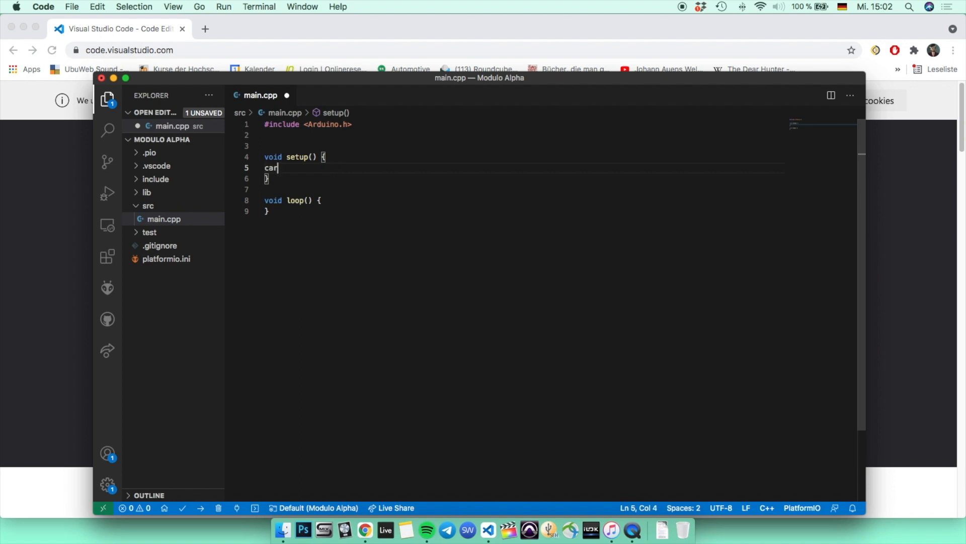
{"action": "type", "text": ".opendoor();"}
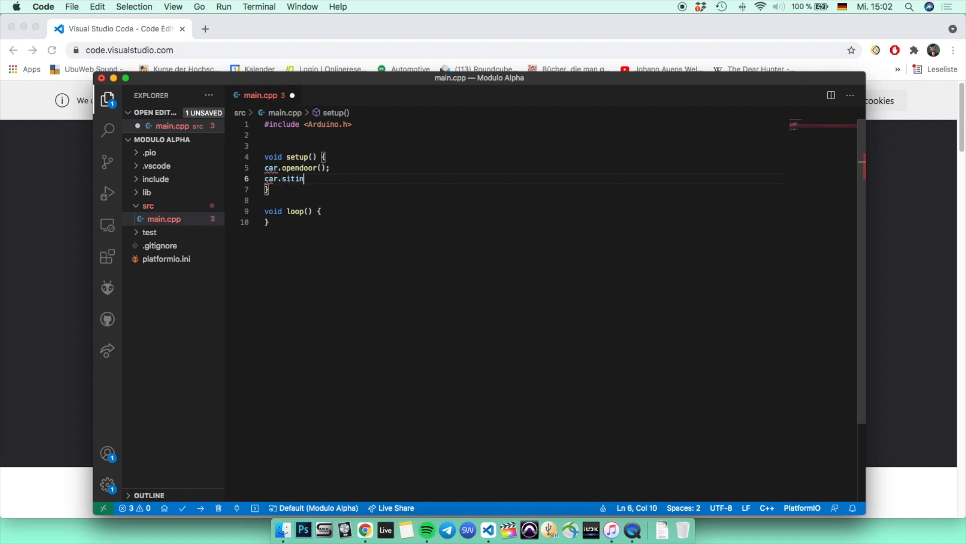
{"action": "type", "text": "();"}
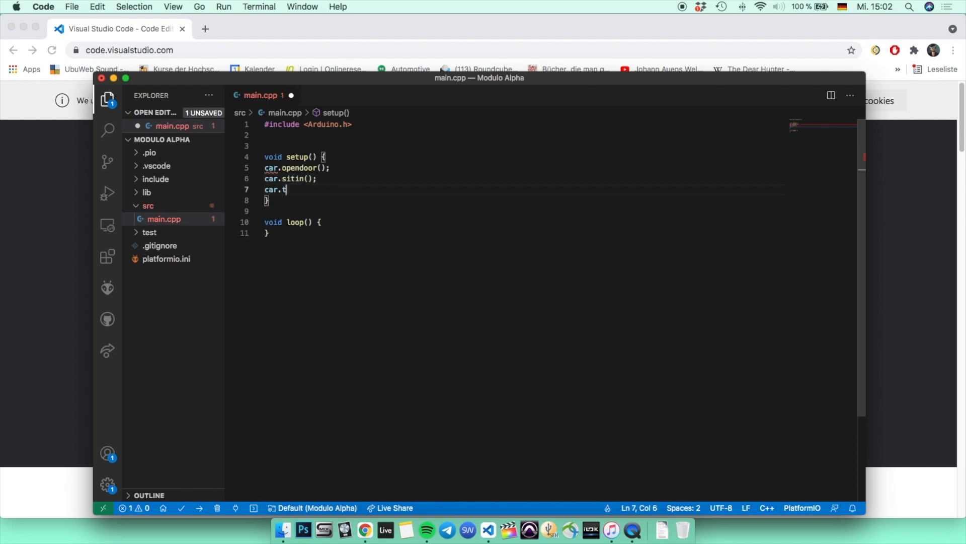
{"action": "type", "text": "urnOnEngi"}
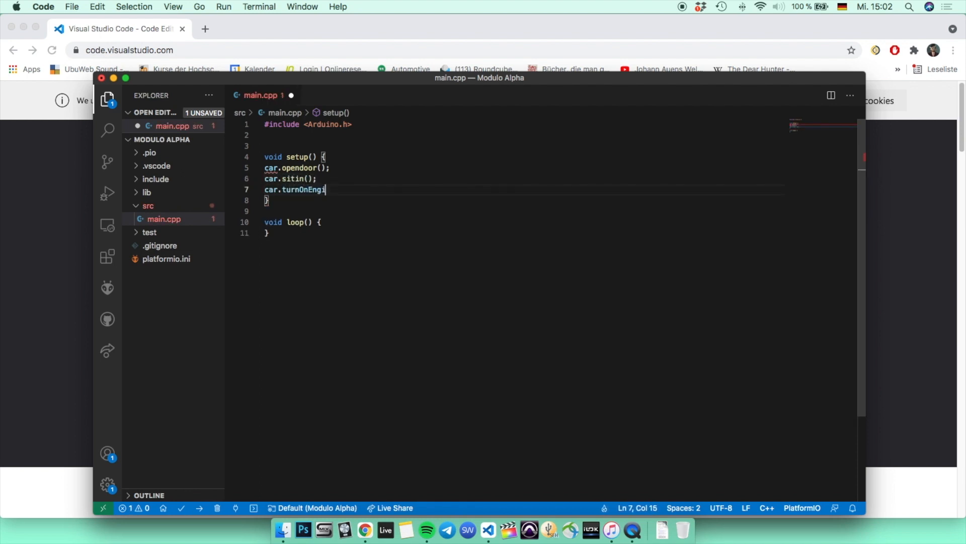
{"action": "type", "text": "ne();"}
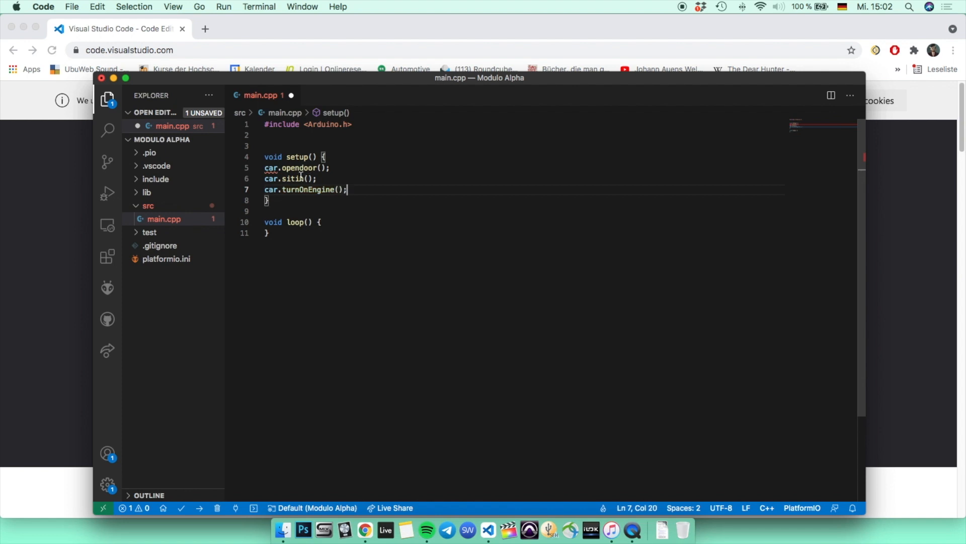
{"action": "left_click", "coordinate": [301, 179]}
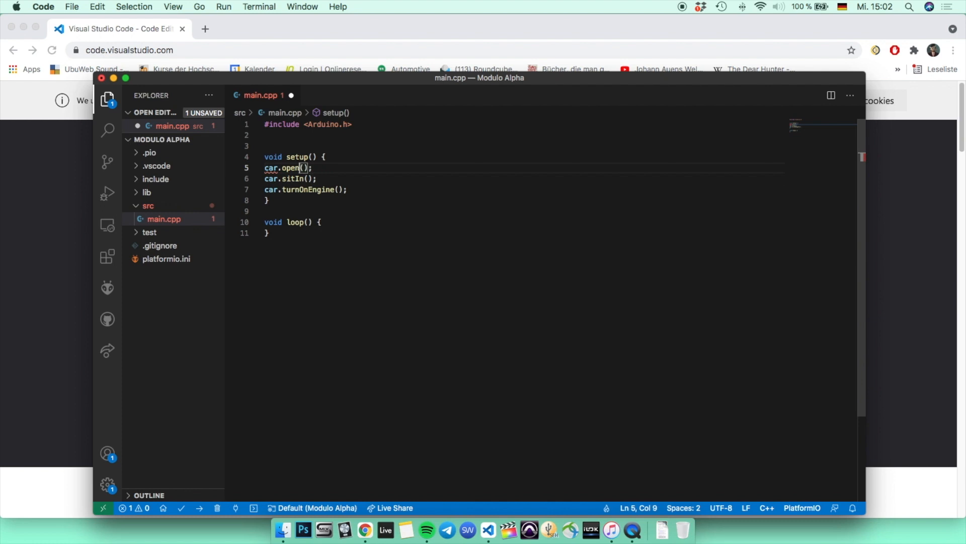
{"action": "type", "text": "Door"}
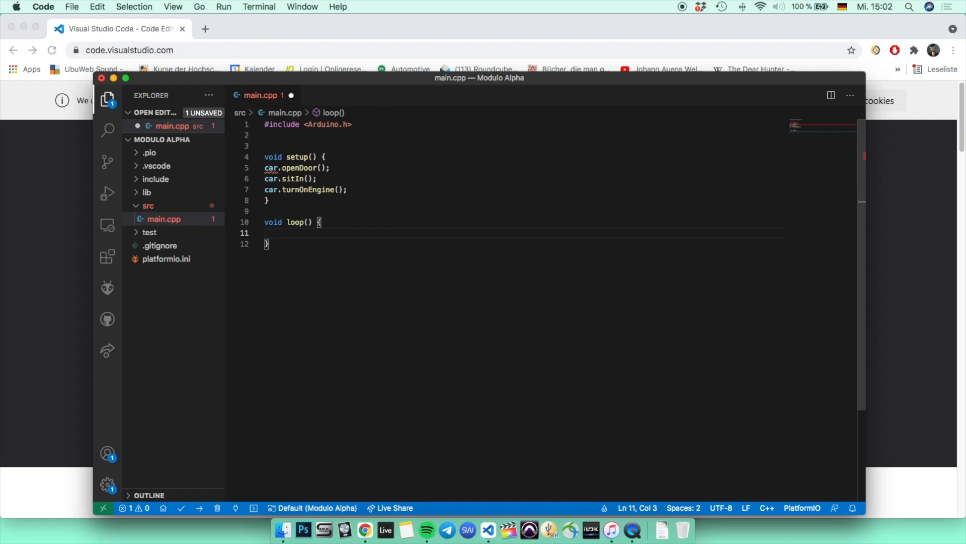
Fill loop() with car.runningEngine(), rotatingWheels() and brakePedal() calls
{"action": "type", "text": "c"}
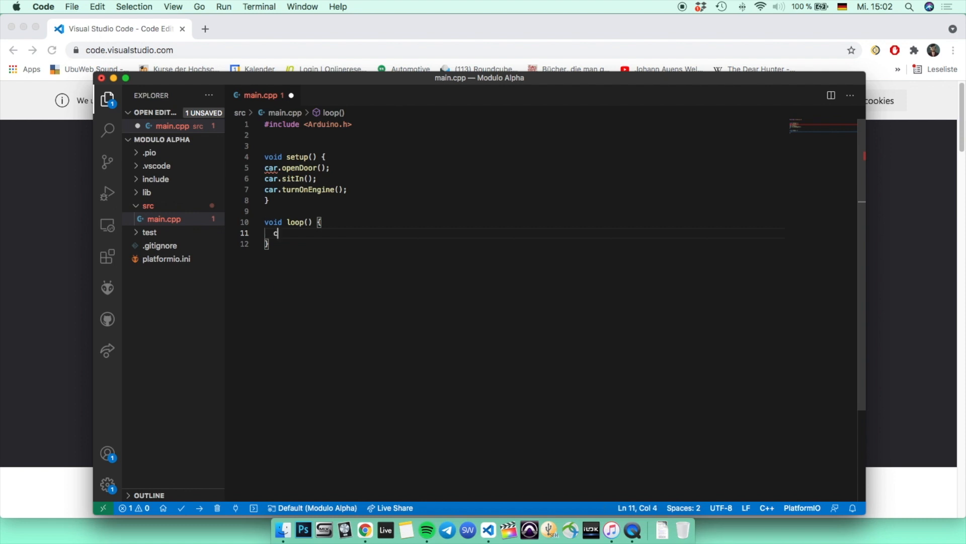
{"action": "type", "text": "ar."}
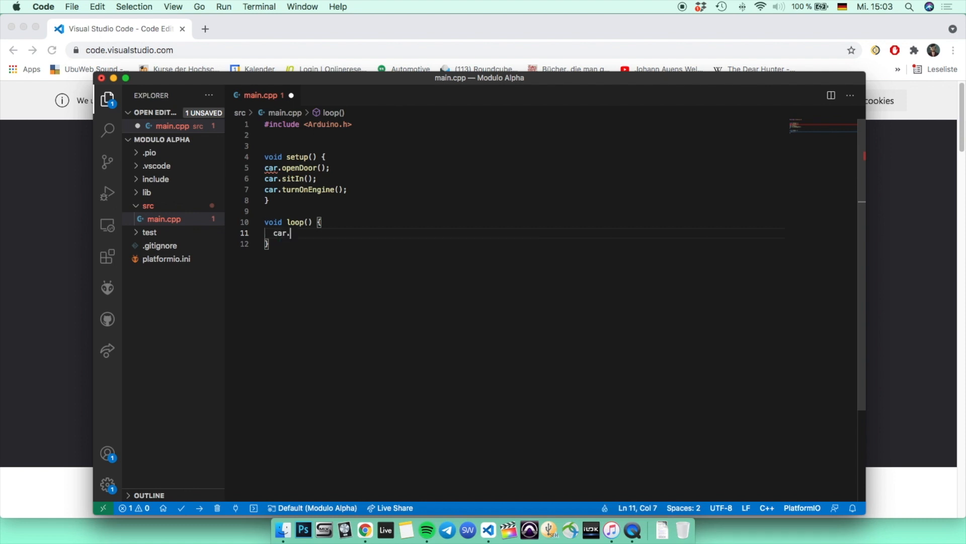
{"action": "type", "text": "runningEngine"}
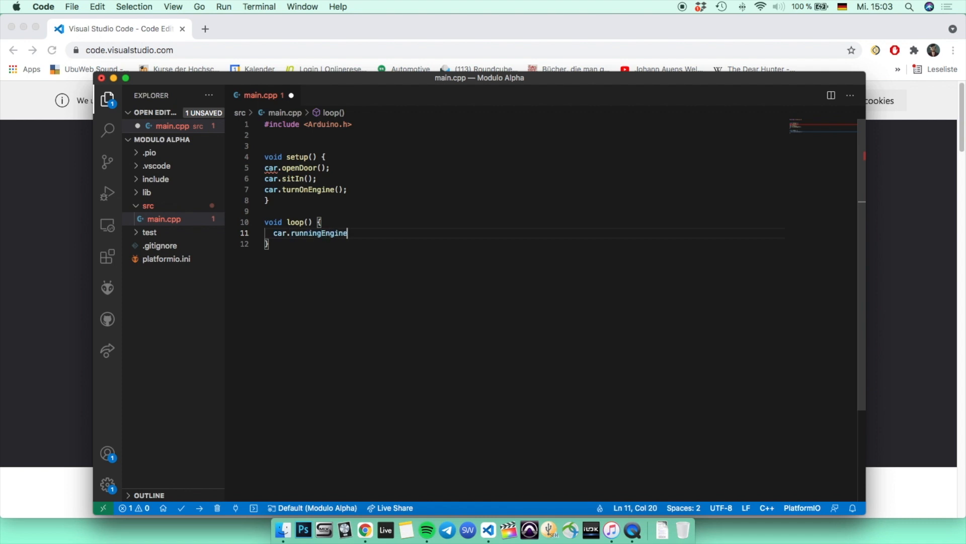
{"action": "type", "text": "();"}
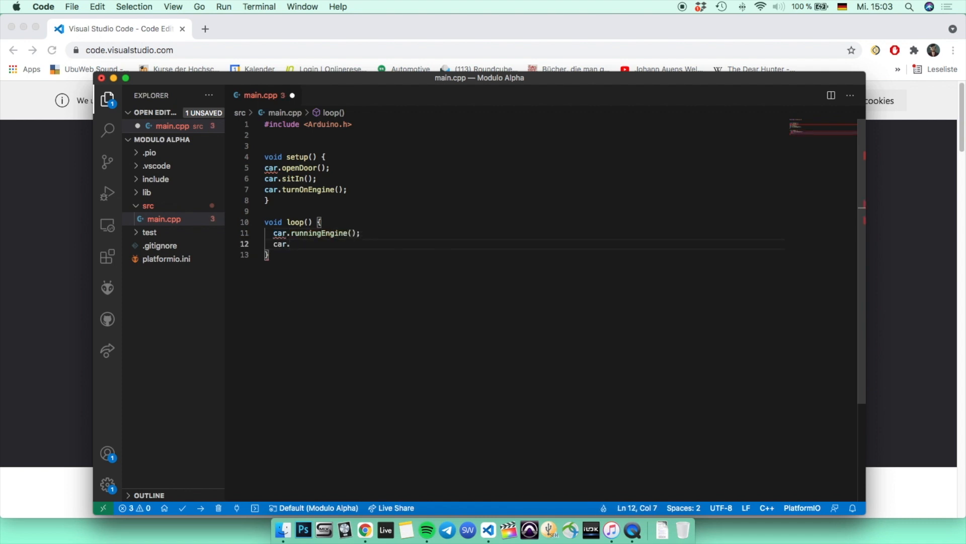
{"action": "type", "text": "rotatingWheels();"}
{"action": "type", "text": "car.brakePed"}
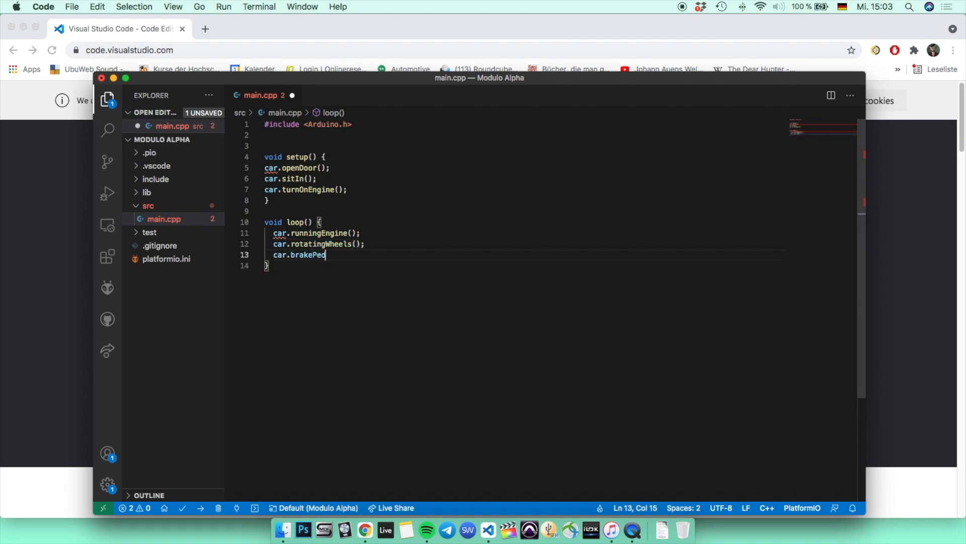
{"action": "type", "text": "al();"}
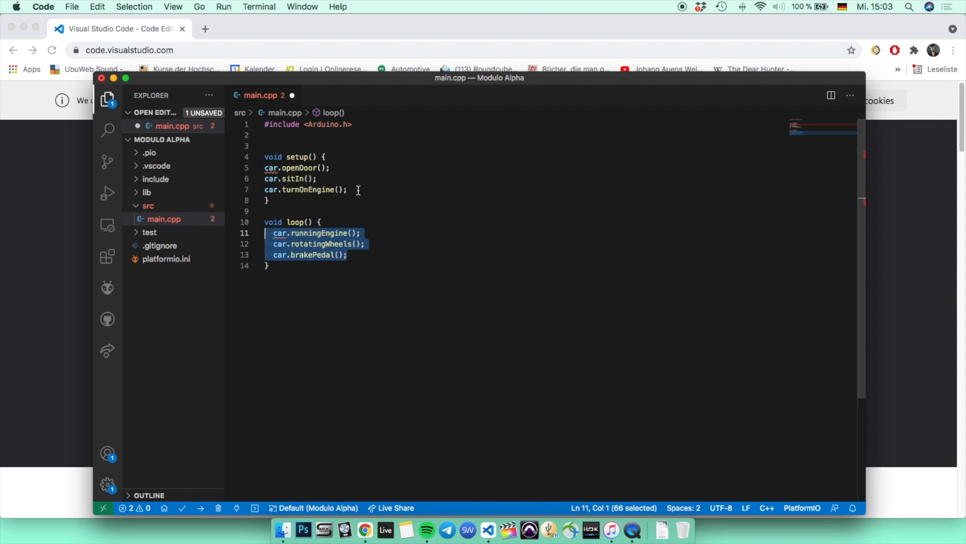
{"action": "mouse_move", "coordinate": [367, 183]}
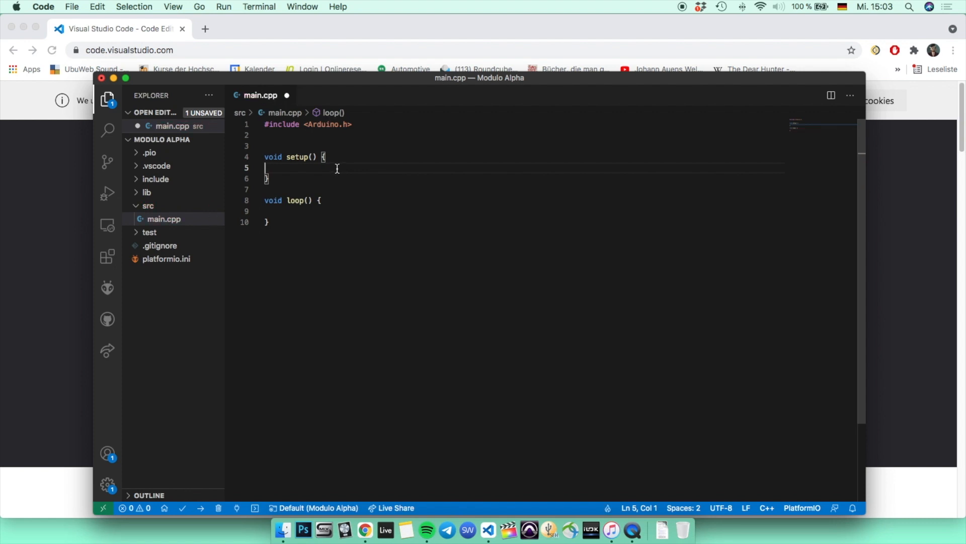
Add pinMode(13, OUTPUT); with a '// pin 13 --> Built-In LED' comment and save
{"action": "type", "text": "pinMode("}
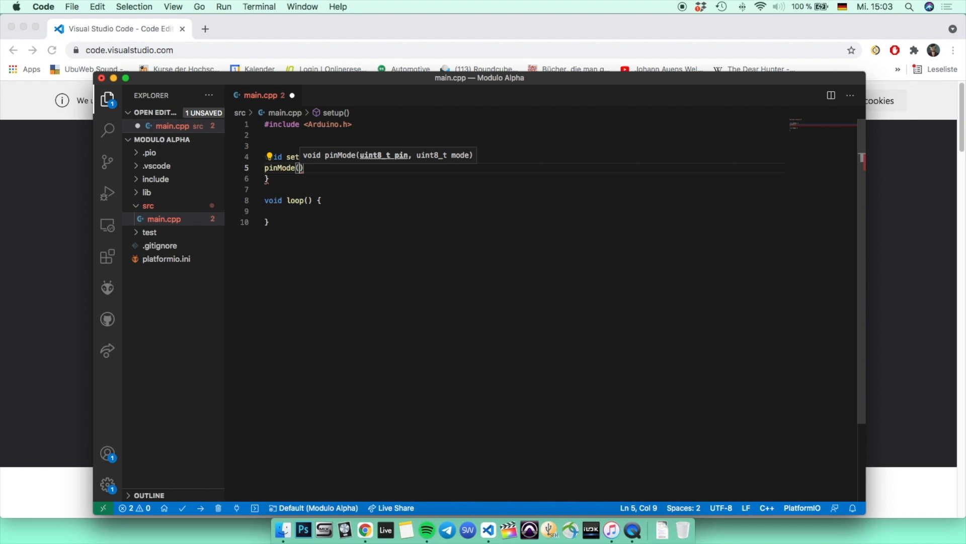
{"action": "type", "text": "13,"}
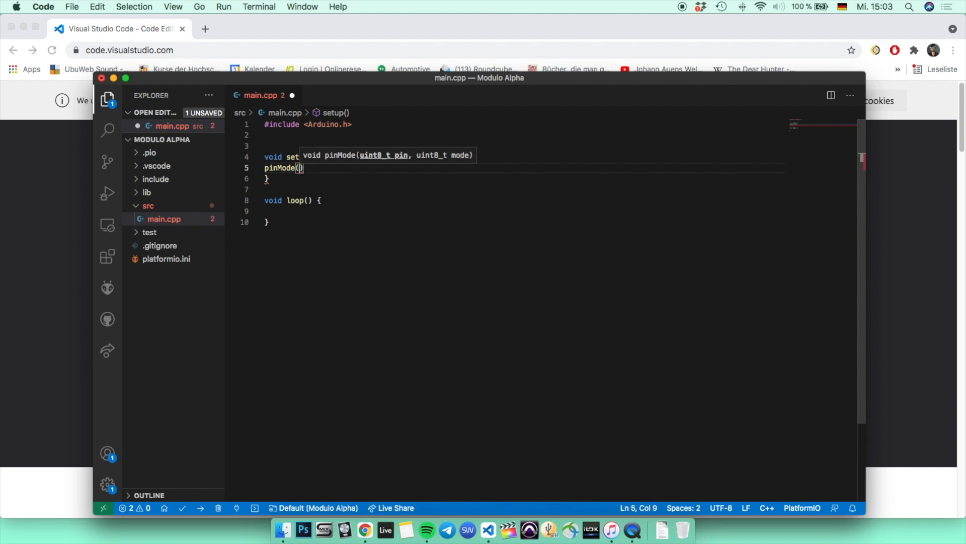
{"action": "type", "text": "8,"}
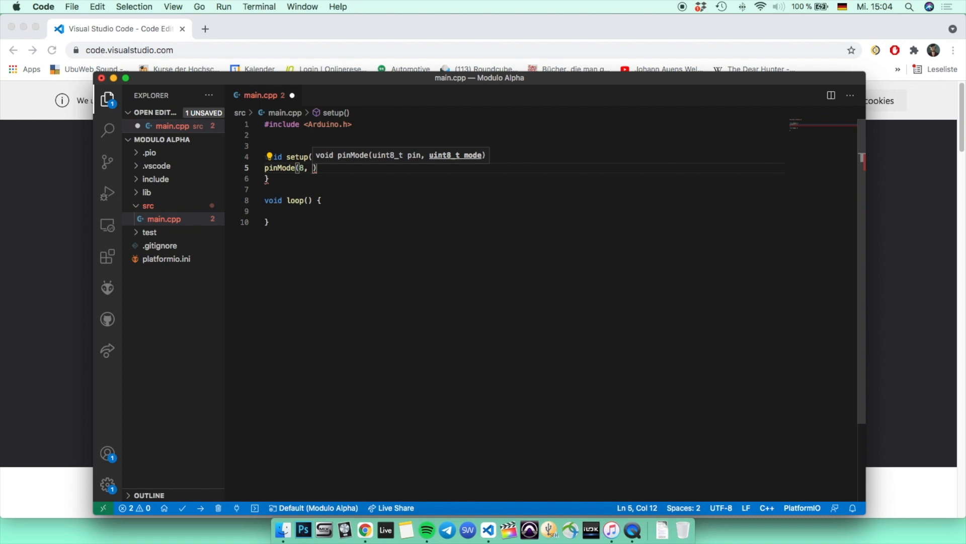
{"action": "type", "text": "OUTPUT"}
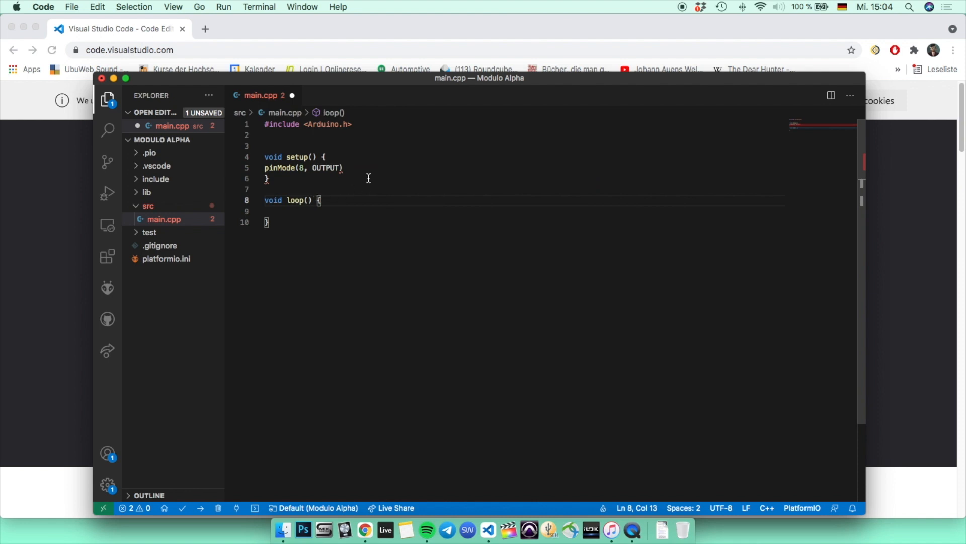
{"action": "type", "text": ";"}
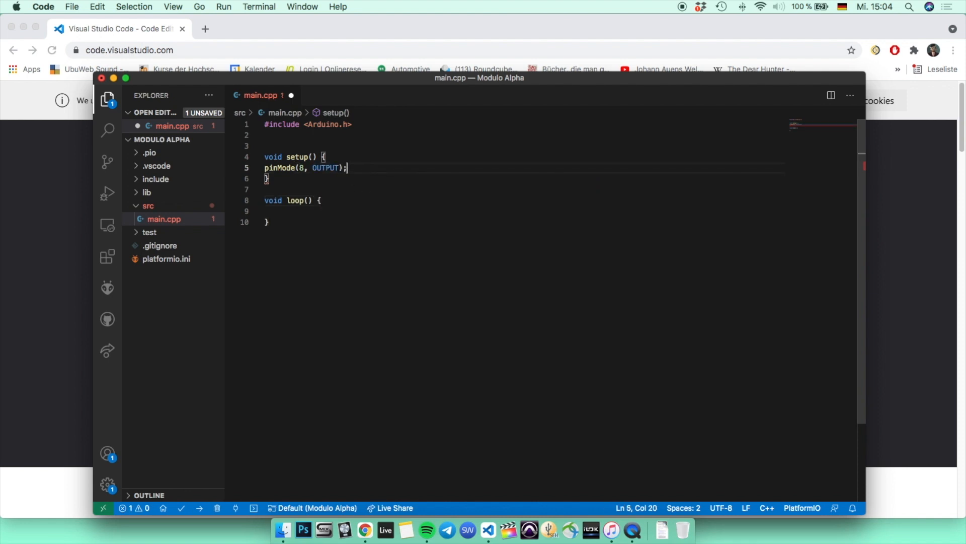
{"action": "key", "text": "cmd+s"}
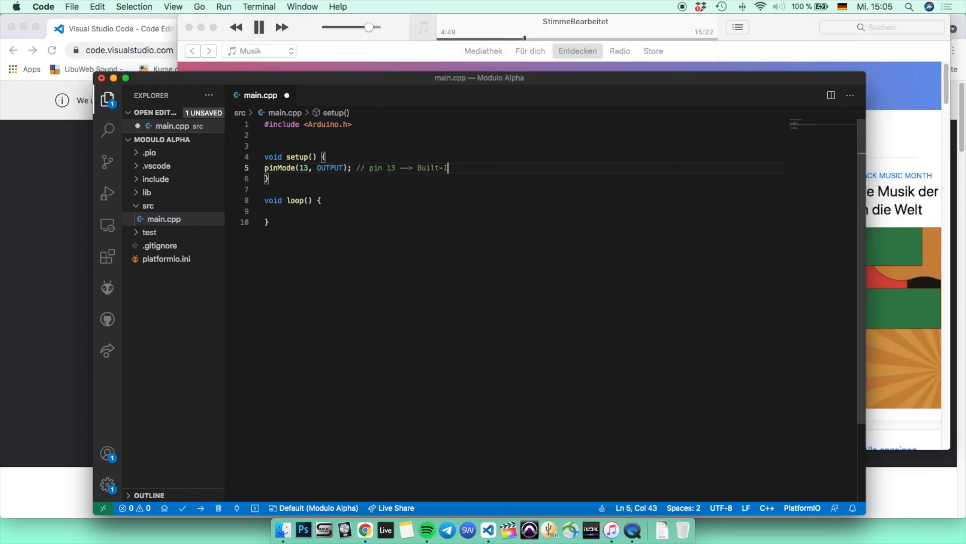
{"action": "type", "text": "LED"}
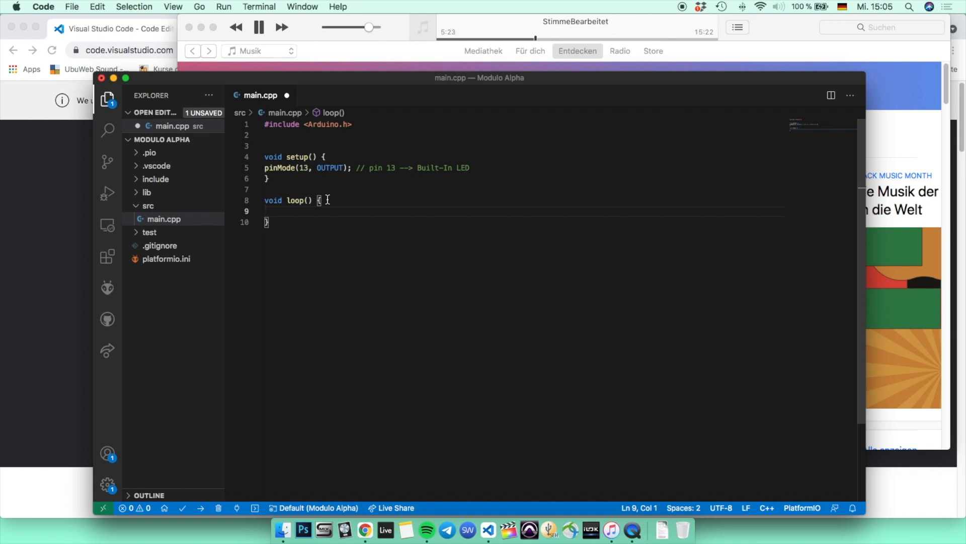
Write digitalWrite(13, HIGH); and delay(1000); in loop()
{"action": "type", "text": "digitalWrite"}
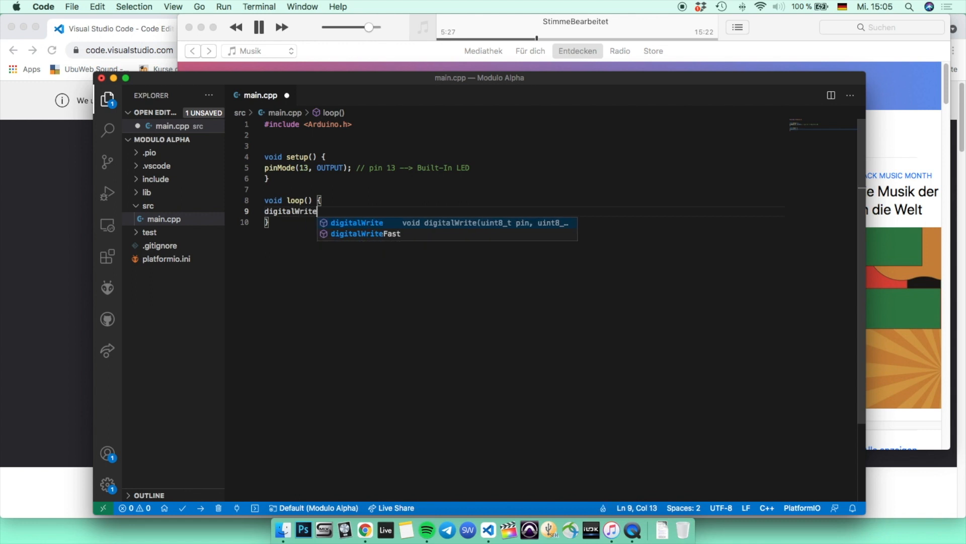
{"action": "type", "text": "("}
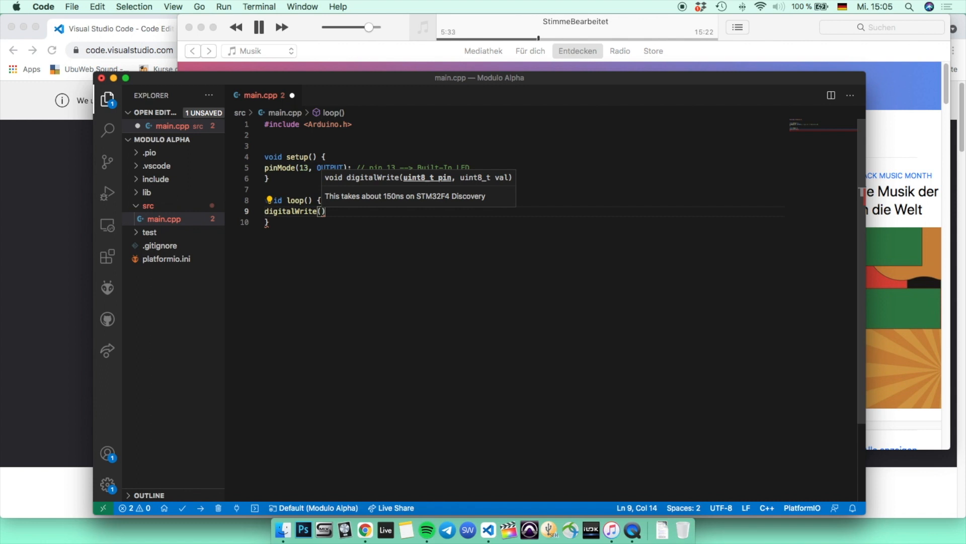
{"action": "type", "text": "13, HIGH"}
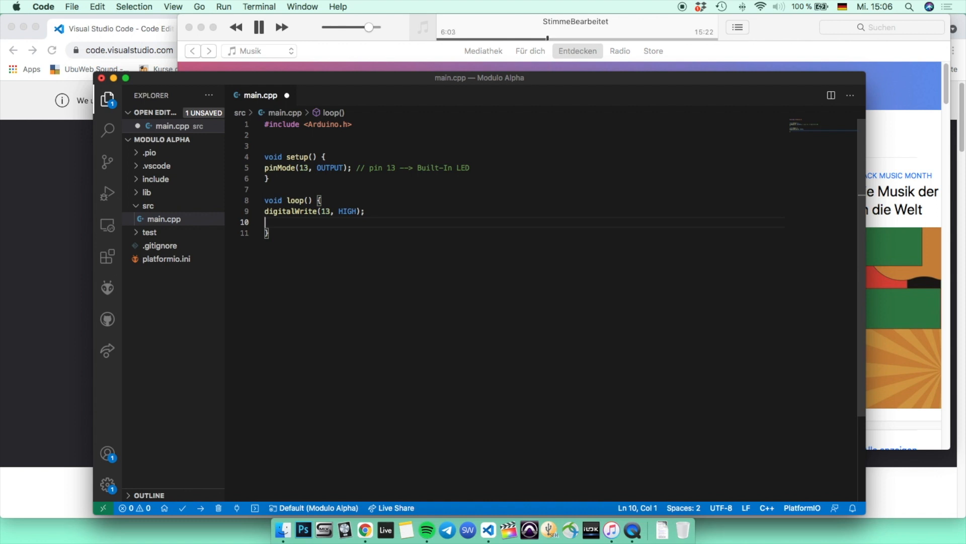
{"action": "type", "text": "dela"}
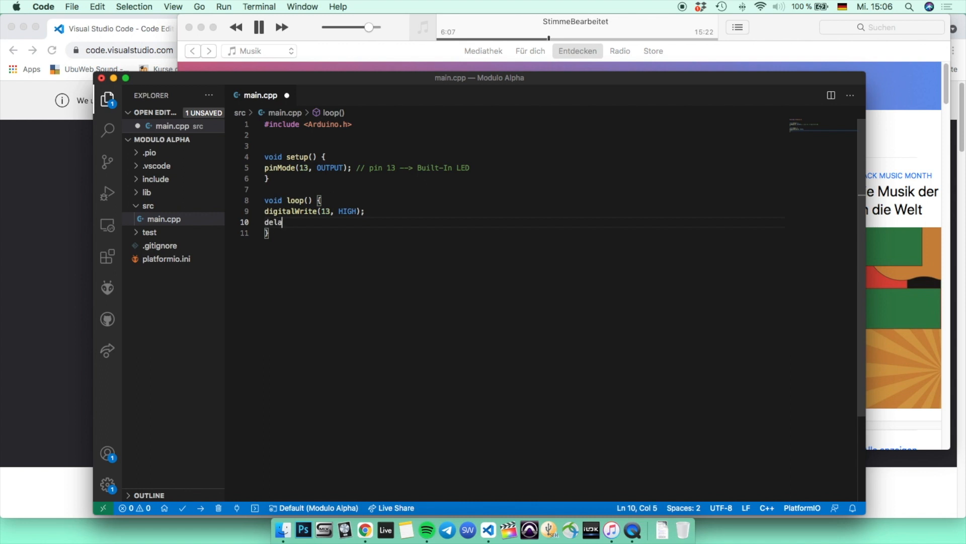
{"action": "type", "text": "y(1000);"}
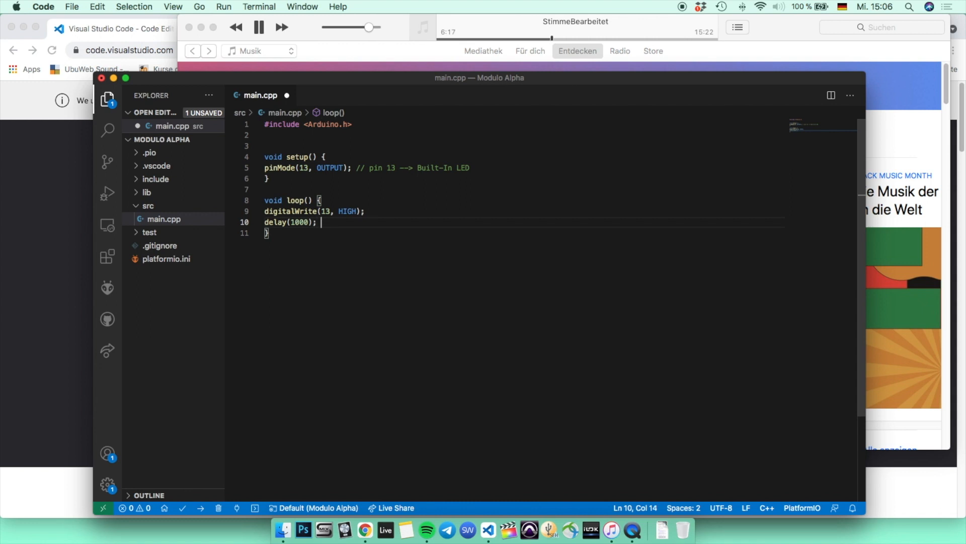
{"action": "type", "text": "// Input value is in ms"}
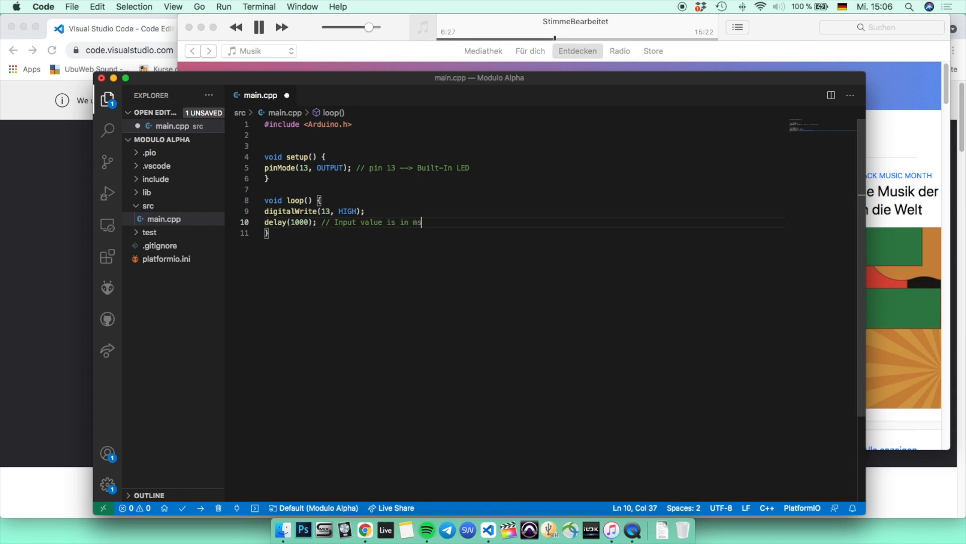
Follow with digitalWrite(13, LOW); and a second delay(1000);
{"action": "key", "text": "enter"}
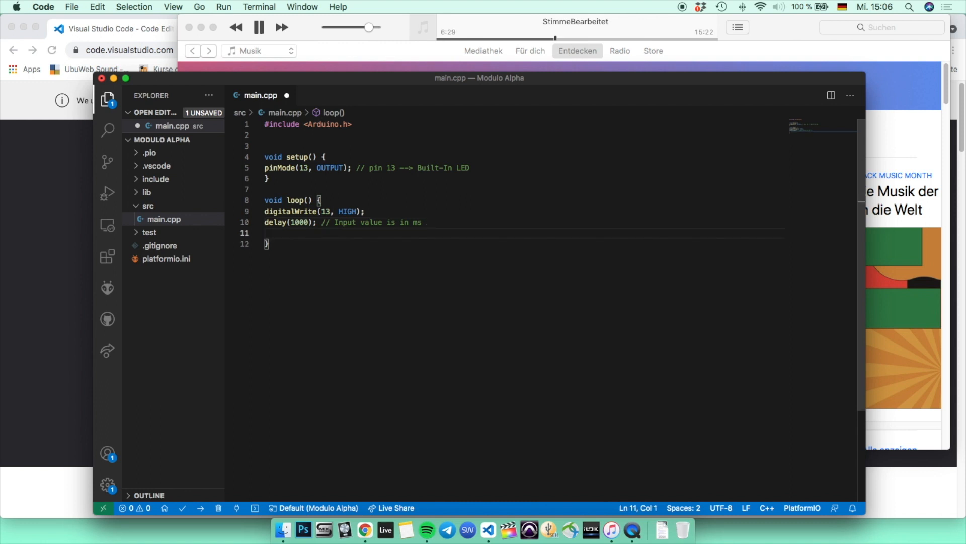
{"action": "type", "text": "digitalWrite("}
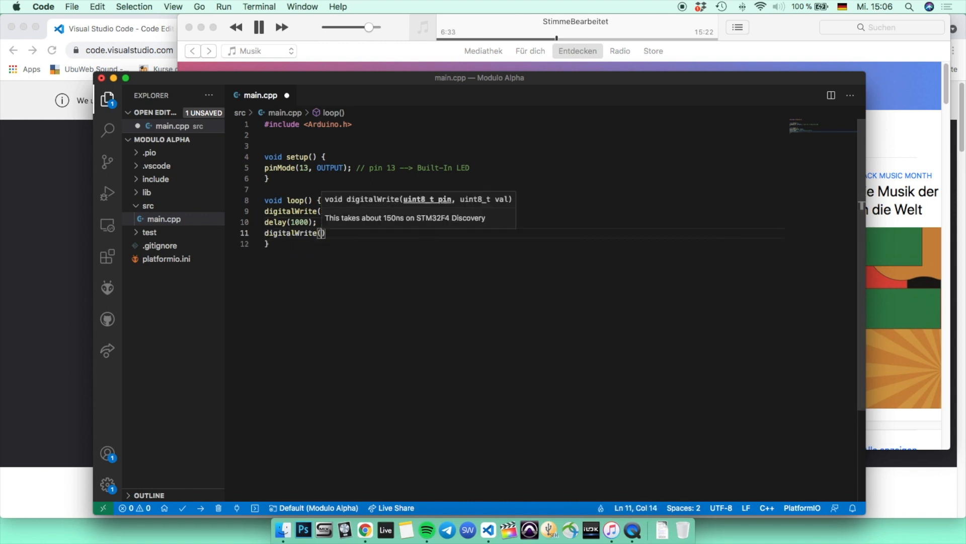
{"action": "type", "text": "13, LOW"}
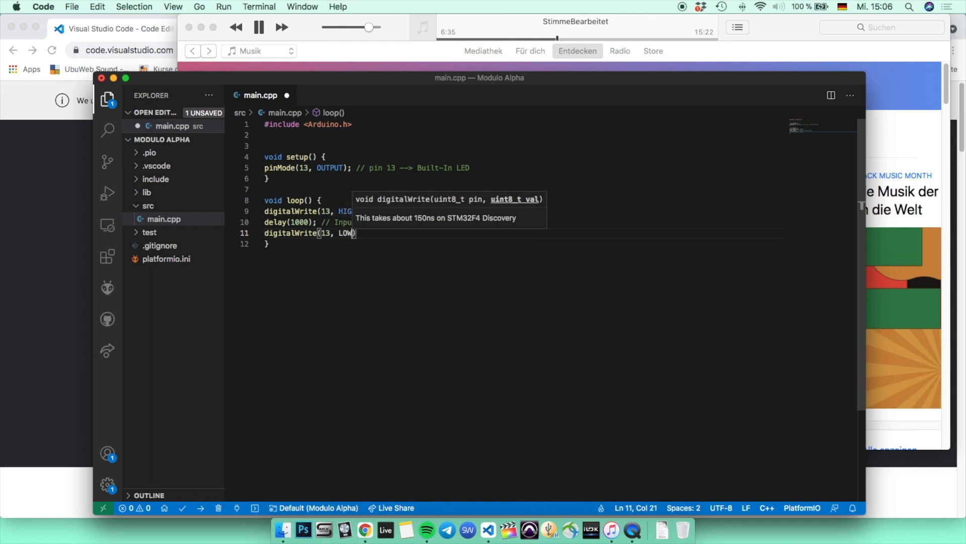
{"action": "type", "text": ");"}
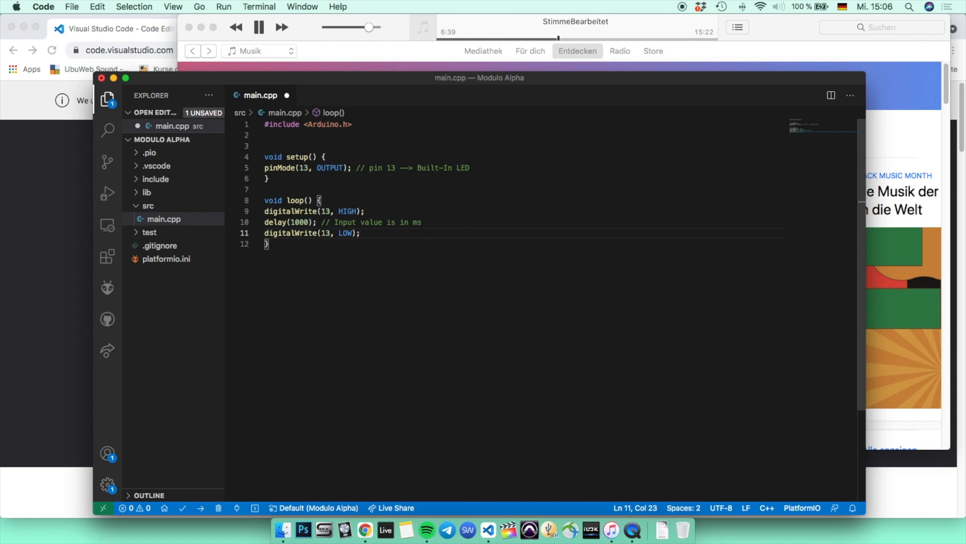
{"action": "type", "text": "delay(1000);"}
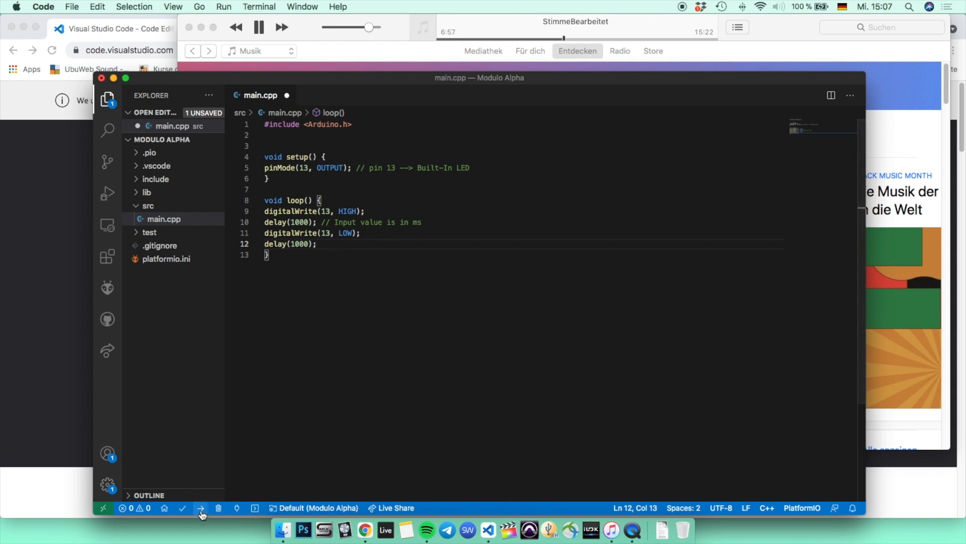
{"action": "mouse_move", "coordinate": [201, 513]}
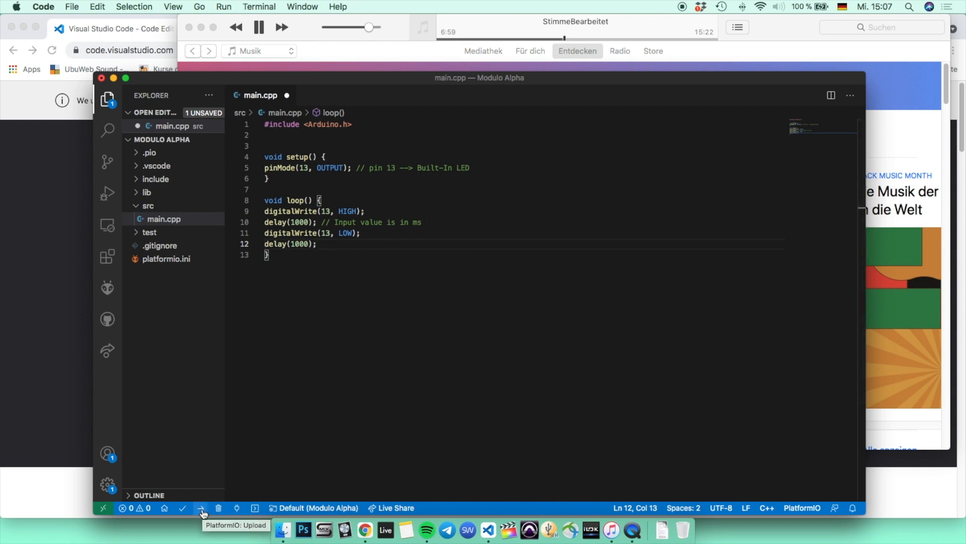
Upload the blink sketch to the Teensy, then change the delays to 400 ms
{"action": "left_click", "coordinate": [203, 513]}
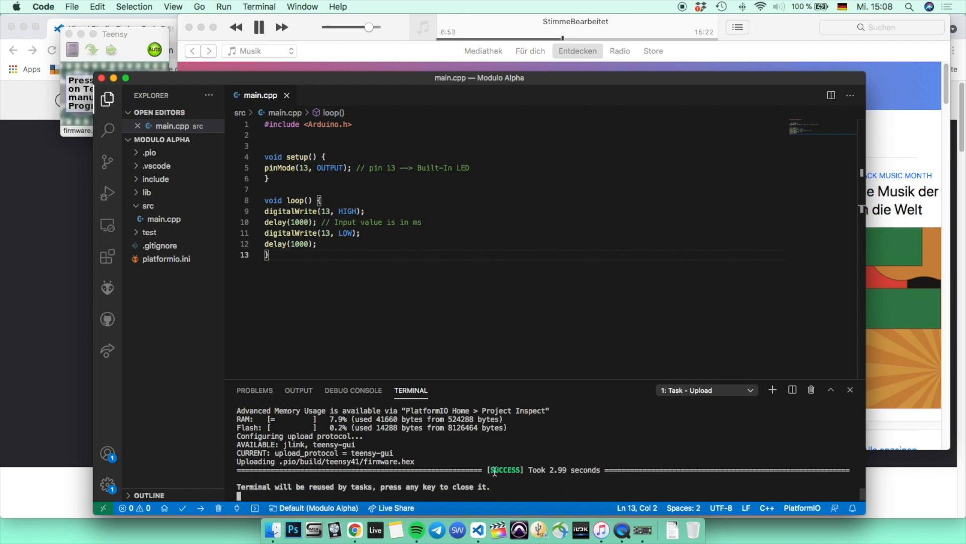
{"action": "double_click", "coordinate": [299, 243]}
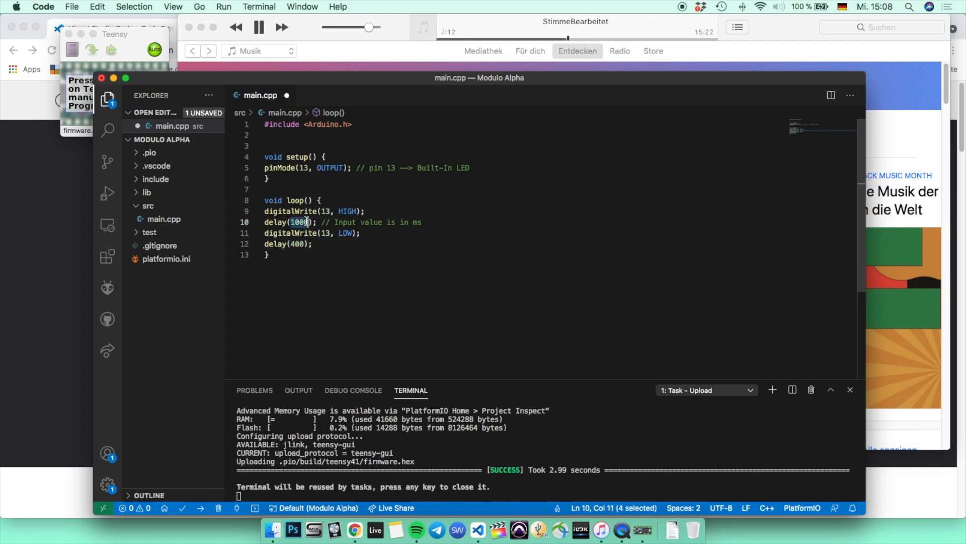
{"action": "type", "text": "400"}
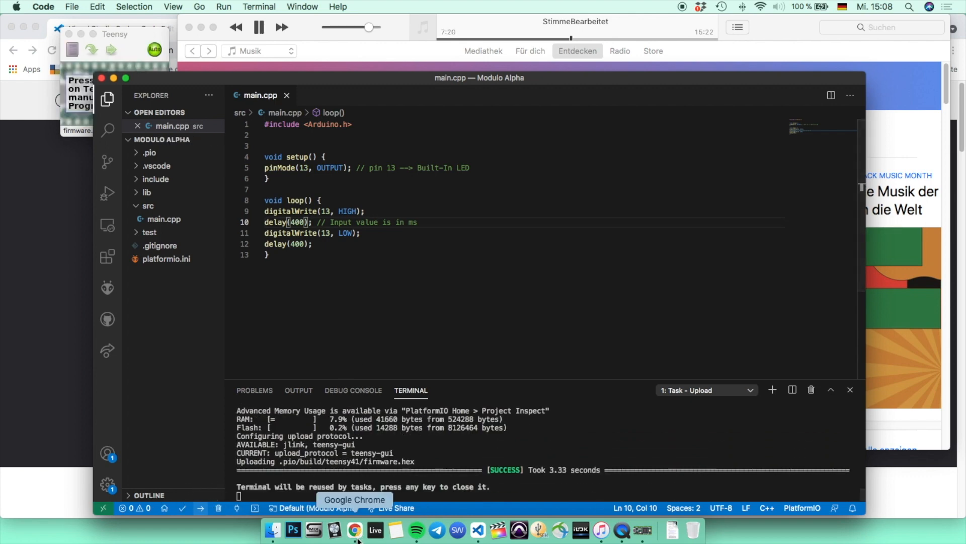
Switch to Chrome and bring up the Audio System Design Tool page, scrolling to its canvas
{"action": "left_click", "coordinate": [354, 530]}
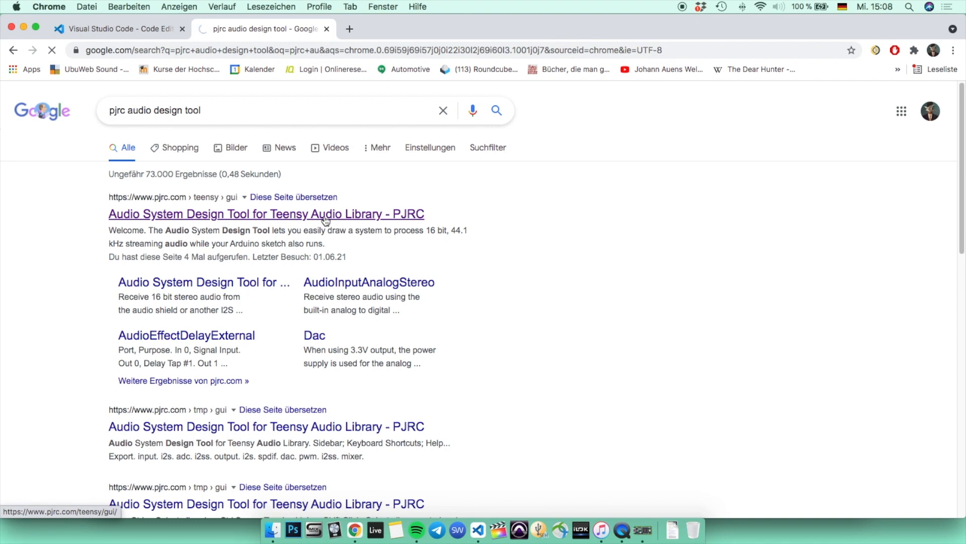
{"action": "left_click", "coordinate": [266, 213]}
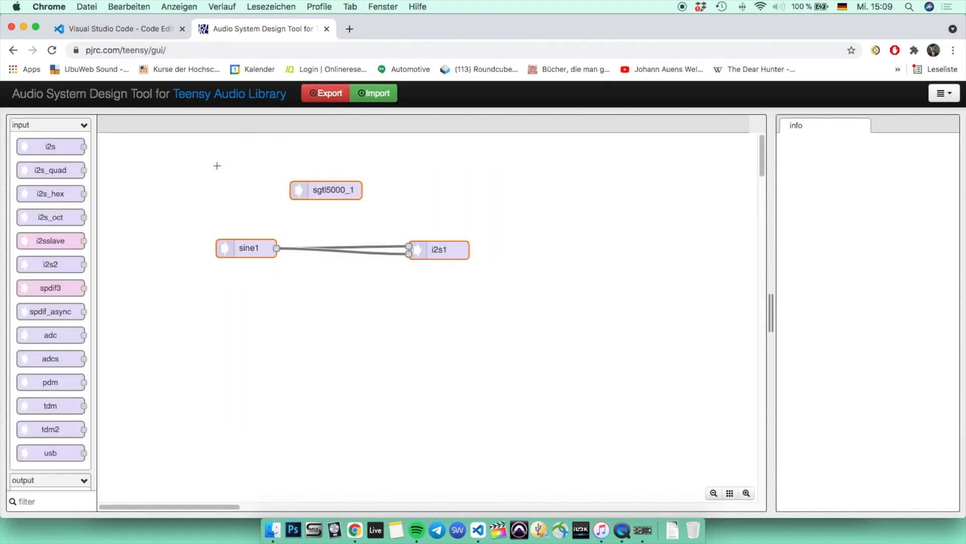
{"action": "mouse_move", "coordinate": [248, 183]}
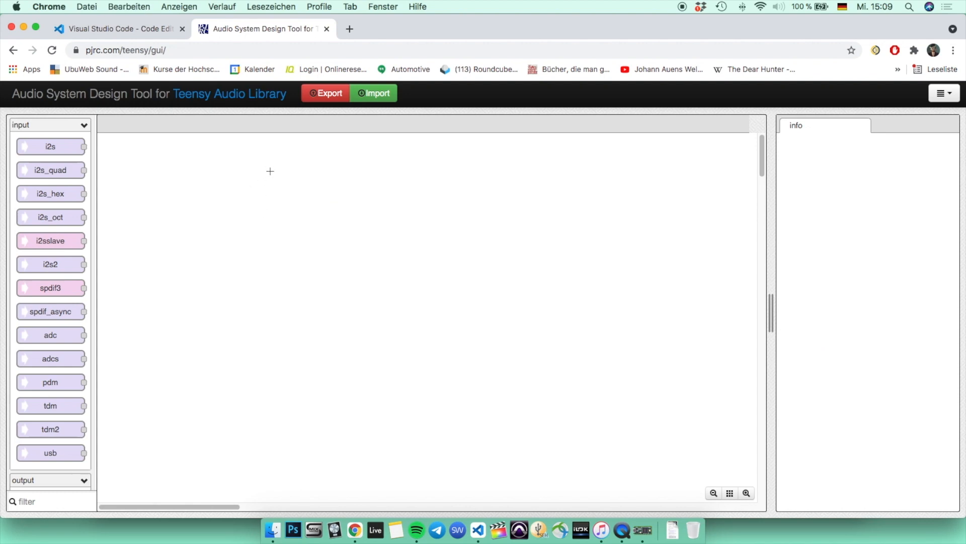
{"action": "scroll", "scroll_direction": "down", "scroll_amount": 3}
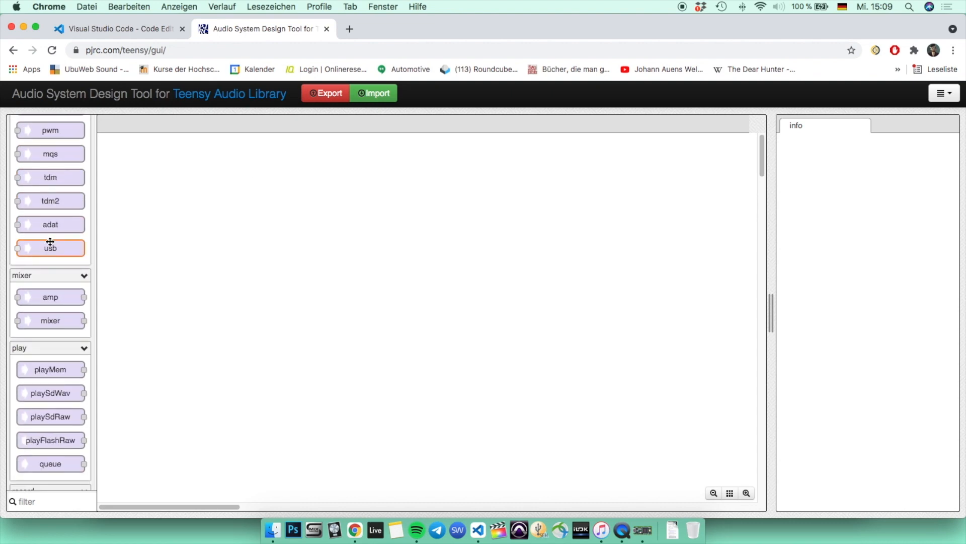
{"action": "scroll", "scroll_direction": "down", "scroll_amount": 3}
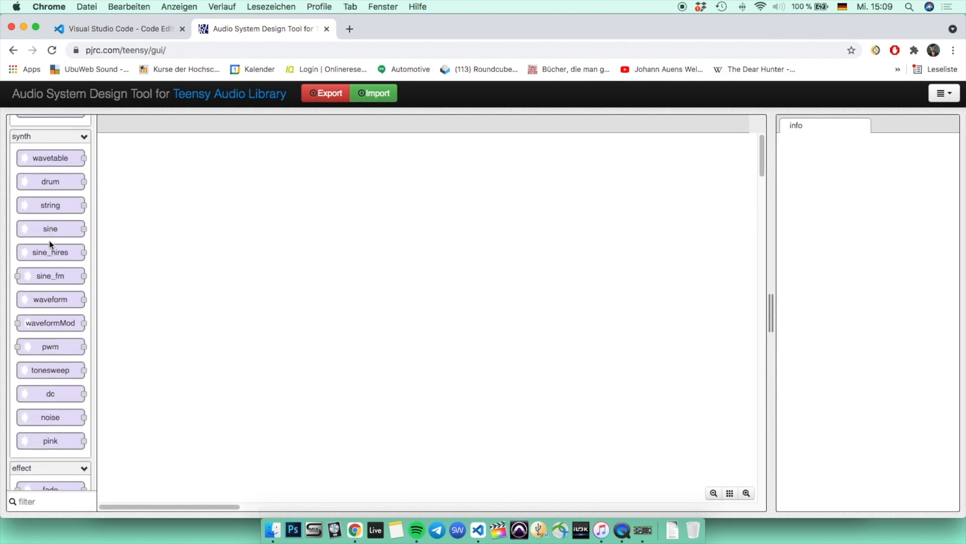
{"action": "mouse_move", "coordinate": [50, 228]}
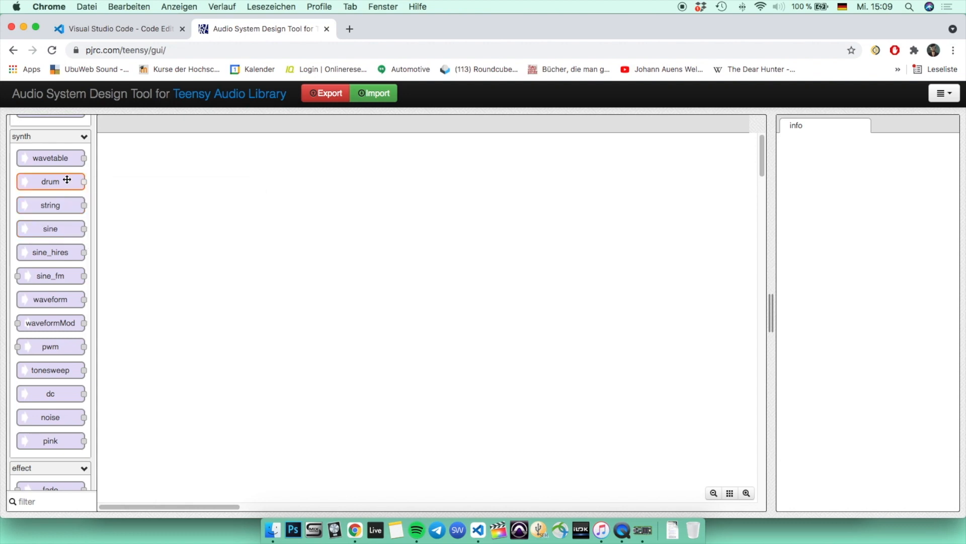
{"action": "mouse_move", "coordinate": [51, 158]}
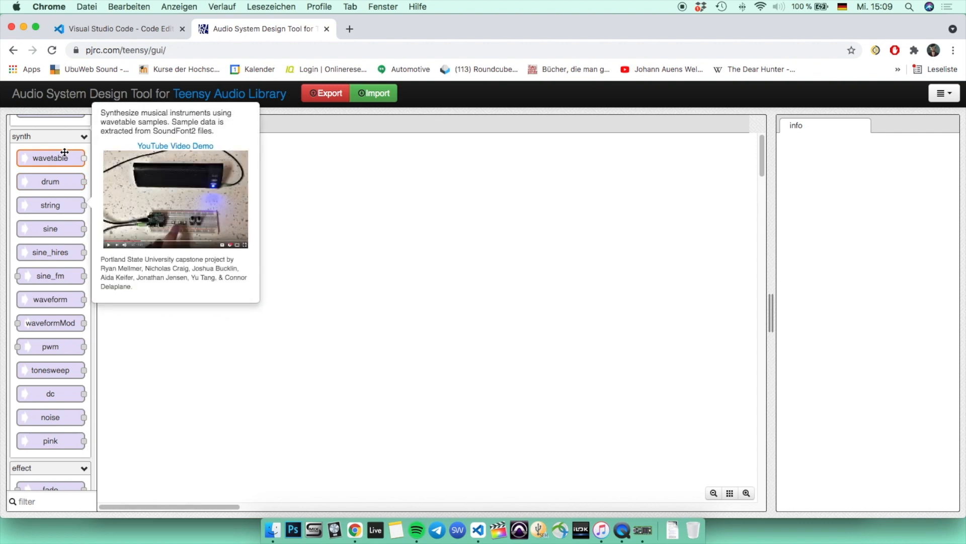
{"action": "mouse_move", "coordinate": [50, 299]}
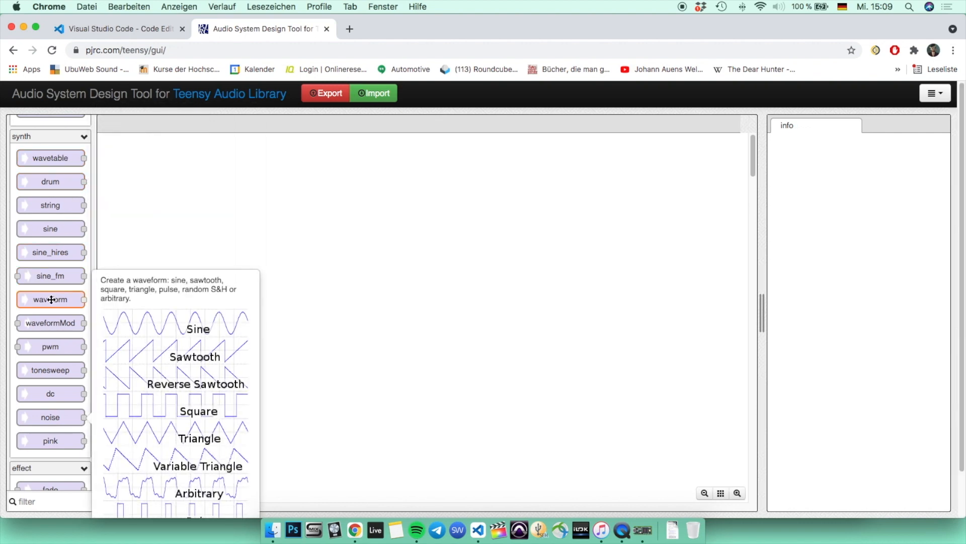
{"action": "mouse_move", "coordinate": [50, 347]}
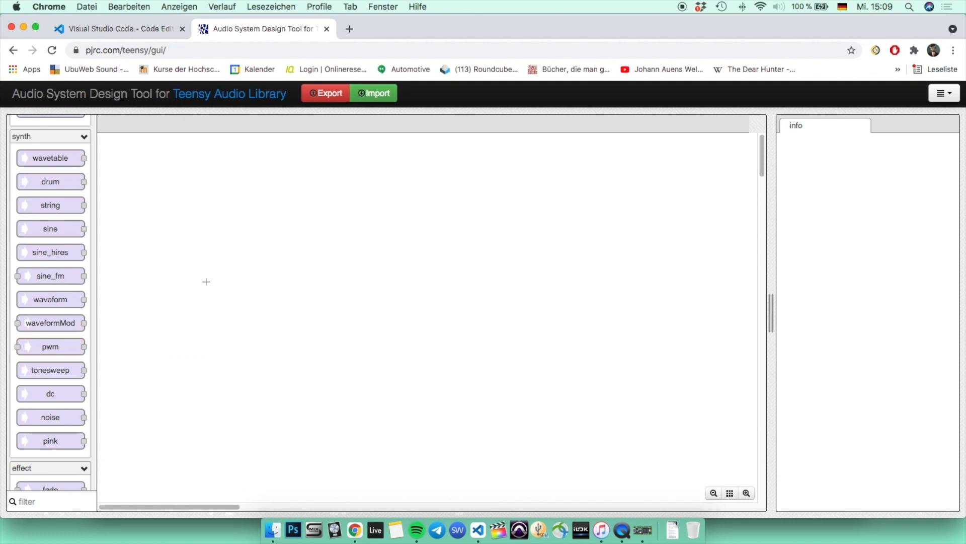
{"action": "mouse_move", "coordinate": [174, 253]}
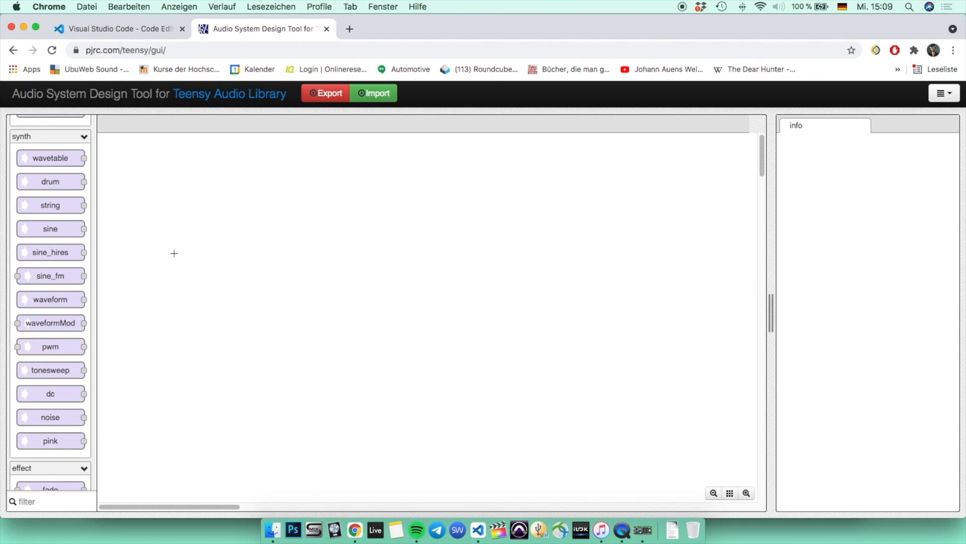
{"action": "mouse_move", "coordinate": [50, 233]}
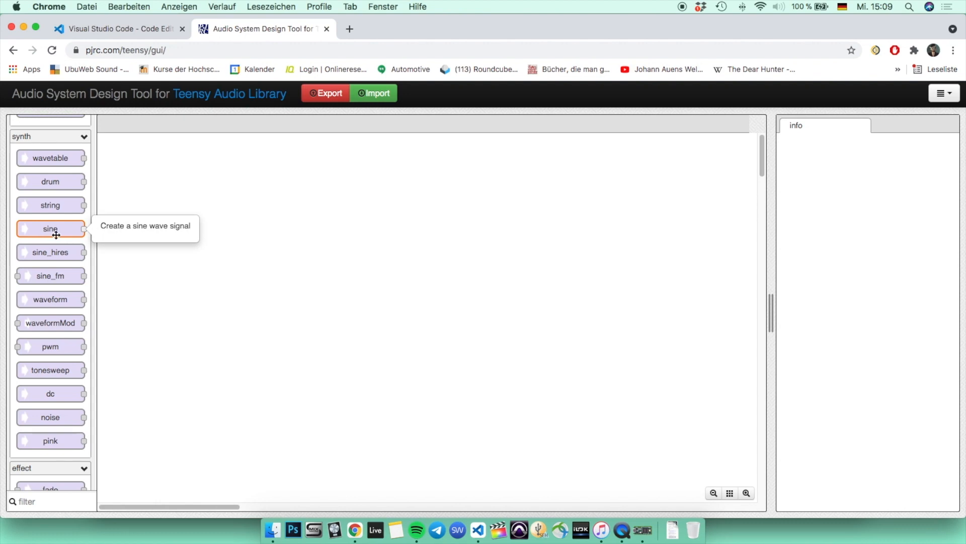
{"action": "mouse_move", "coordinate": [72, 245]}
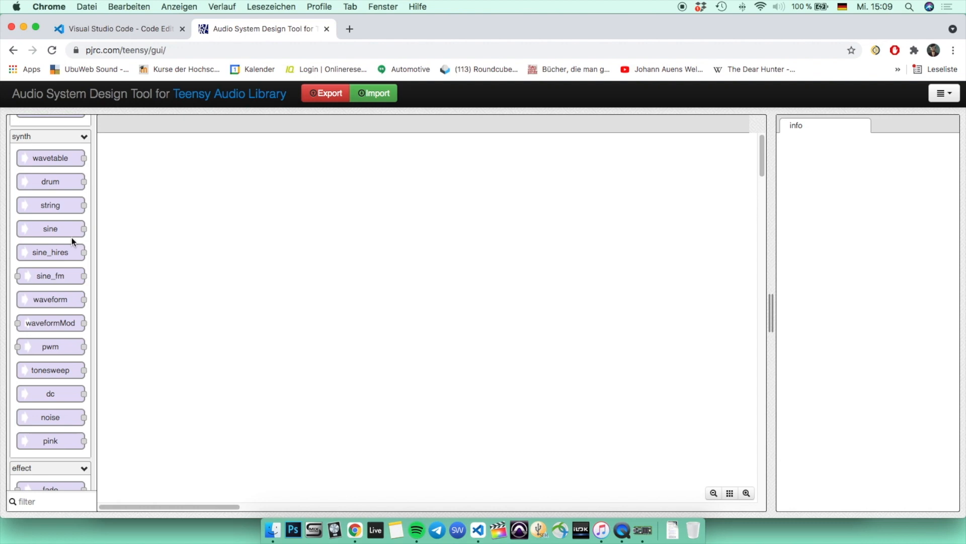
{"action": "mouse_move", "coordinate": [50, 228]}
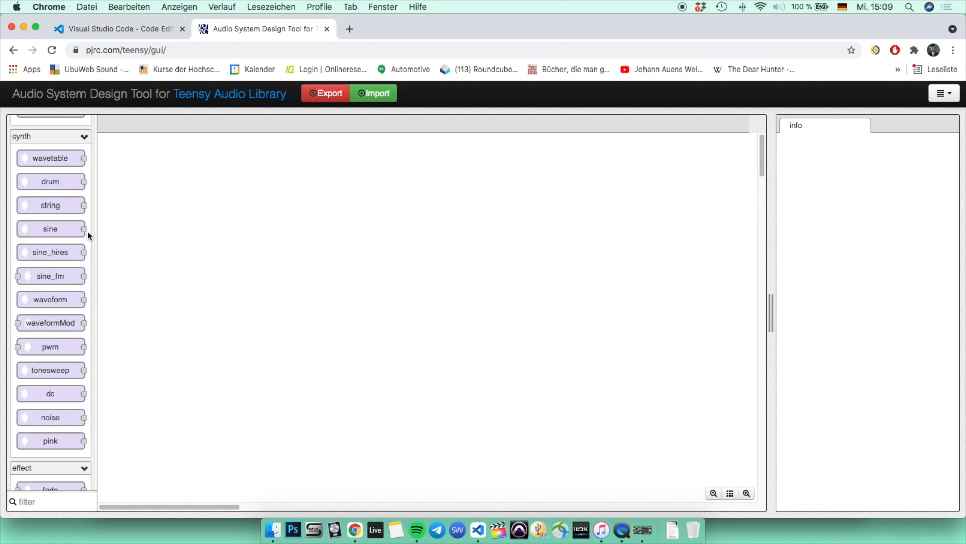
{"action": "mouse_move", "coordinate": [21, 142]}
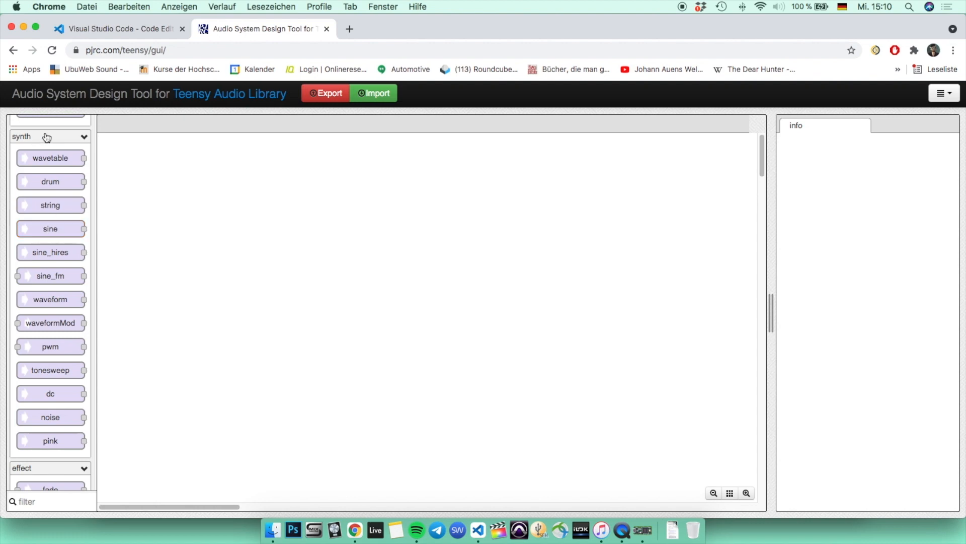
Place a sine generator sine1 and an i2s output i2s1 on the canvas
{"action": "left_click_drag", "start_coordinate": [50, 229], "coordinate": [254, 261]}
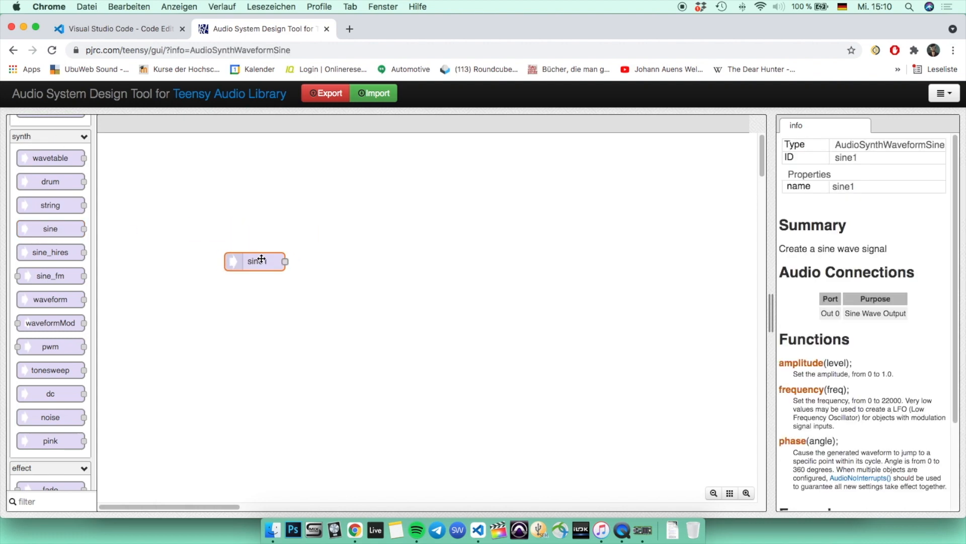
{"action": "scroll", "scroll_direction": "down", "scroll_amount": 3}
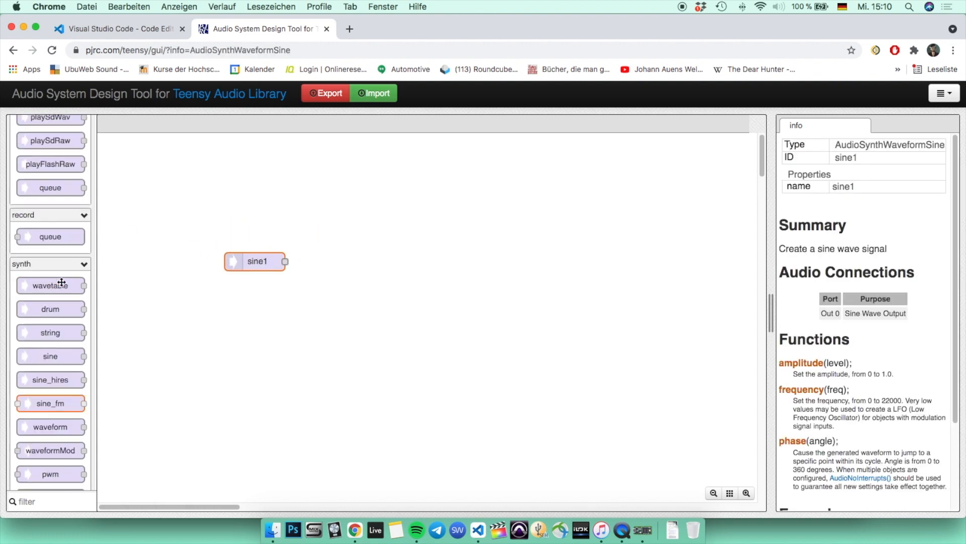
{"action": "scroll", "scroll_direction": "down", "scroll_amount": 3}
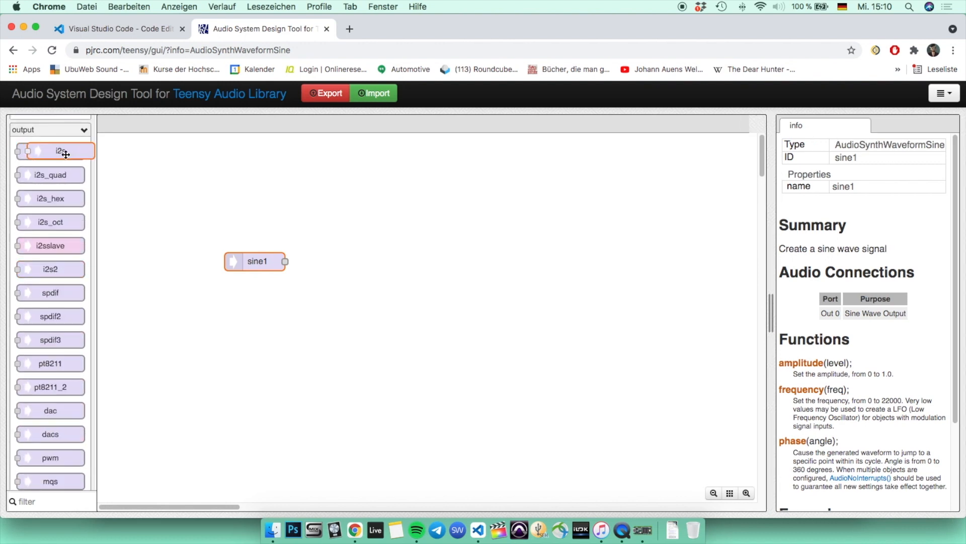
{"action": "left_click_drag", "start_coordinate": [50, 151], "coordinate": [537, 262]}
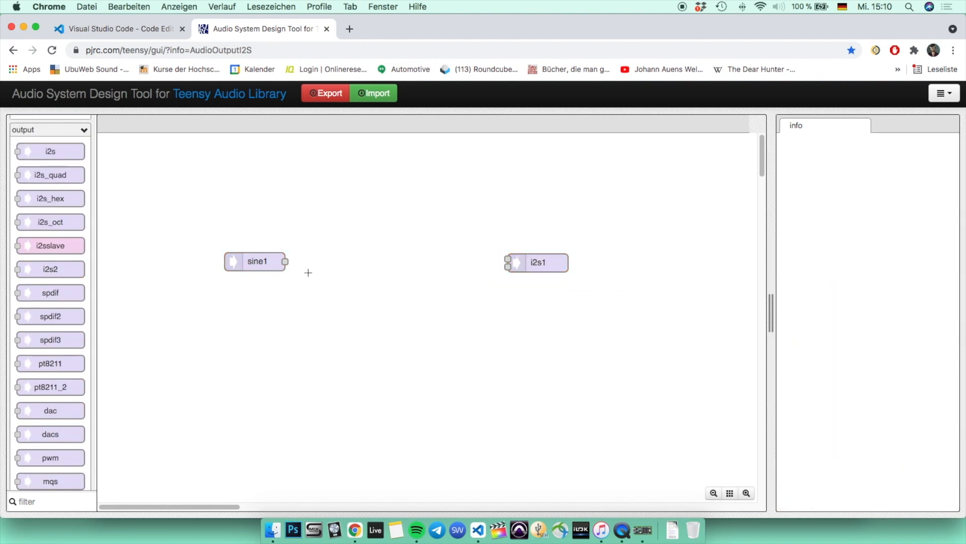
Wire sine1's output into the i2s1 inputs and move i2s1 next to sine1
{"action": "left_click_drag", "start_coordinate": [283, 262], "coordinate": [507, 263]}
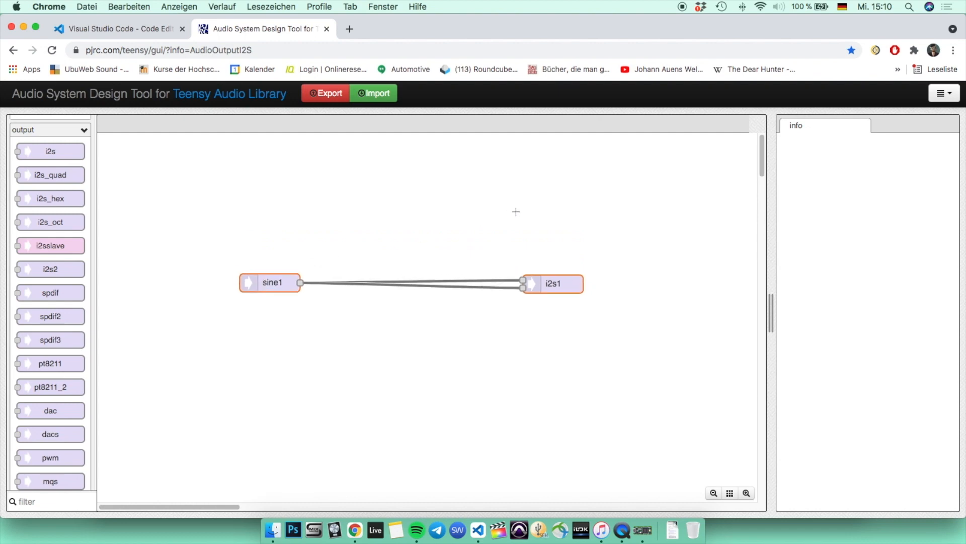
{"action": "left_click_drag", "start_coordinate": [552, 284], "coordinate": [375, 283]}
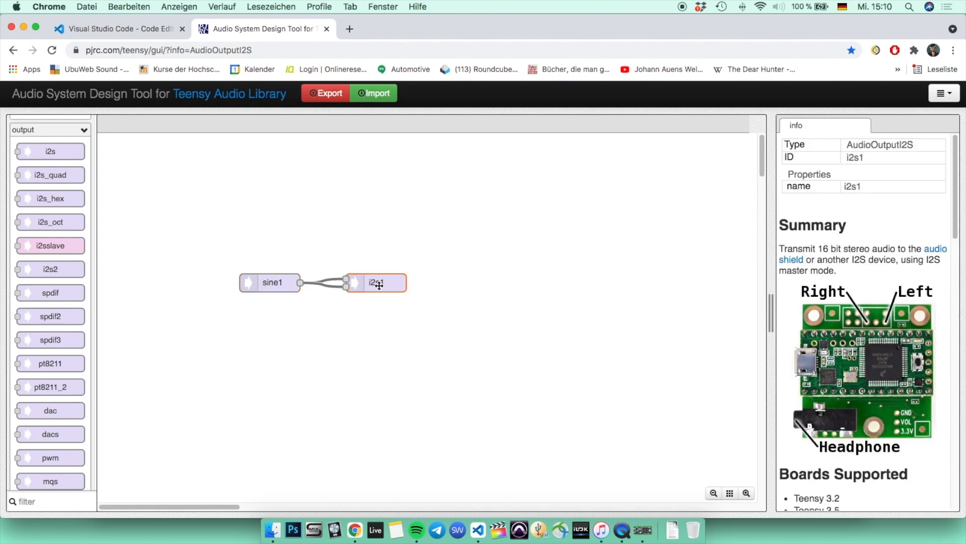
{"action": "left_click_drag", "start_coordinate": [376, 283], "coordinate": [428, 289]}
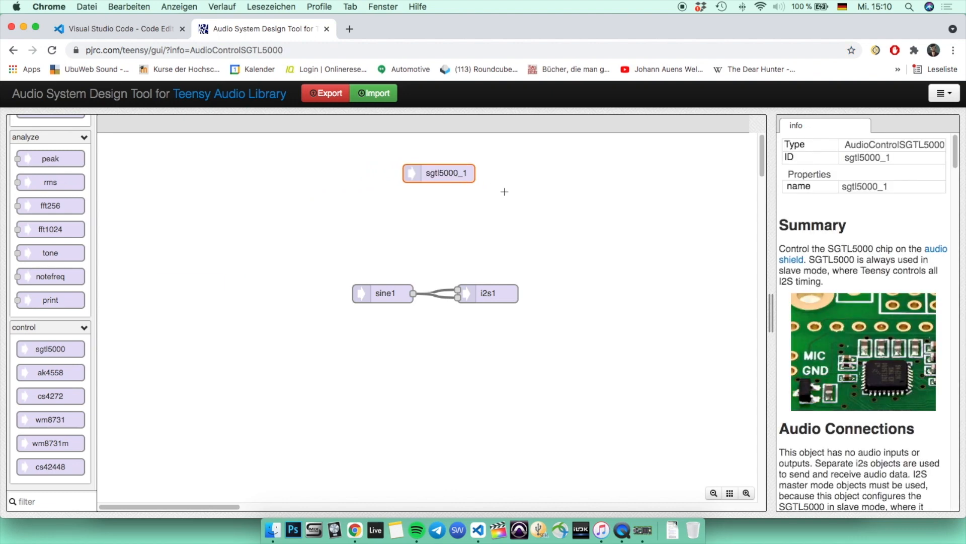
{"action": "mouse_move", "coordinate": [485, 189]}
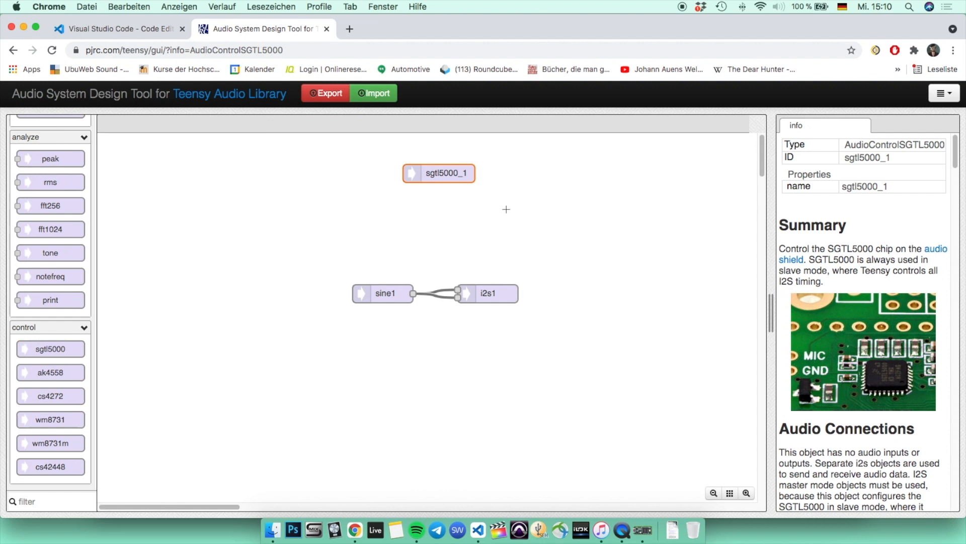
{"action": "mouse_move", "coordinate": [494, 217]}
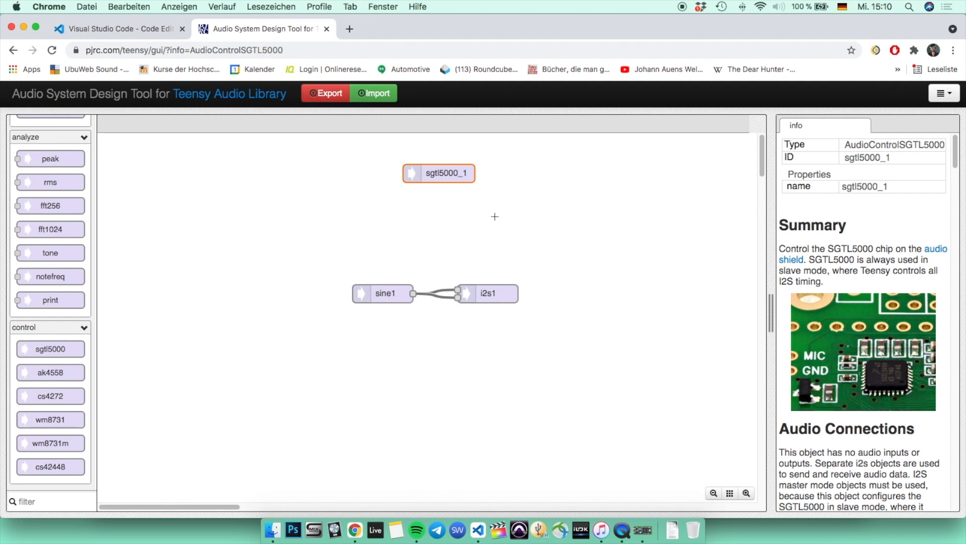
{"action": "mouse_move", "coordinate": [489, 201]}
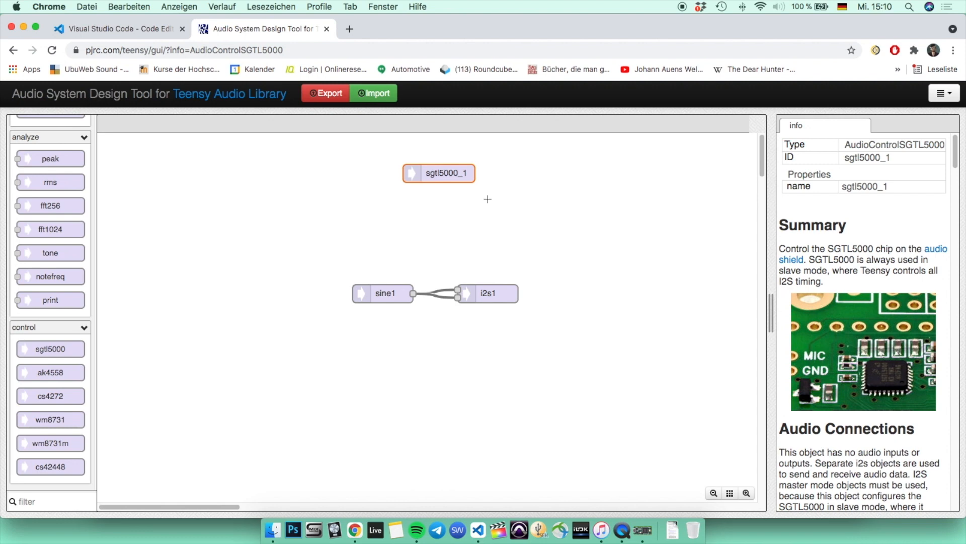
{"action": "mouse_move", "coordinate": [484, 196]}
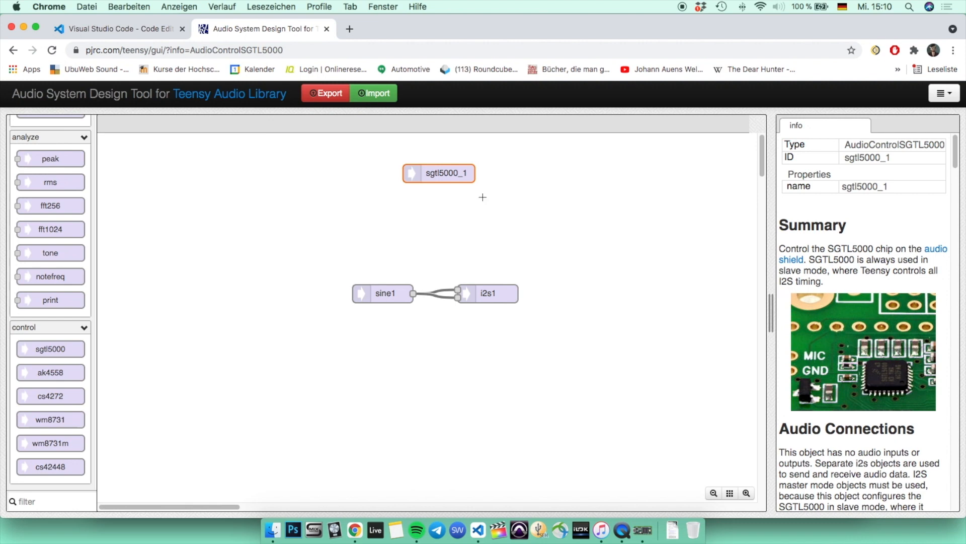
{"action": "mouse_move", "coordinate": [483, 201]}
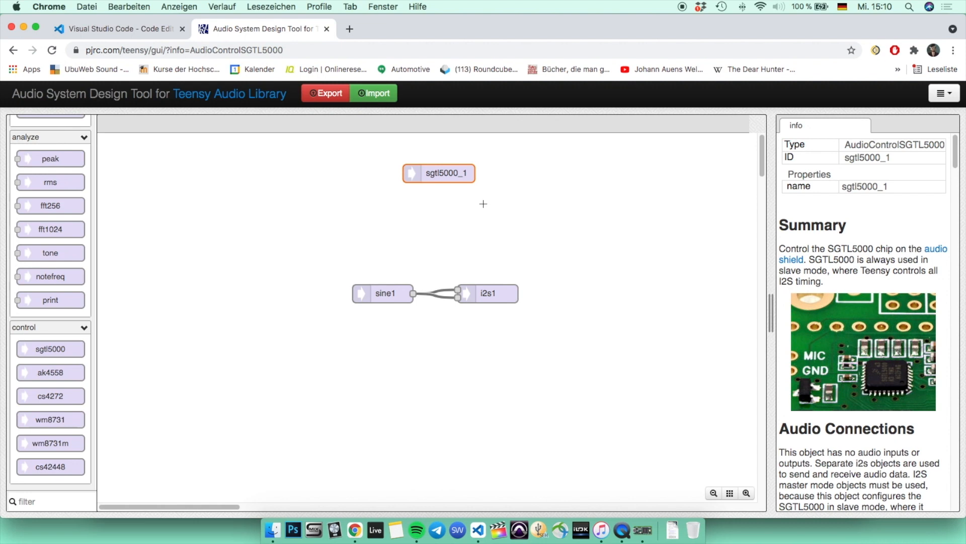
{"action": "mouse_move", "coordinate": [440, 192]}
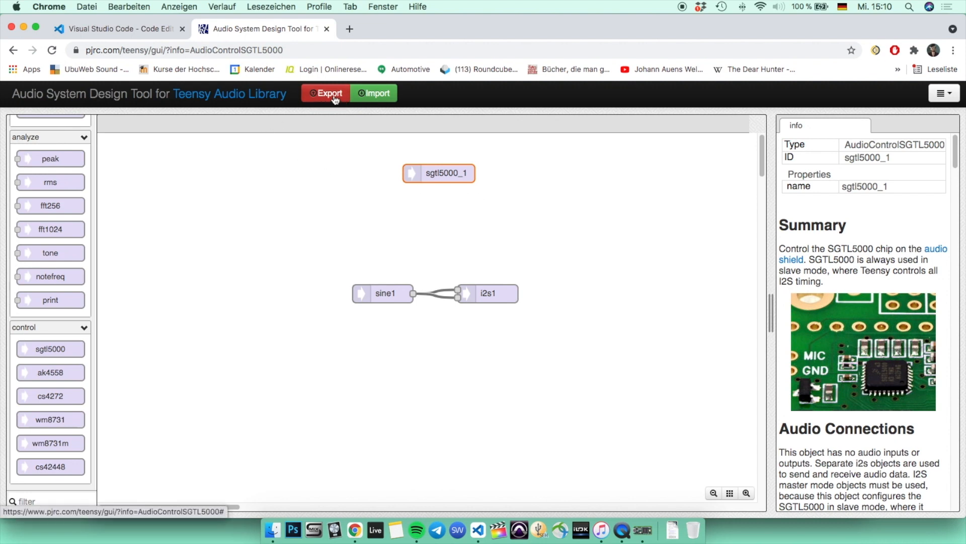
Export the sine1, i2s1 and sgtl5000_1 design as Arduino source code
{"action": "left_click", "coordinate": [325, 92]}
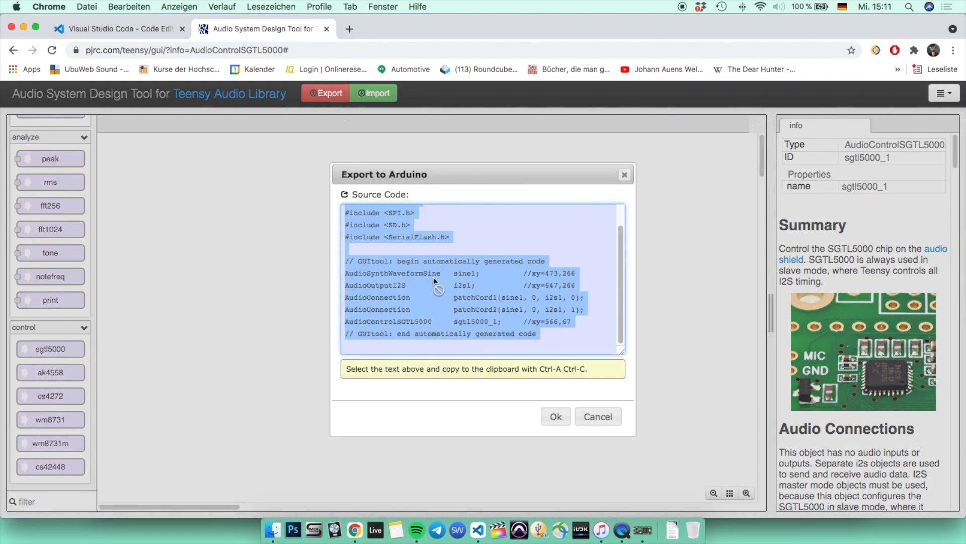
{"action": "mouse_move", "coordinate": [404, 281]}
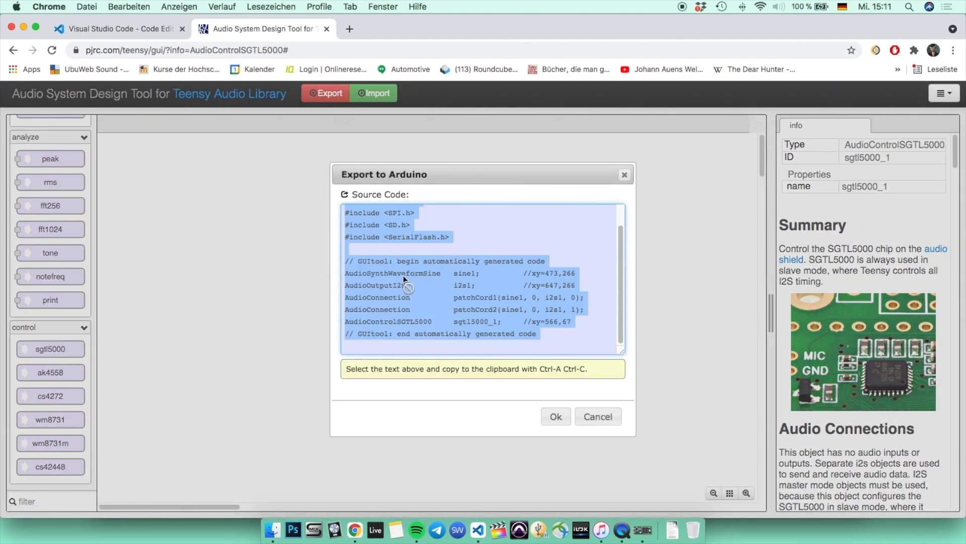
{"action": "mouse_move", "coordinate": [438, 261]}
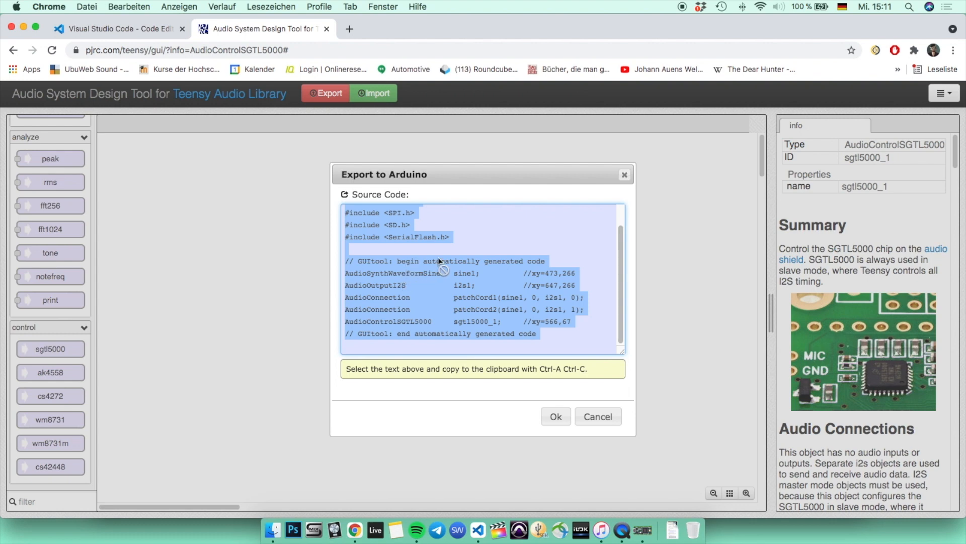
{"action": "mouse_move", "coordinate": [486, 434]}
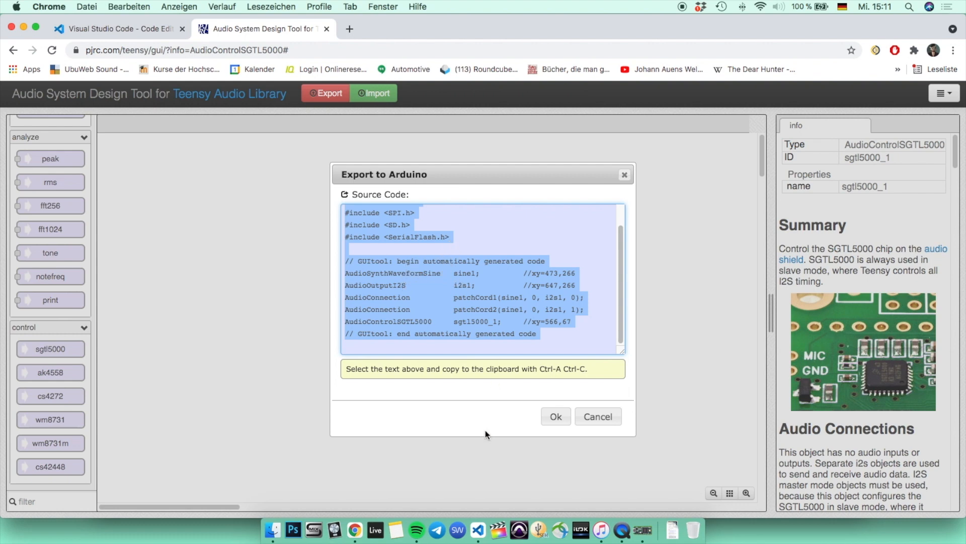
{"action": "mouse_move", "coordinate": [477, 530]}
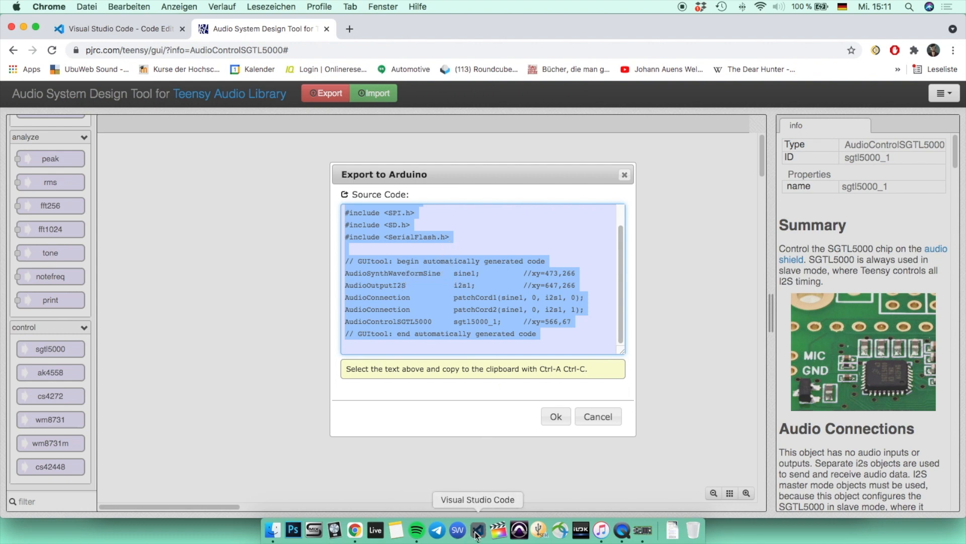
Switch to Visual Studio Code and maximize the editor showing main.cpp with the generated audio code
{"action": "left_click", "coordinate": [477, 529]}
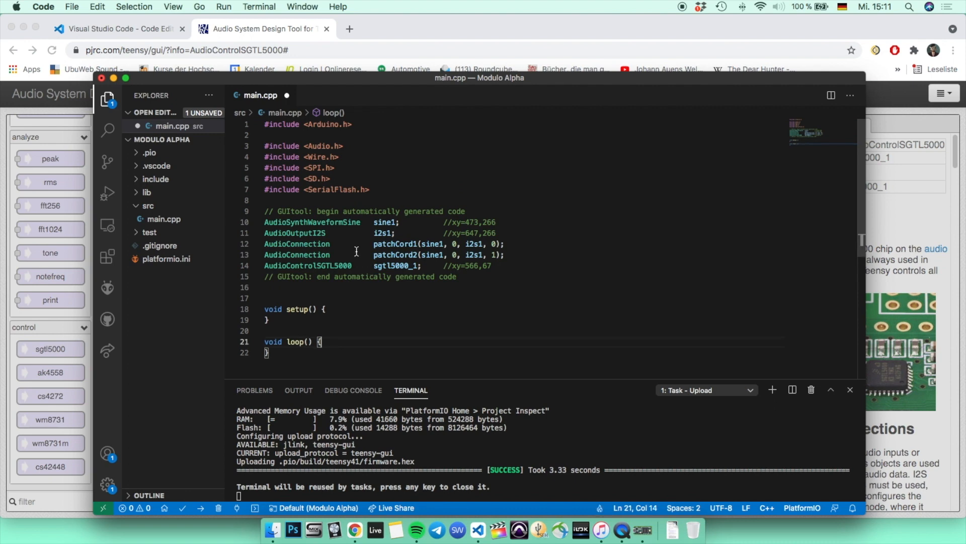
{"action": "double_click", "coordinate": [326, 124]}
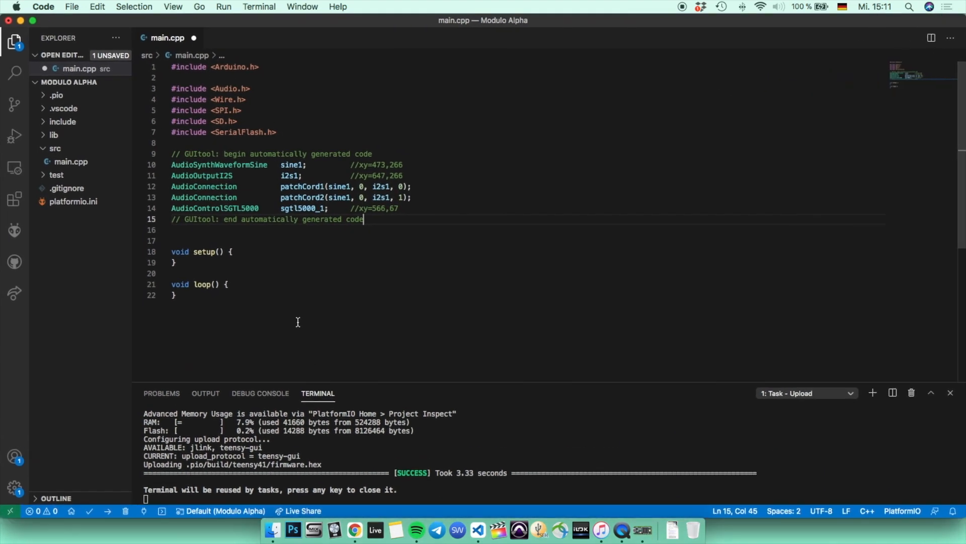
{"action": "mouse_move", "coordinate": [296, 231]}
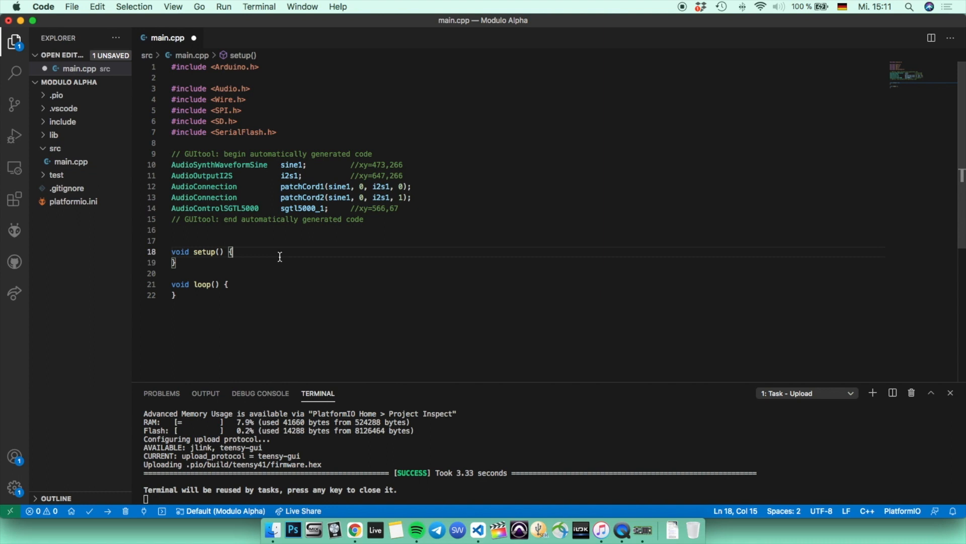
Add Serial.begin(38400); to setup() with the comment 'baud rate: bits per sec'
{"action": "key", "text": "enter"}
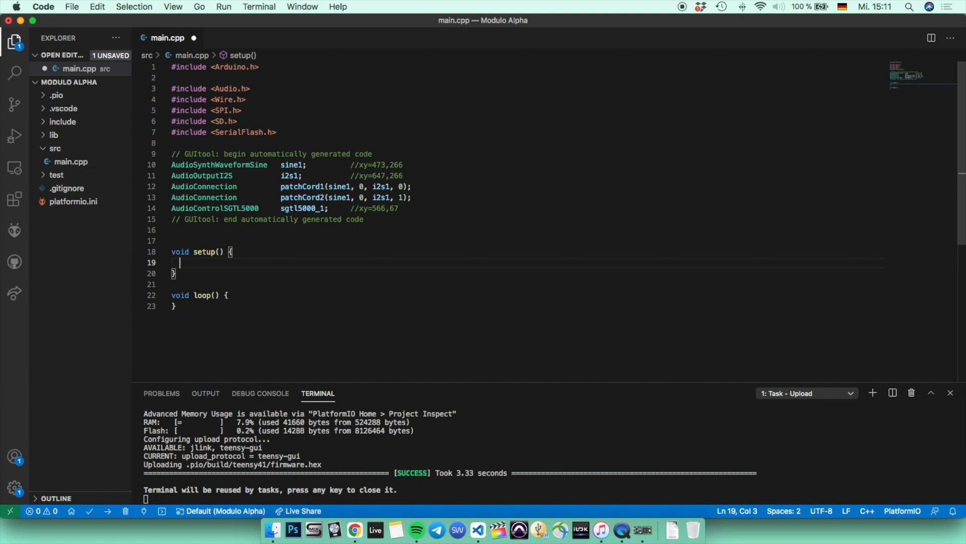
{"action": "type", "text": "Serial.e"}
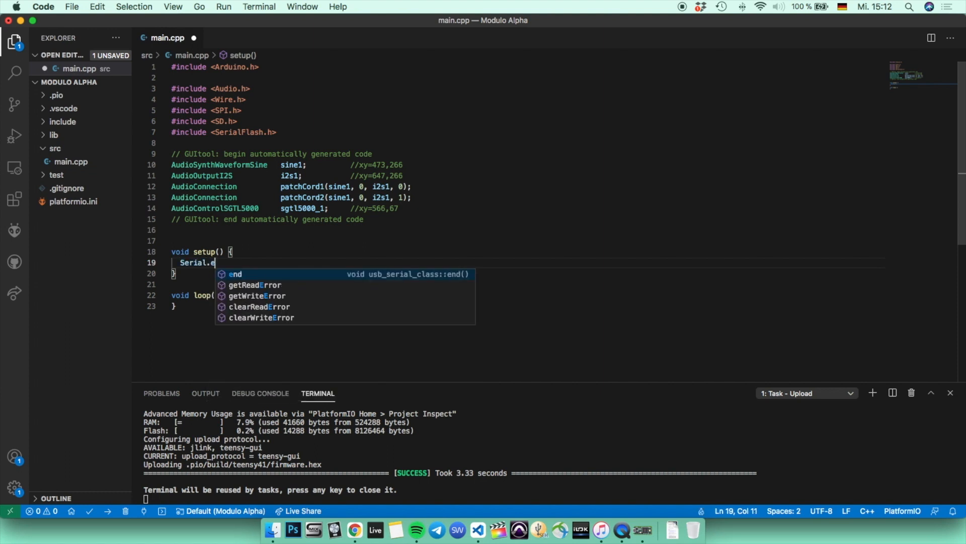
{"action": "type", "text": "begin(38400"}
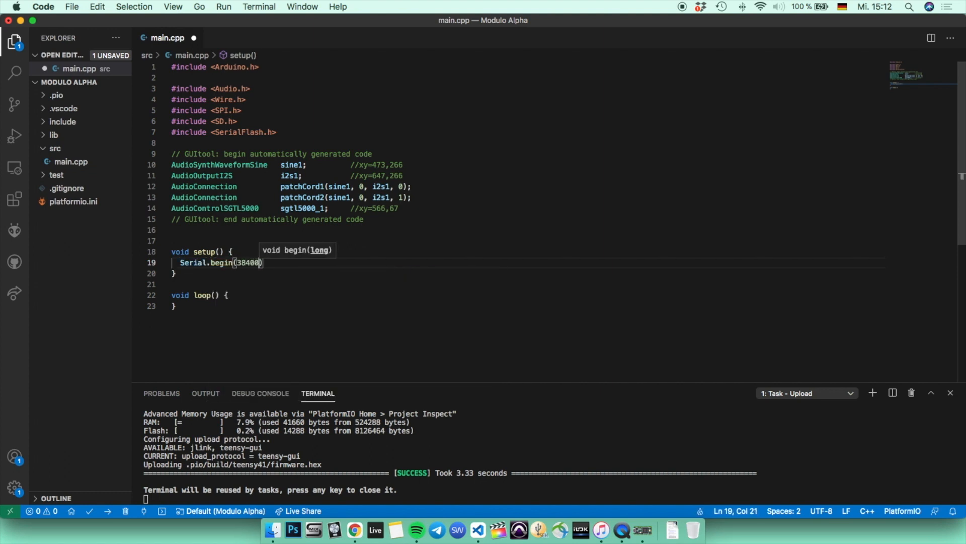
{"action": "type", "text": ";"}
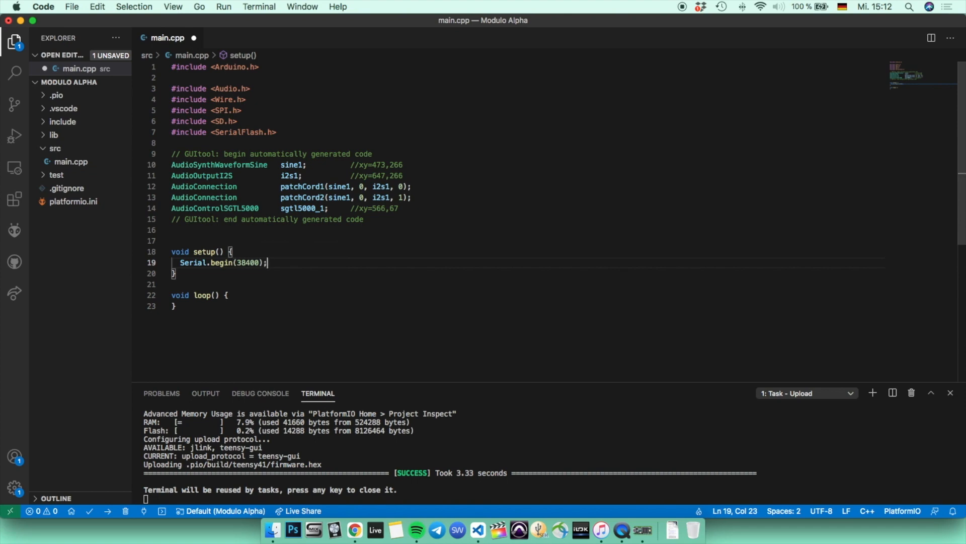
{"action": "type", "text": "// baud rate"}
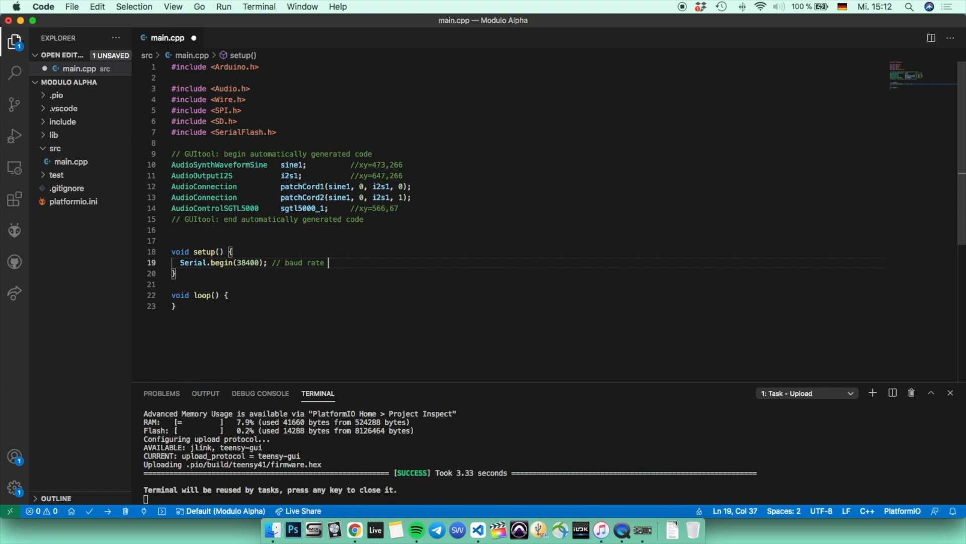
{"action": "key", "text": "Backspace"}
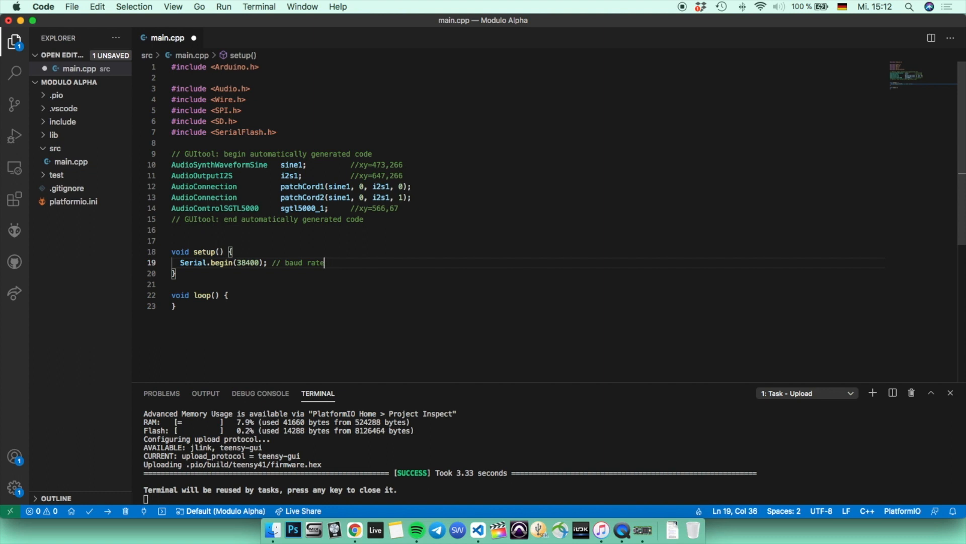
{"action": "type", "text": ":"}
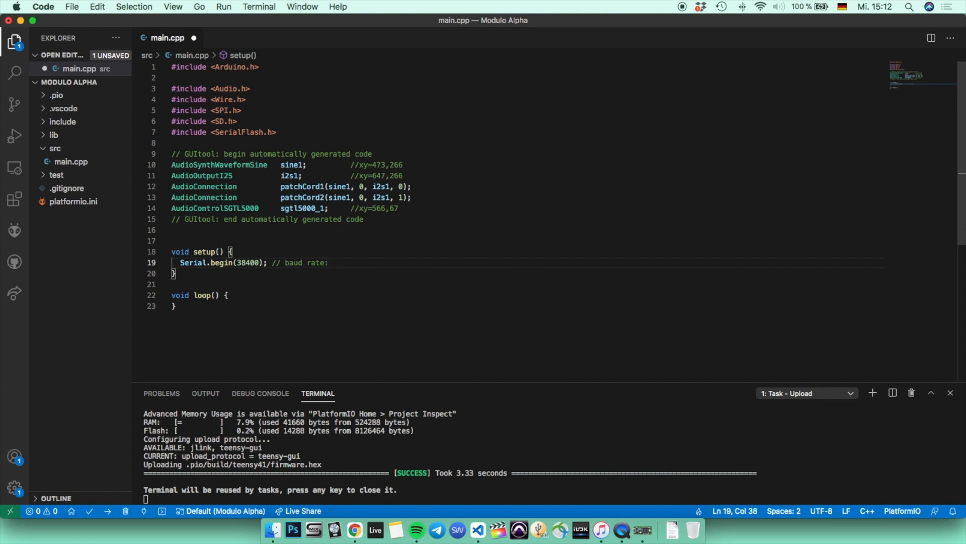
{"action": "type", "text": "bit"}
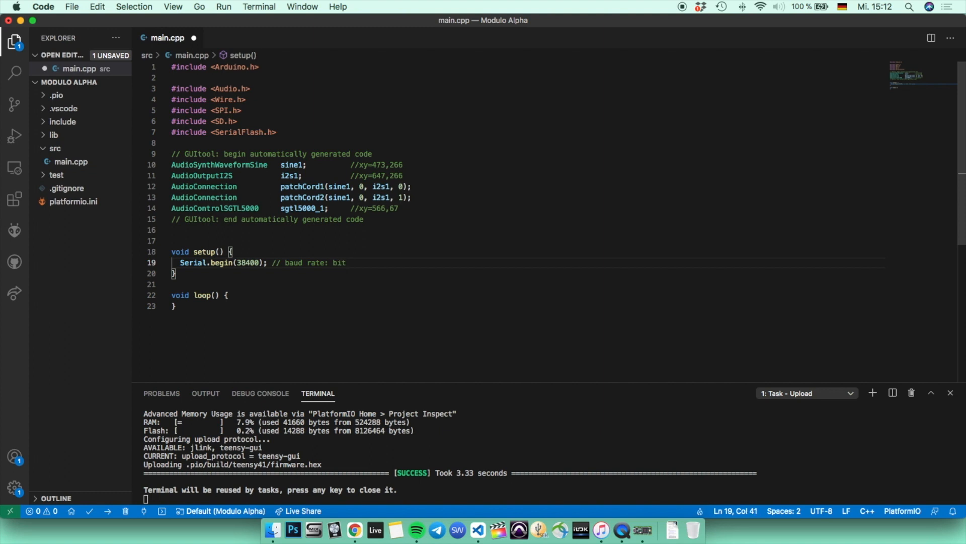
{"action": "type", "text": "s per second"}
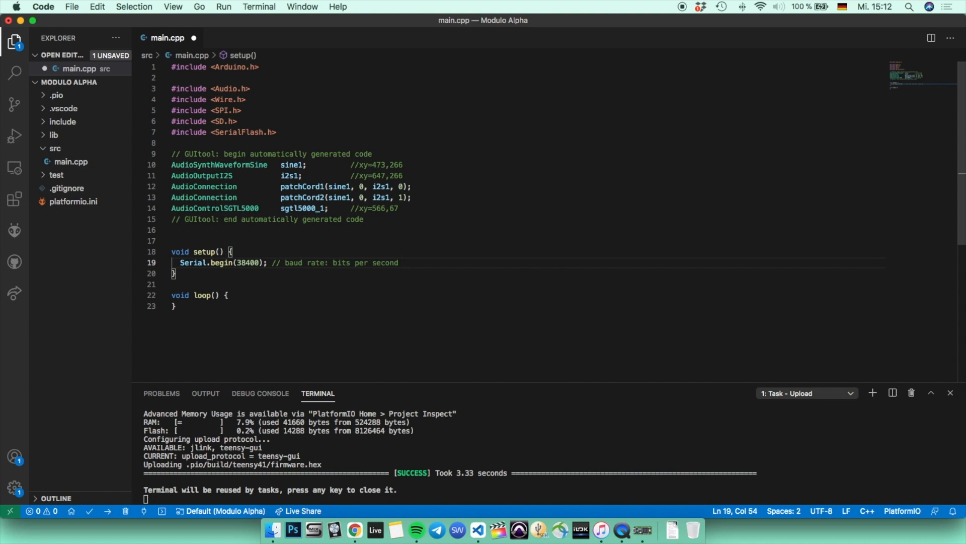
{"action": "key", "text": "enter"}
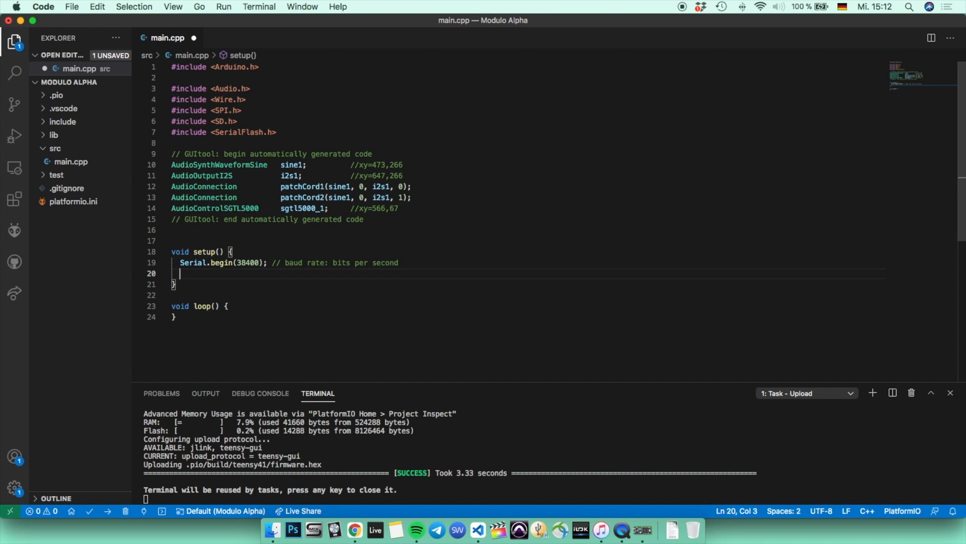
Add AudioMemory(15); commented '1 Unit - 128 Audio Samples ~3s' and save main.cpp
{"action": "type", "text": "Audio."}
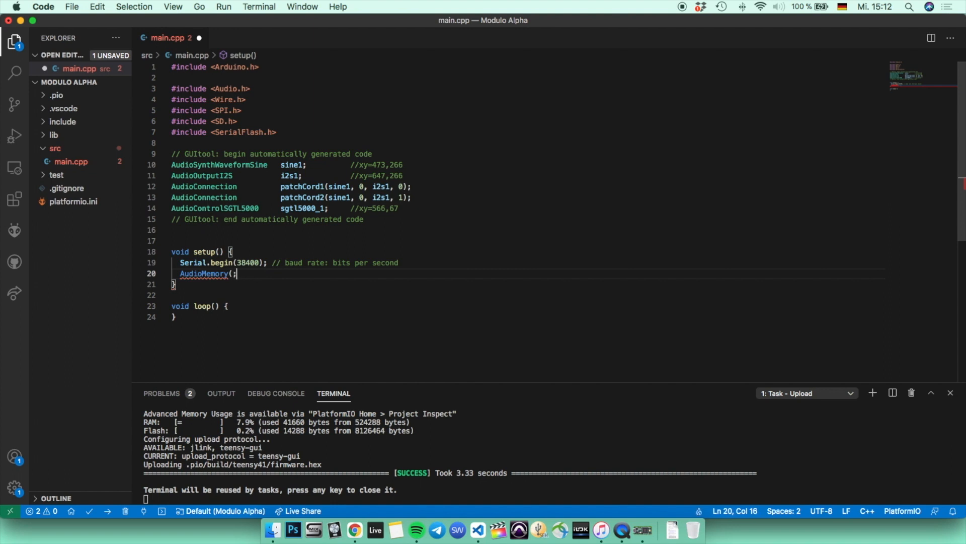
{"action": "type", "text": ") //"}
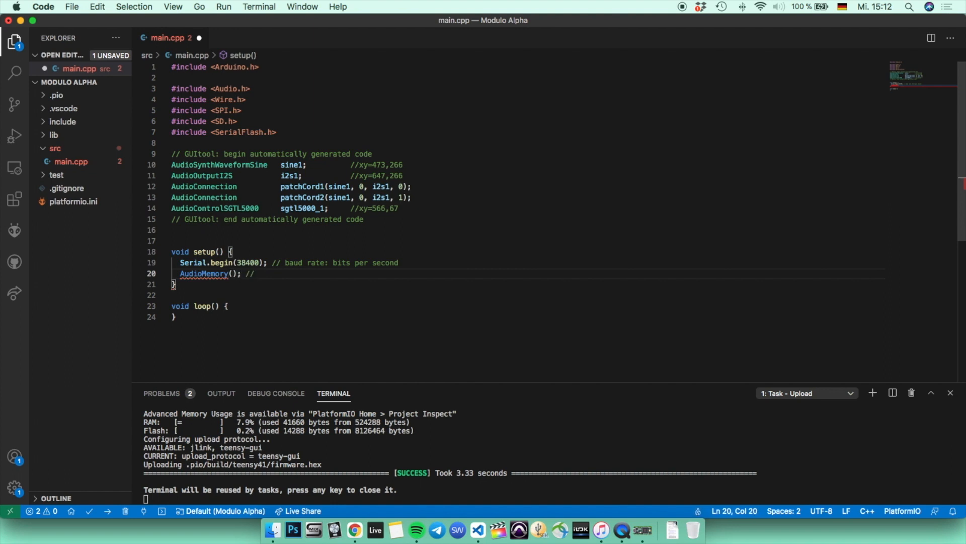
{"action": "type", "text": "1 Unit -"}
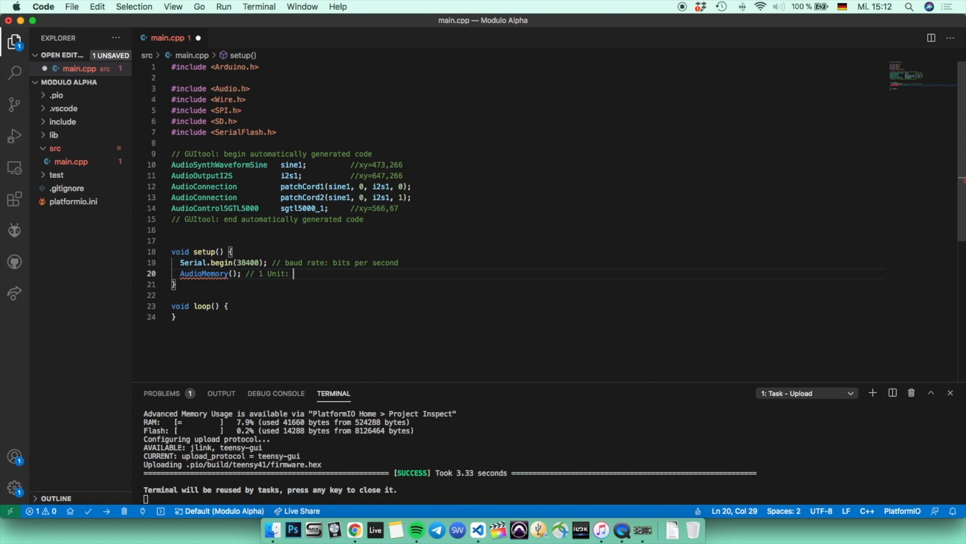
{"action": "type", "text": "128 Sa"}
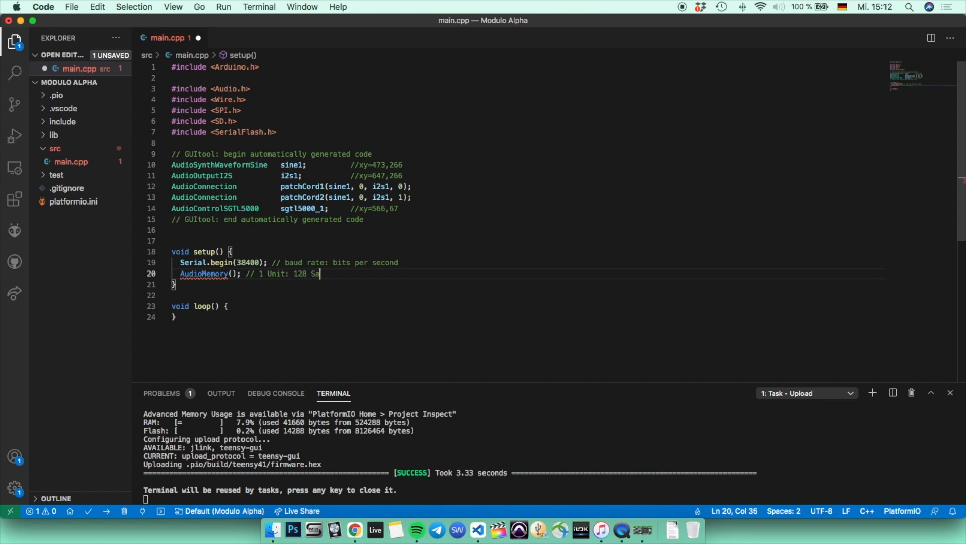
{"action": "type", "text": "udio Samples ()"}
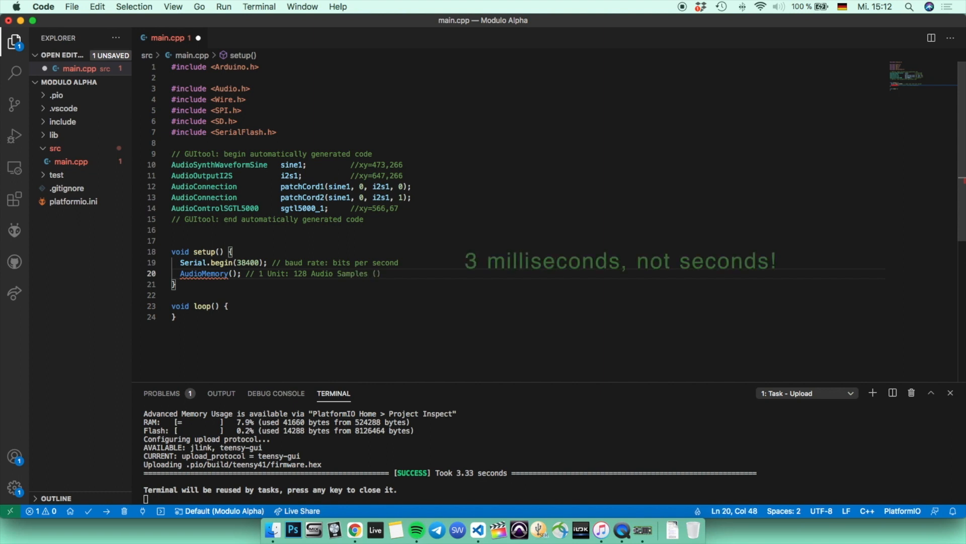
{"action": "type", "text": "~"}
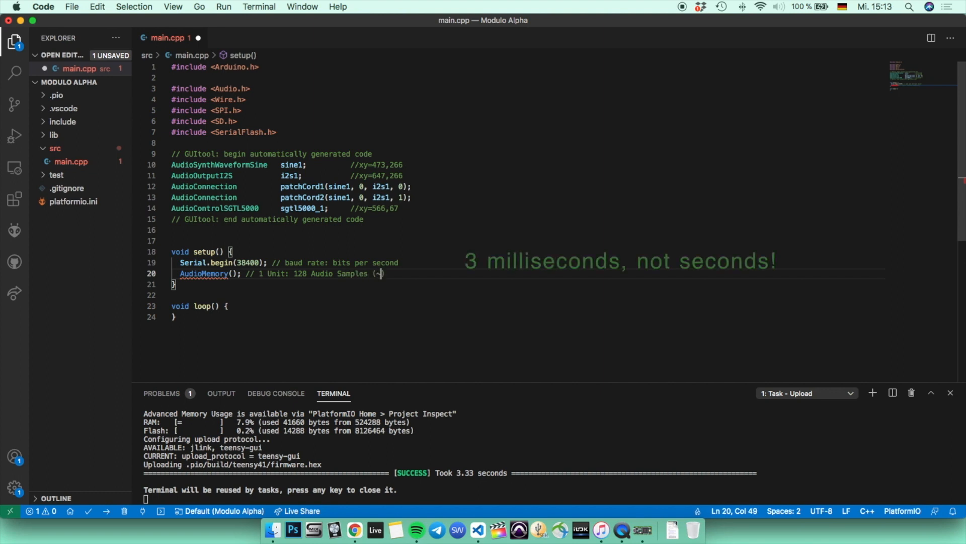
{"action": "type", "text": "3s"}
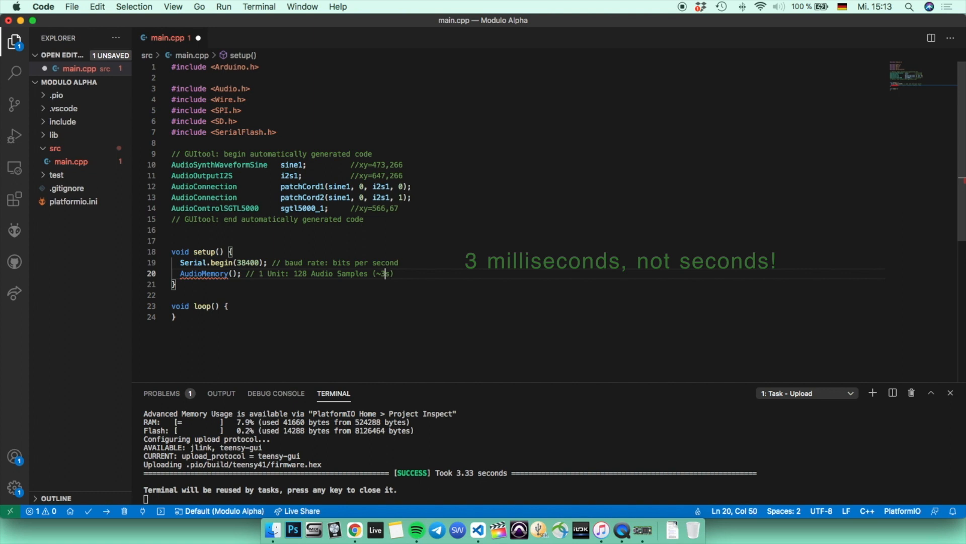
{"action": "type", "text": "\" \""}
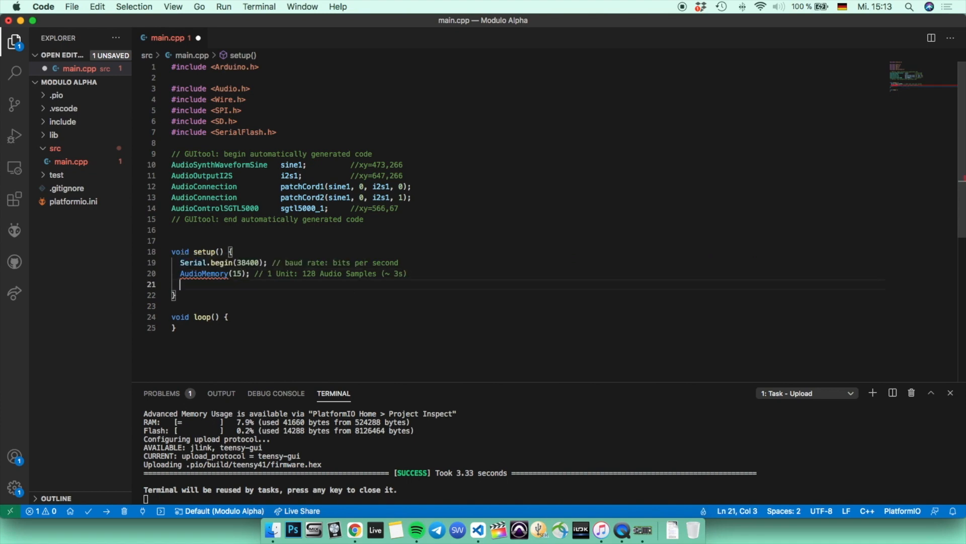
{"action": "key", "text": "cmd+s"}
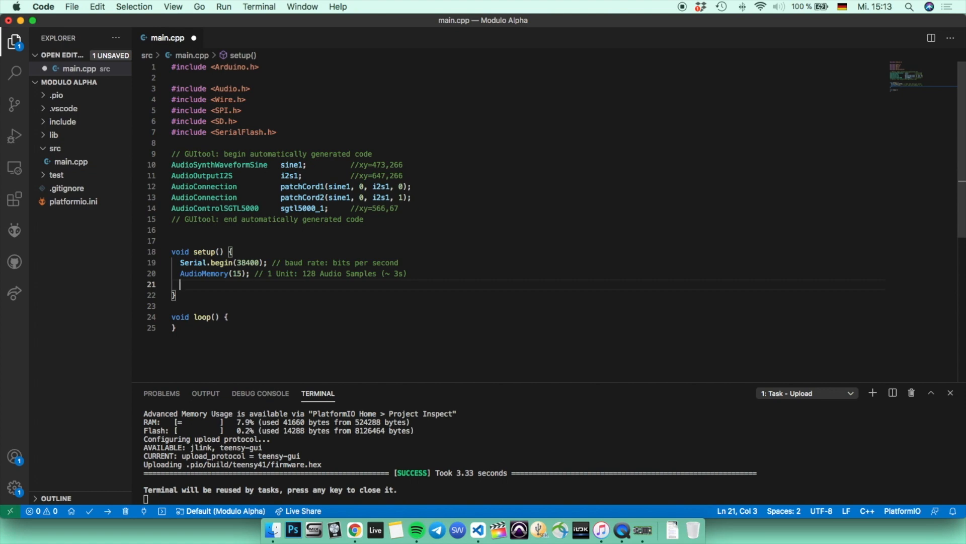
Add sgtl5000_1.enable(); and sgtl5000_1.volume(0.6); to setup()
{"action": "type", "text": "sgtl5000_1.enabl"}
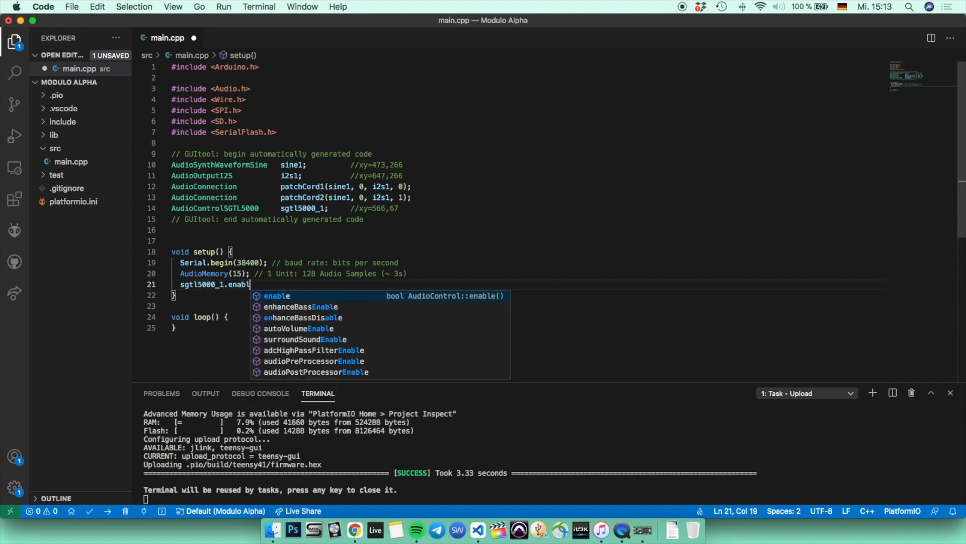
{"action": "key", "text": "Enter"}
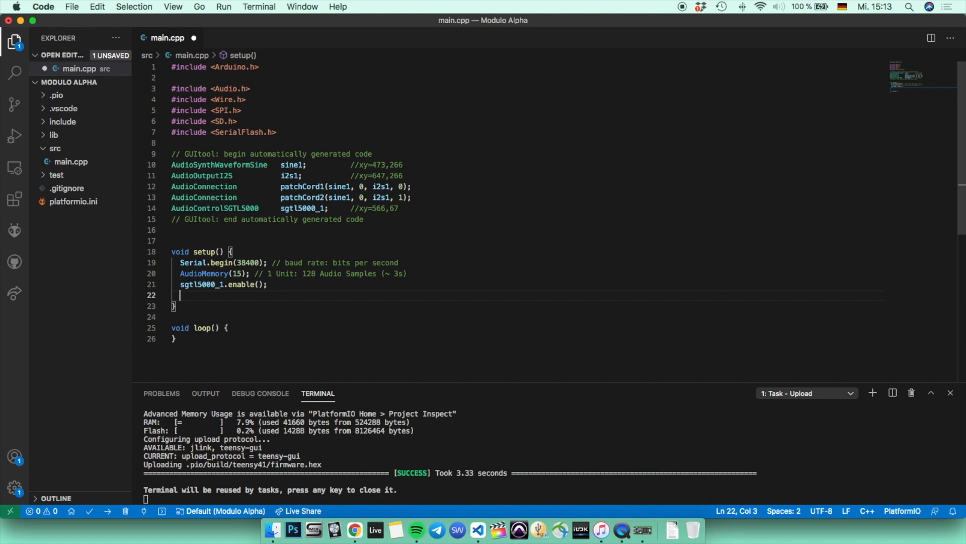
{"action": "type", "text": "sgtl5000_1."}
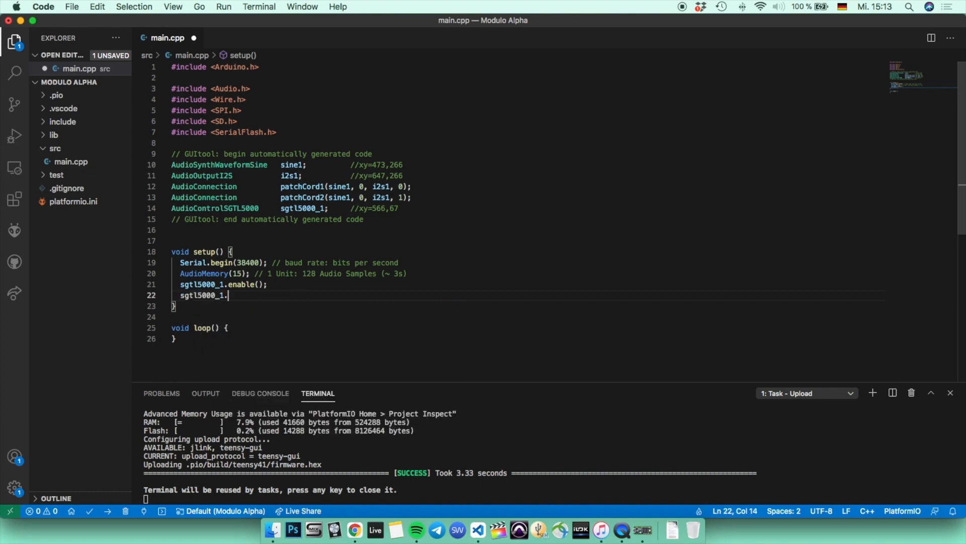
{"action": "type", "text": "volume(0.8);"}
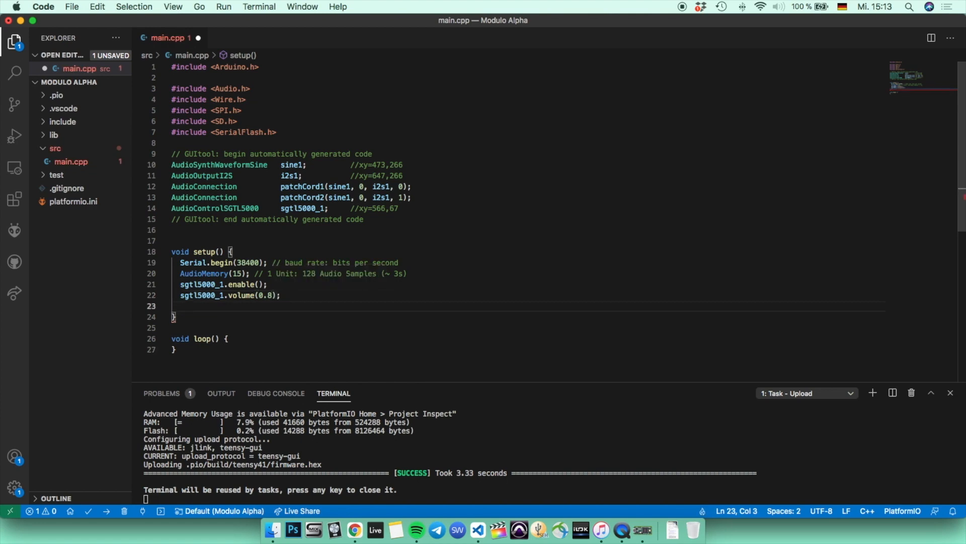
{"action": "left_click", "coordinate": [278, 295]}
{"action": "type", "text": "6"}
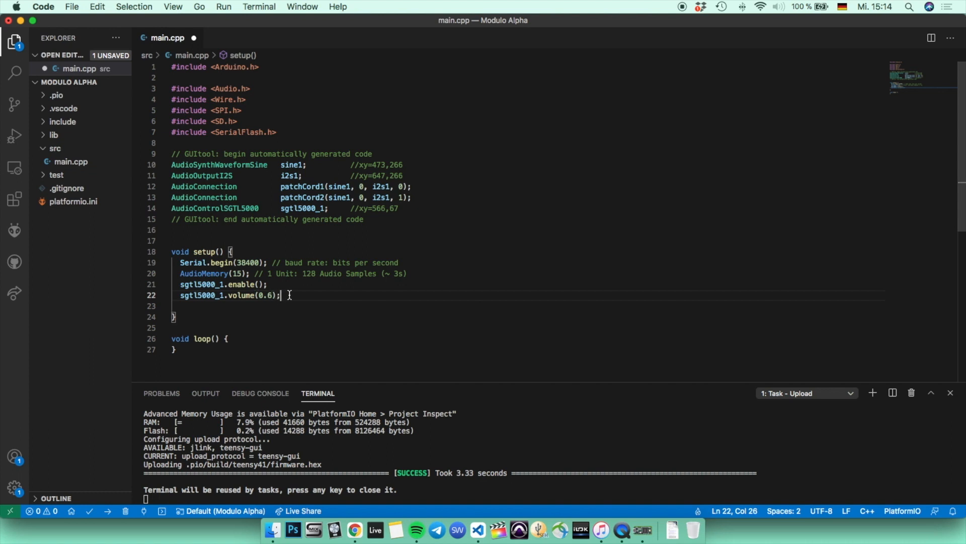
{"action": "key", "text": "enter"}
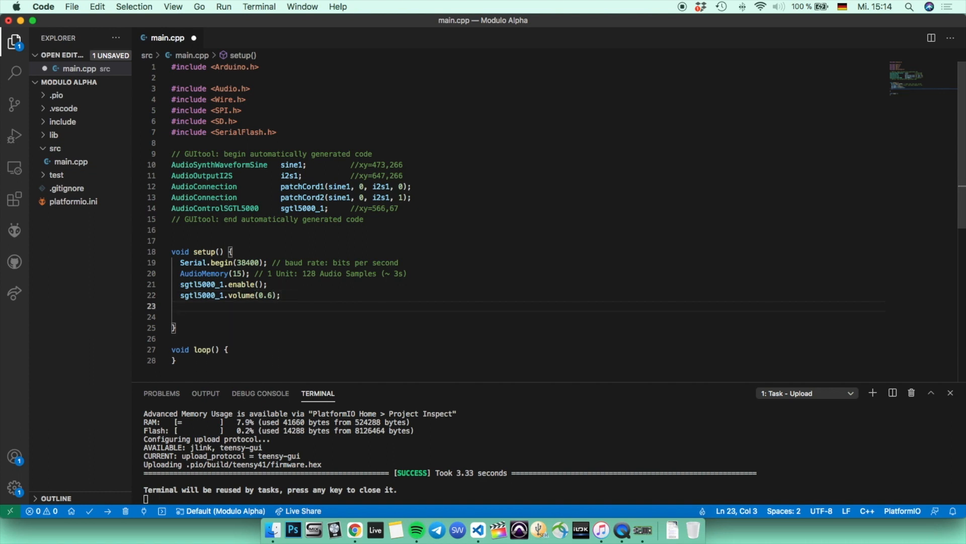
Add sine1.frequency(400); commented as oscillating with 400 Hz
{"action": "type", "text": "sine1"}
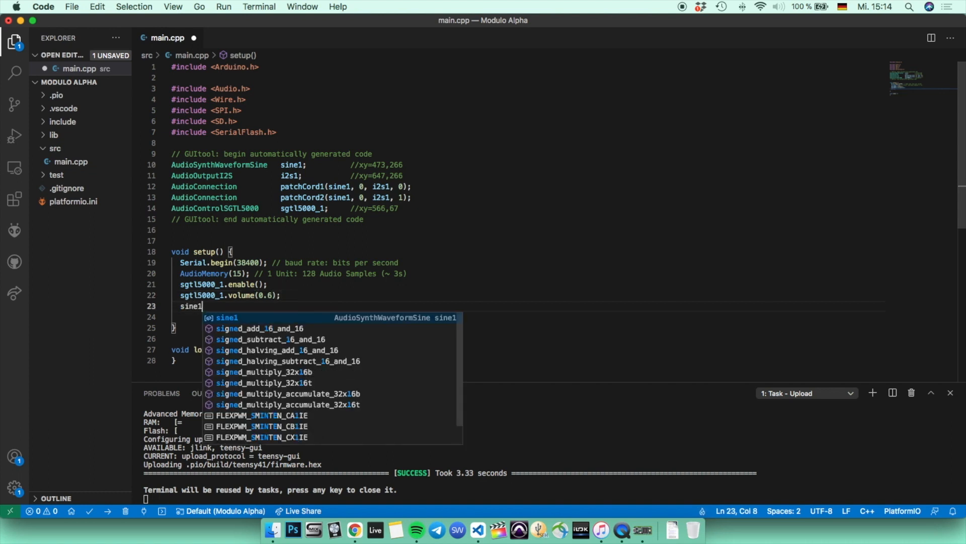
{"action": "type", "text": "."}
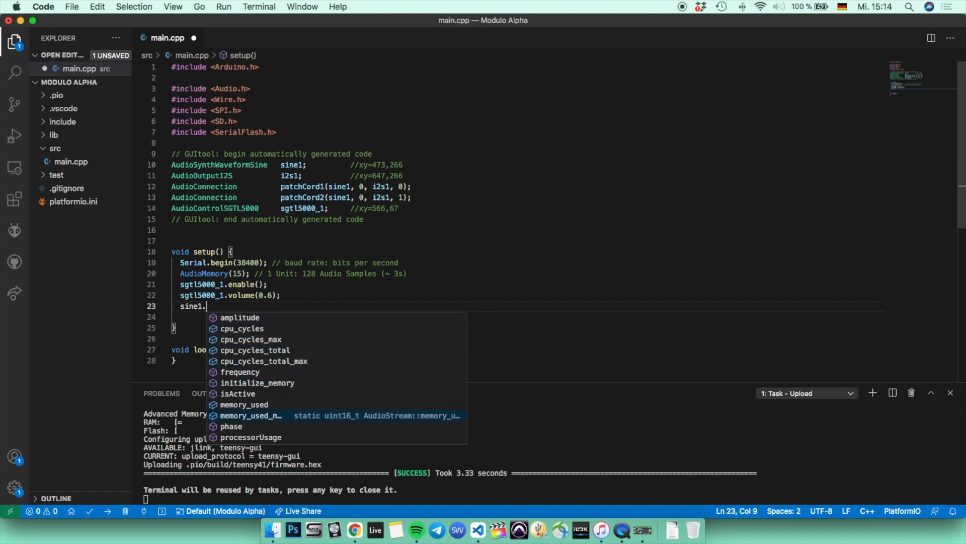
{"action": "type", "text": "frequency"}
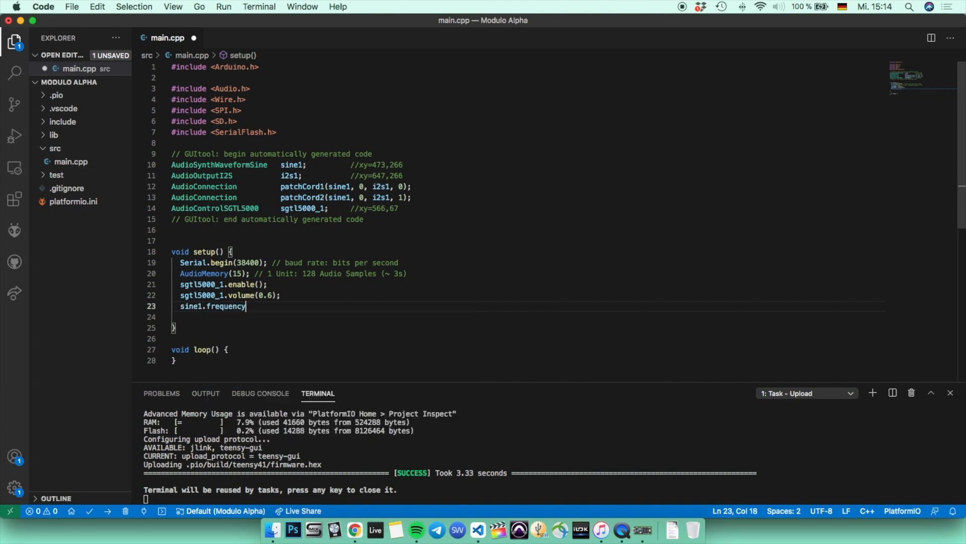
{"action": "type", "text": "("}
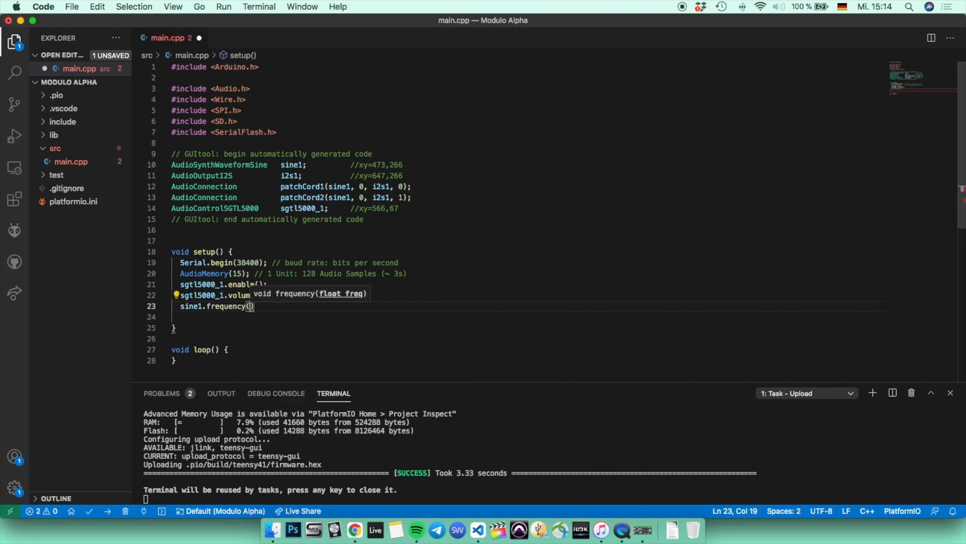
{"action": "type", "text": "400"}
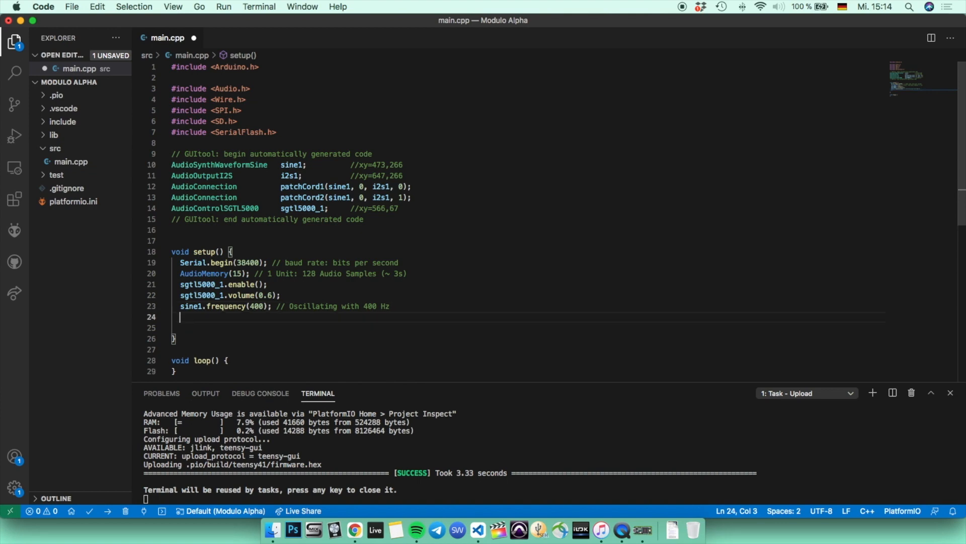
Add sine1.amplitude(0.5); below the frequency line
{"action": "type", "text": "sine1."}
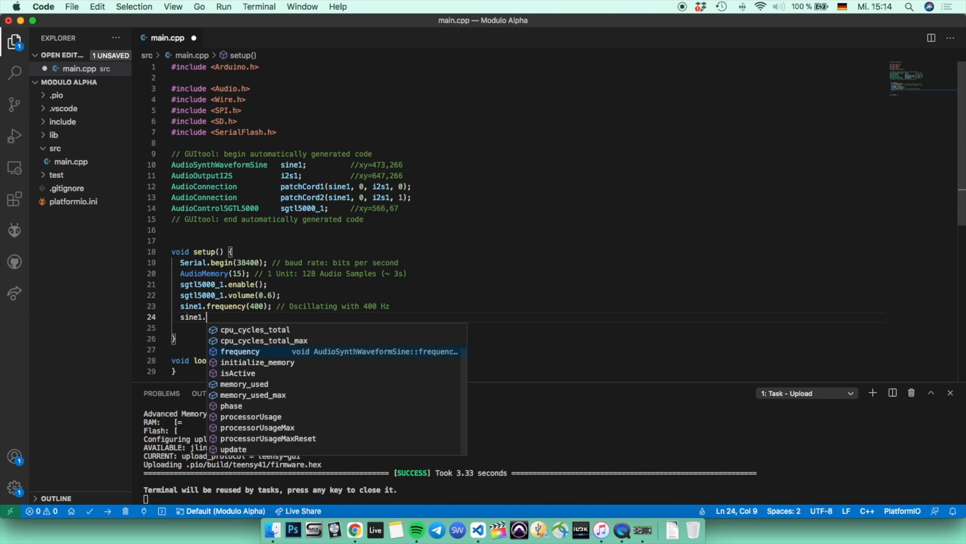
{"action": "type", "text": "amplitude"}
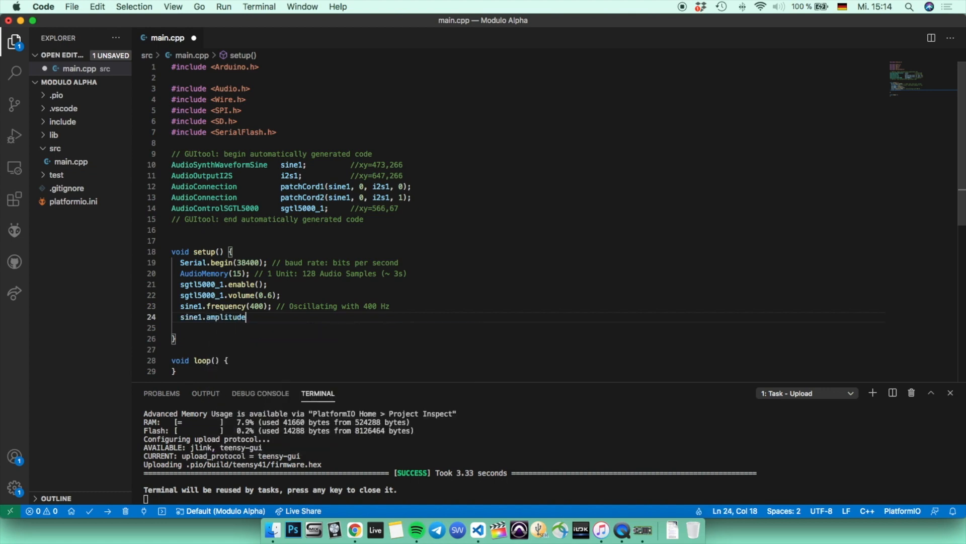
{"action": "type", "text": "(0.5)"}
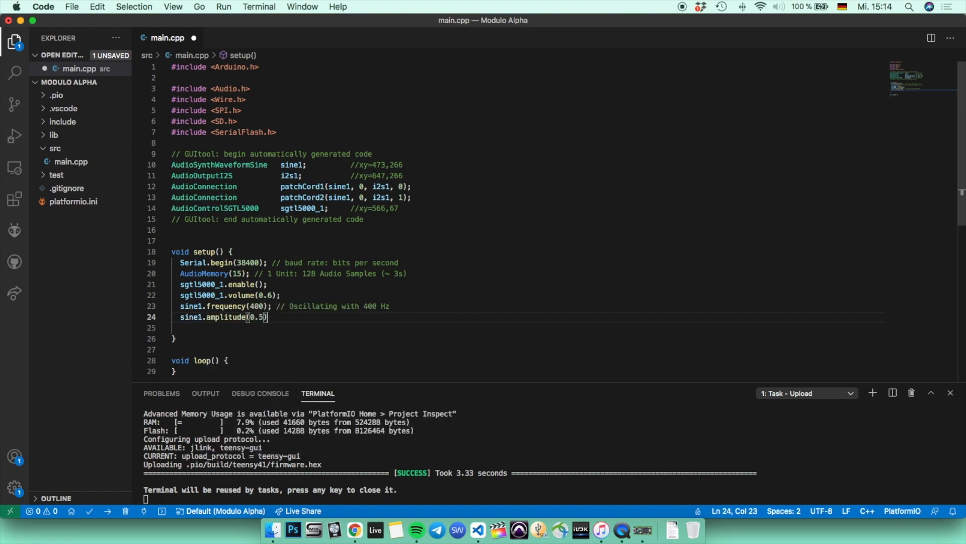
{"action": "type", "text": ";"}
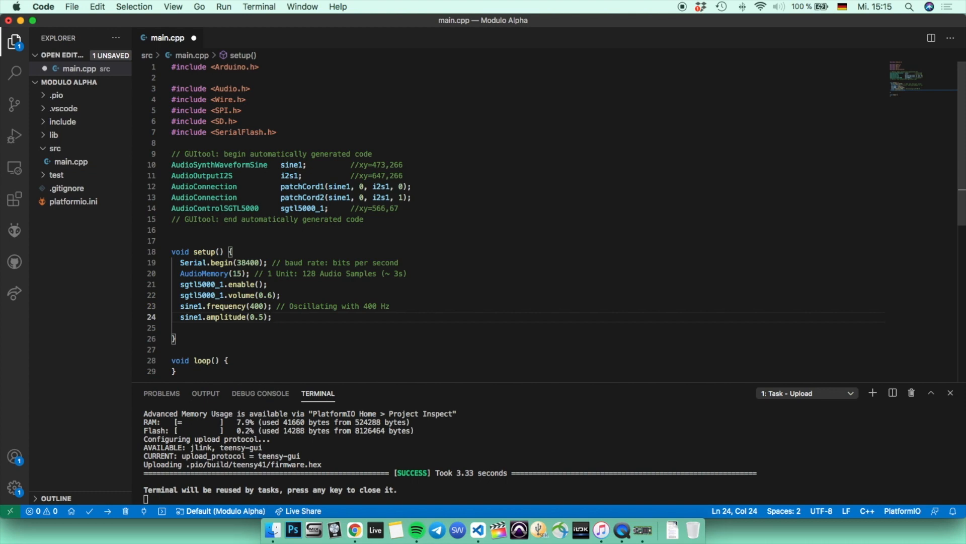
Build main.cpp with PlatformIO and upload it to the Teensy, ending in SUCCESS
{"action": "scroll", "scroll_direction": "down", "scroll_amount": 3}
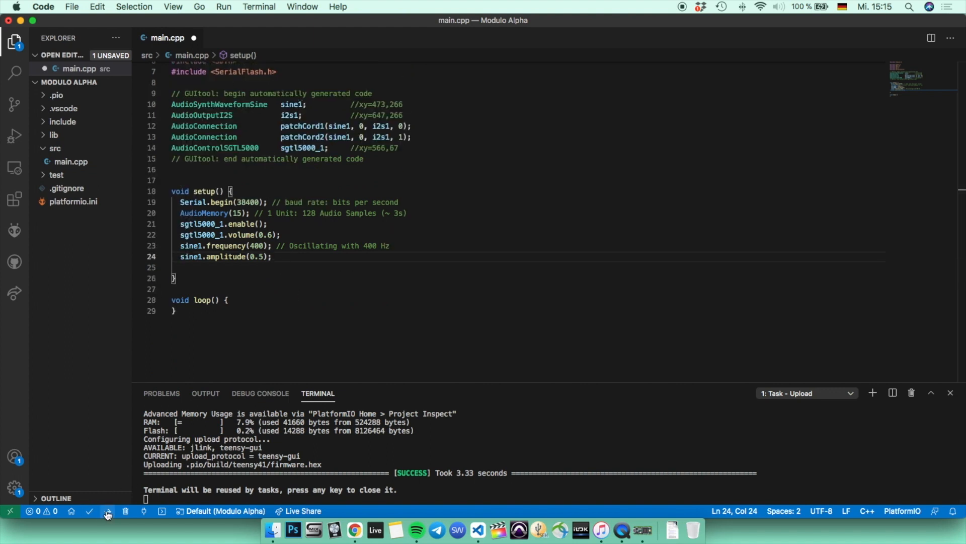
{"action": "mouse_move", "coordinate": [106, 514]}
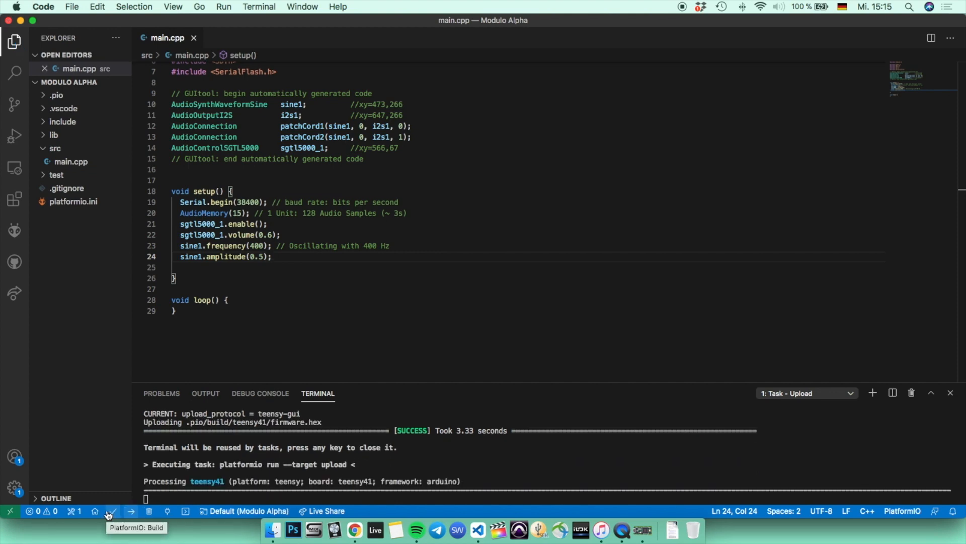
{"action": "left_click", "coordinate": [107, 510]}
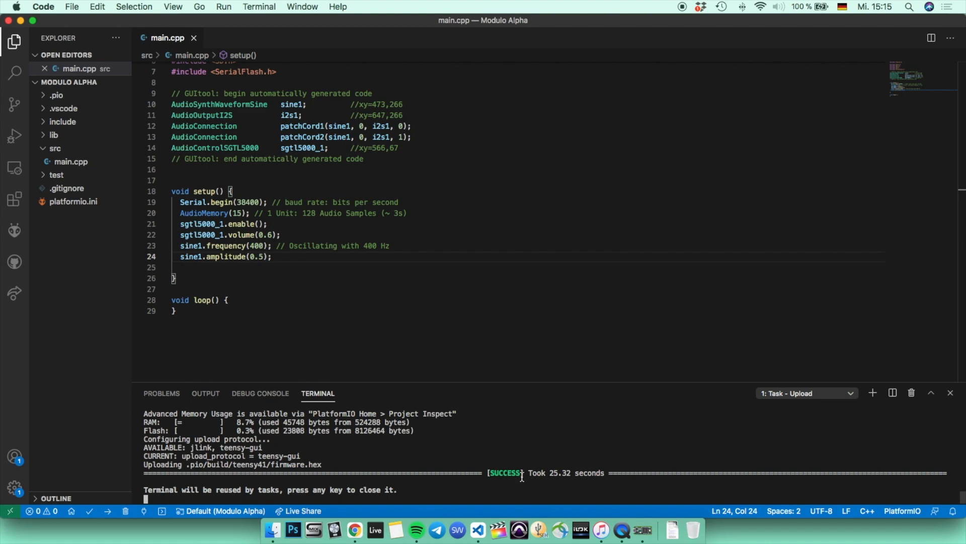
{"action": "mouse_move", "coordinate": [553, 461]}
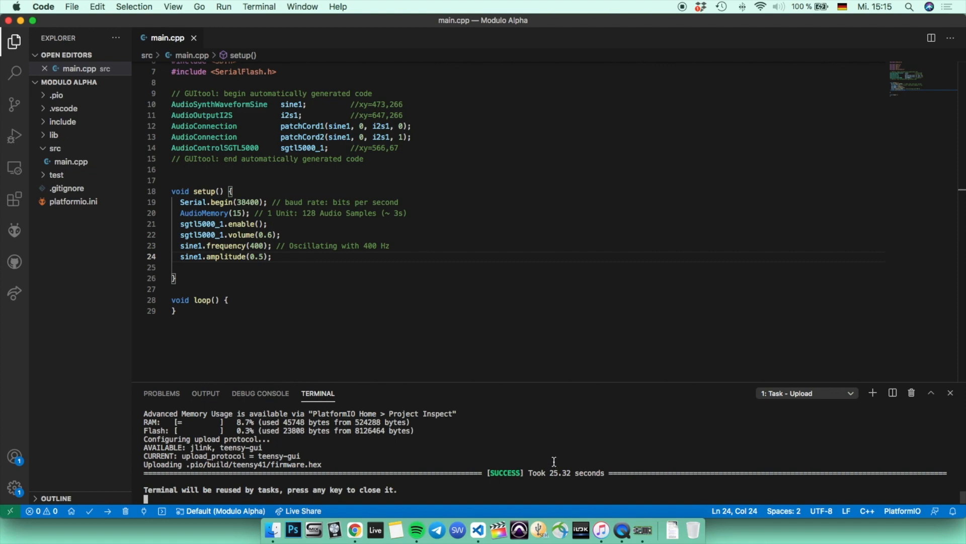
{"action": "mouse_move", "coordinate": [548, 445]}
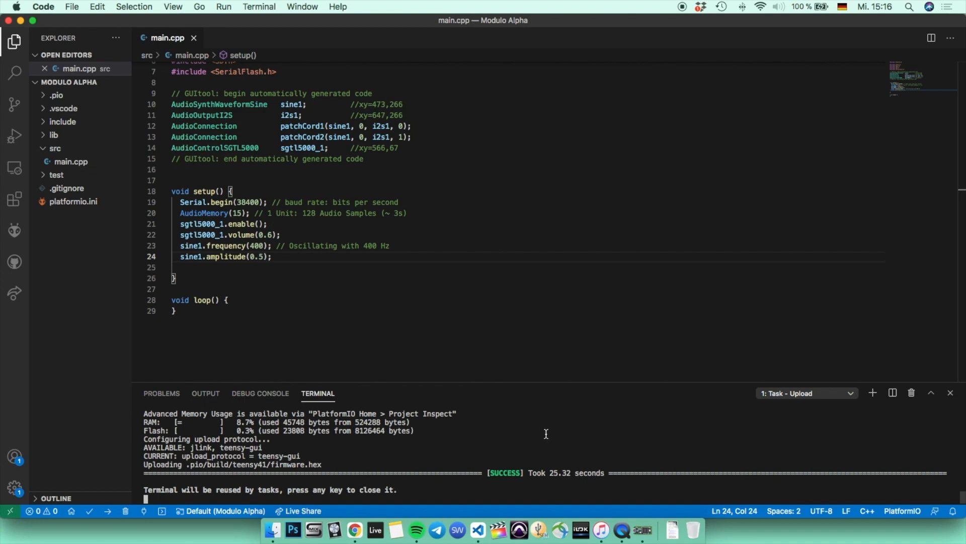
{"action": "mouse_move", "coordinate": [545, 429]}
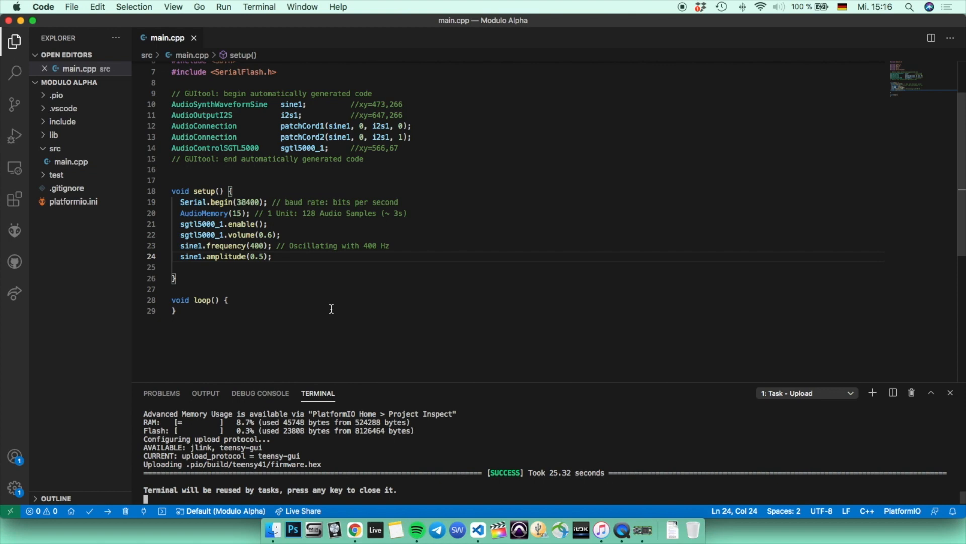
{"action": "mouse_move", "coordinate": [343, 271]}
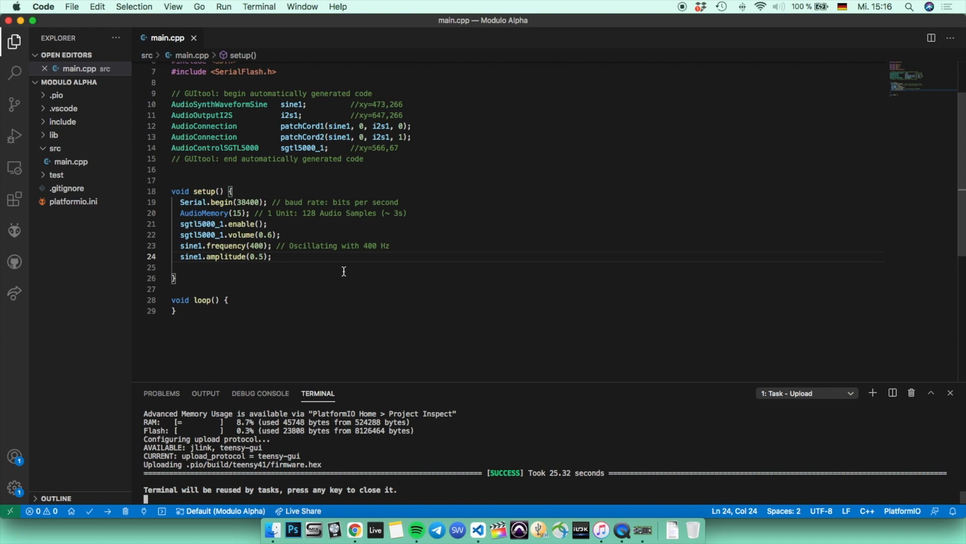
{"action": "mouse_move", "coordinate": [347, 285]}
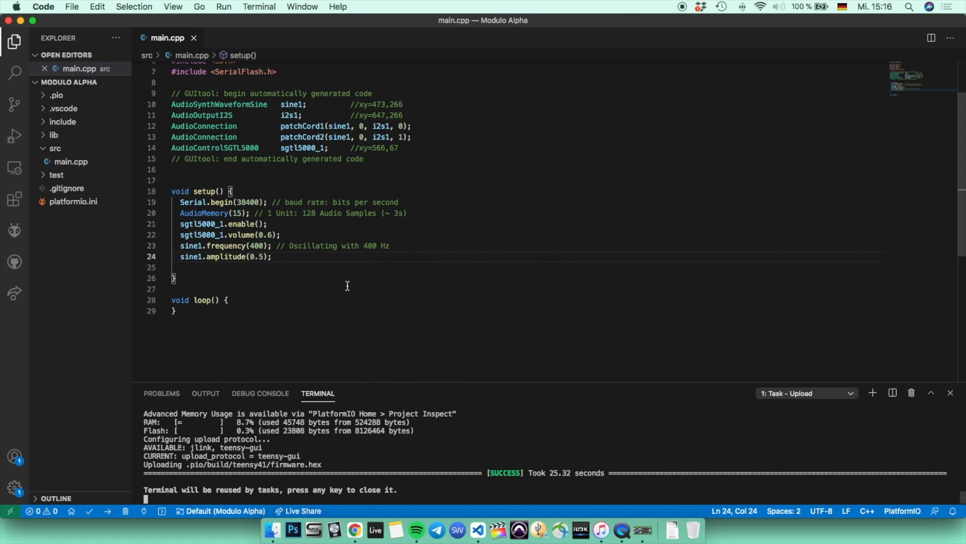
{"action": "mouse_move", "coordinate": [345, 282]}
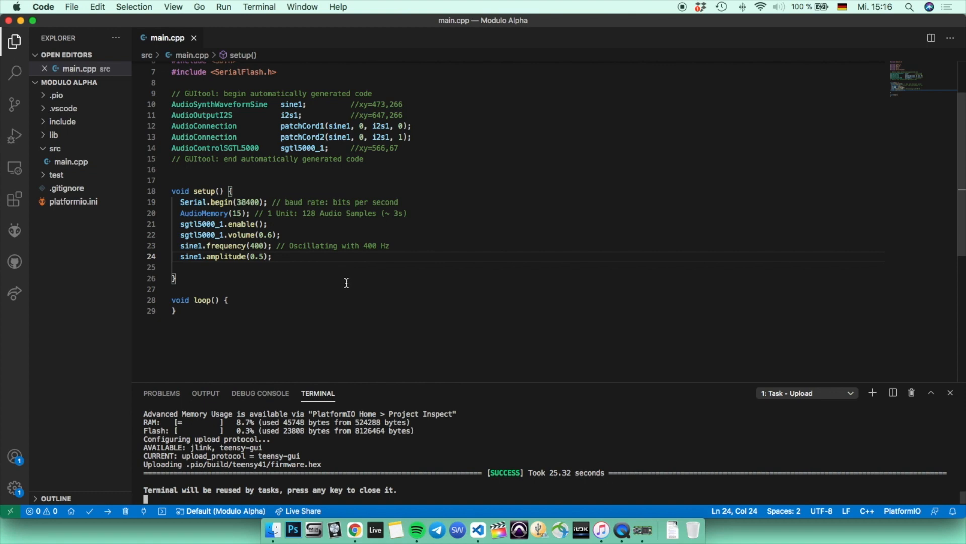
{"action": "mouse_move", "coordinate": [345, 281]}
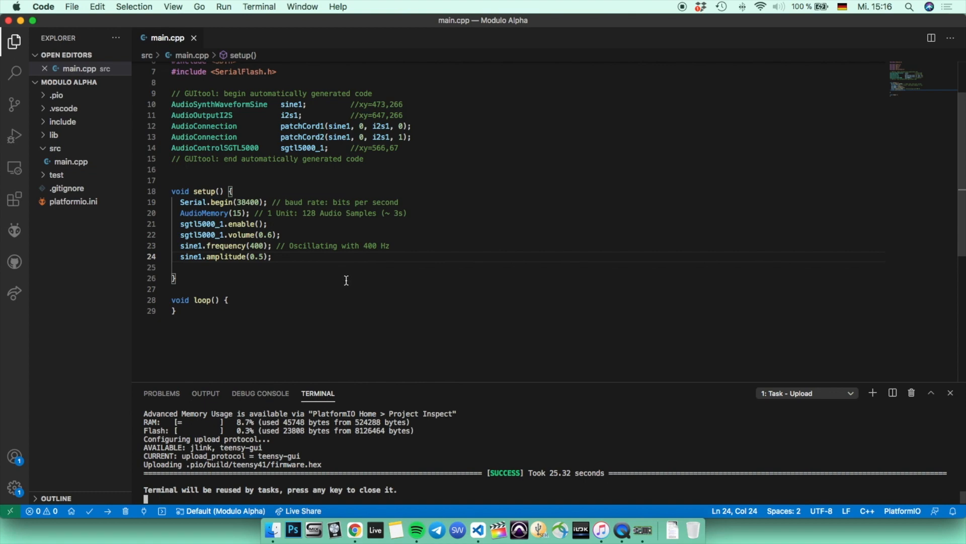